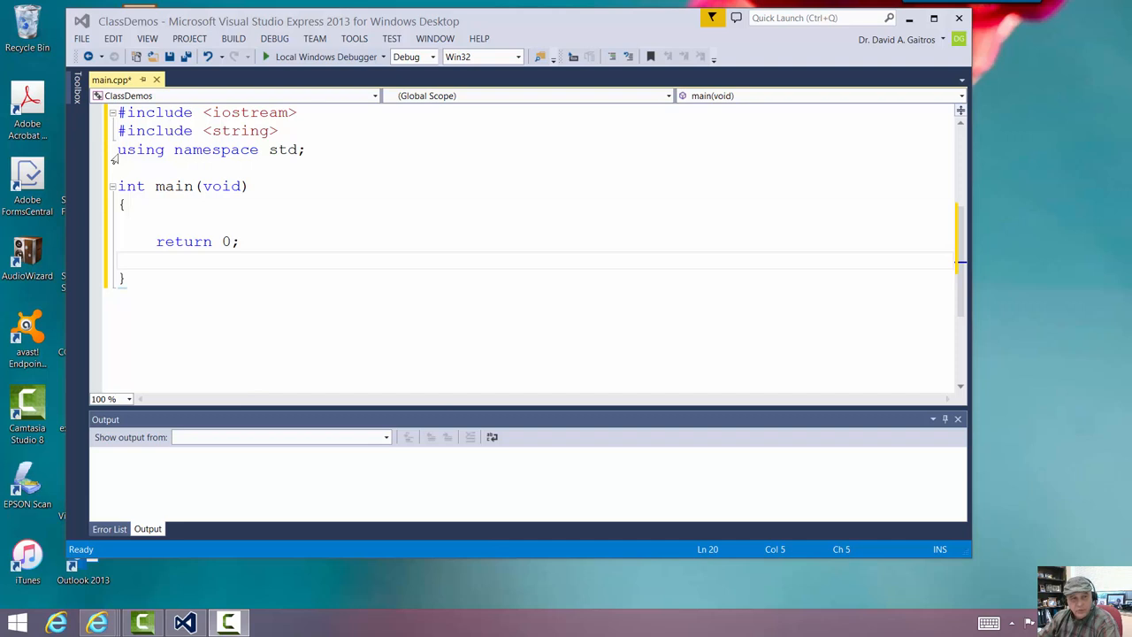
Start an int numberarray[] = declaration inside main above return 0
left_click(151, 168)
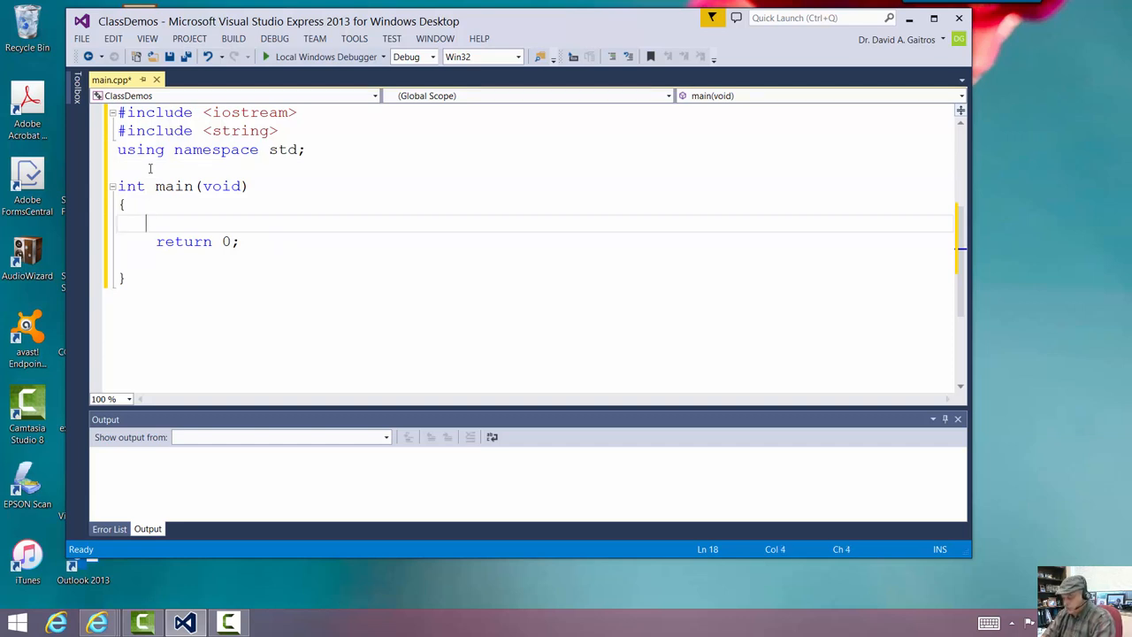
type("int")
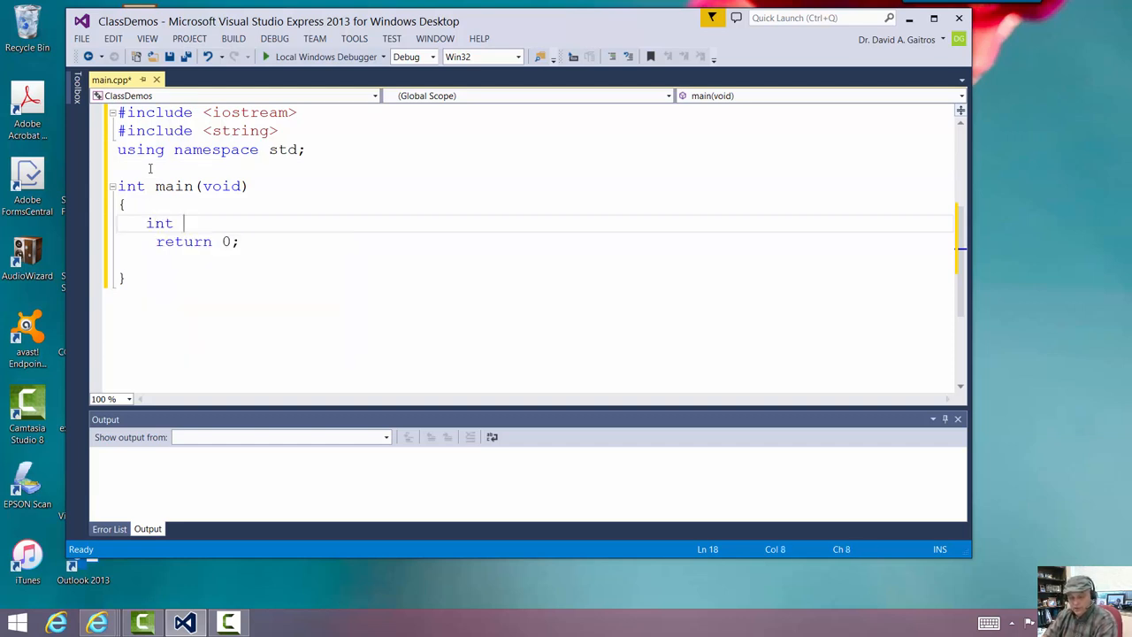
type("numberarra")
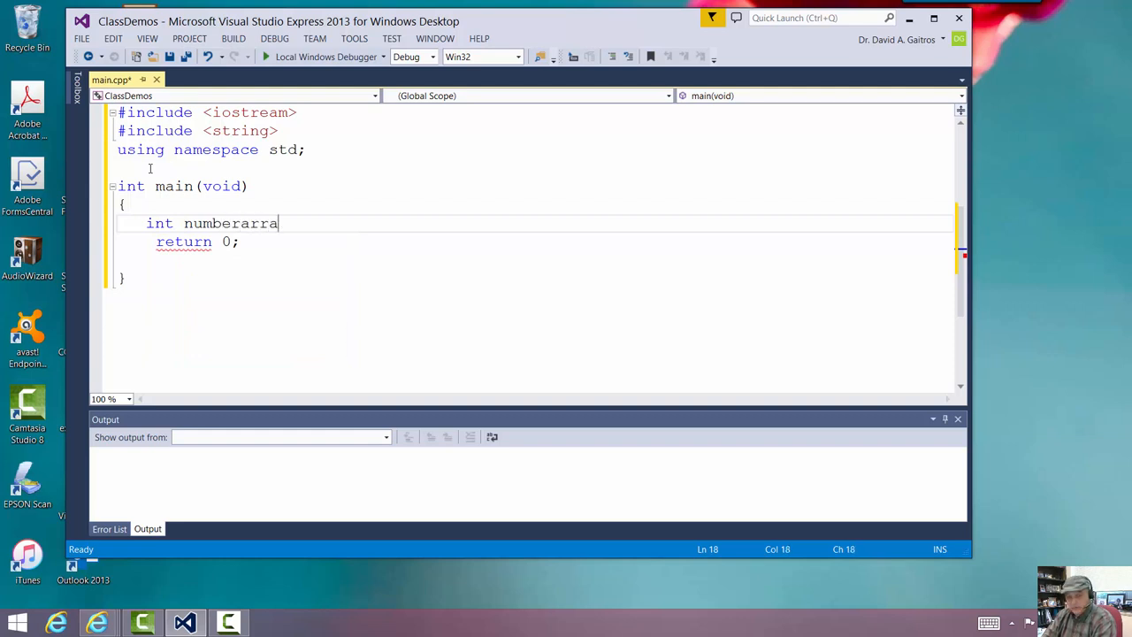
type("y")
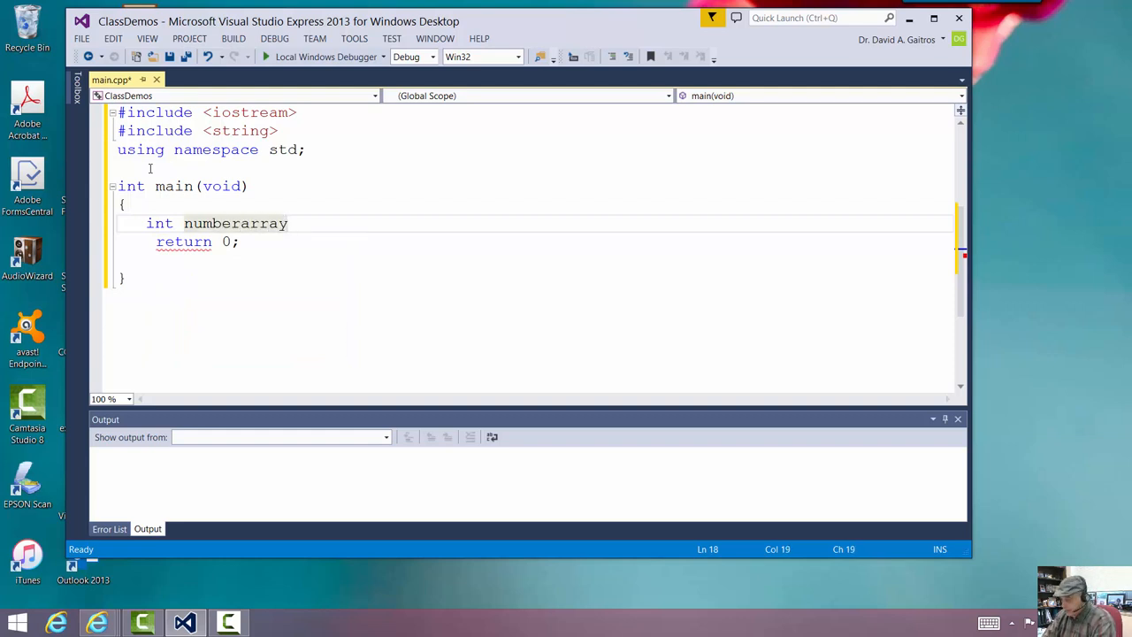
type("[]=")
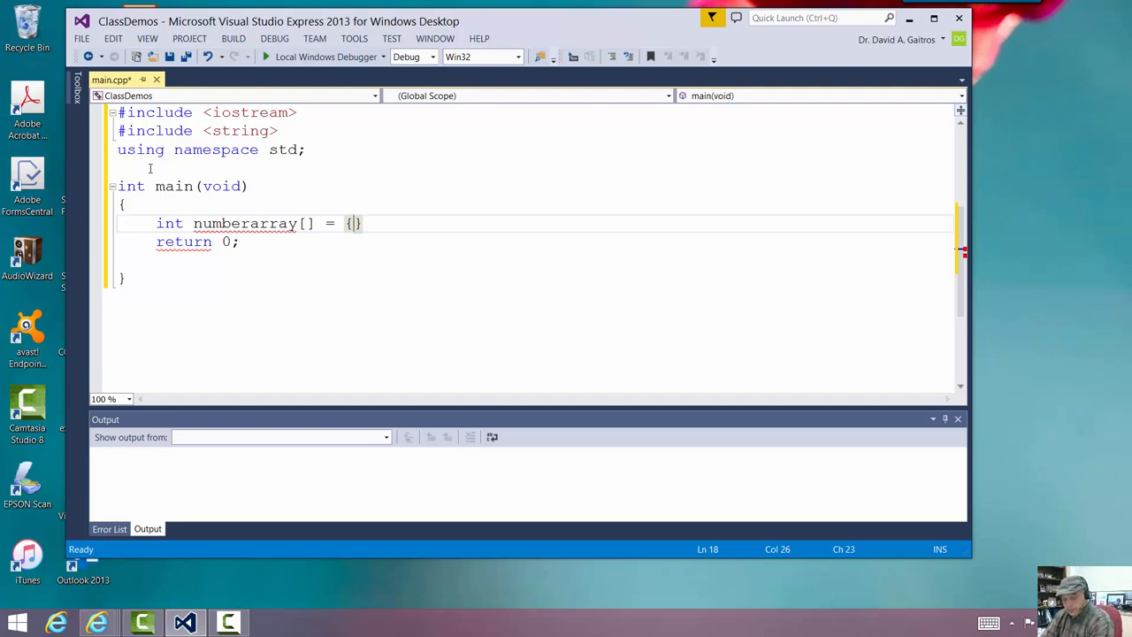
Initialise numberarray with {76, 34, 21, 34, 56, 45, 32, 34, 89, 63, 59, 73, 22, 44, 66, 100, 0}
type("76, 34")
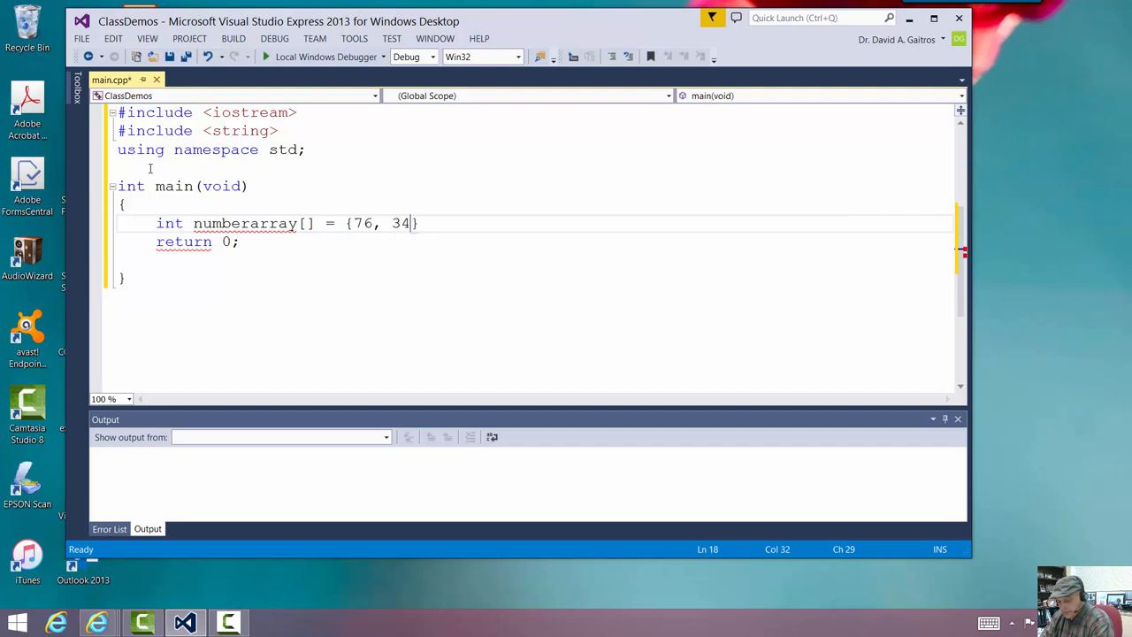
type(",")
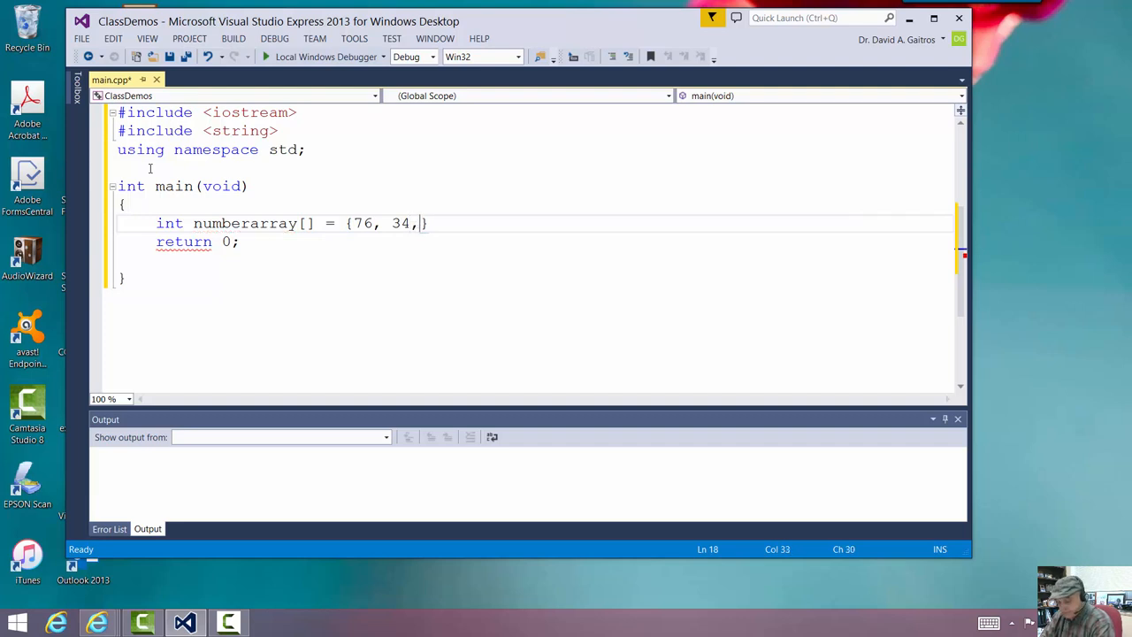
type("21,34,56,")
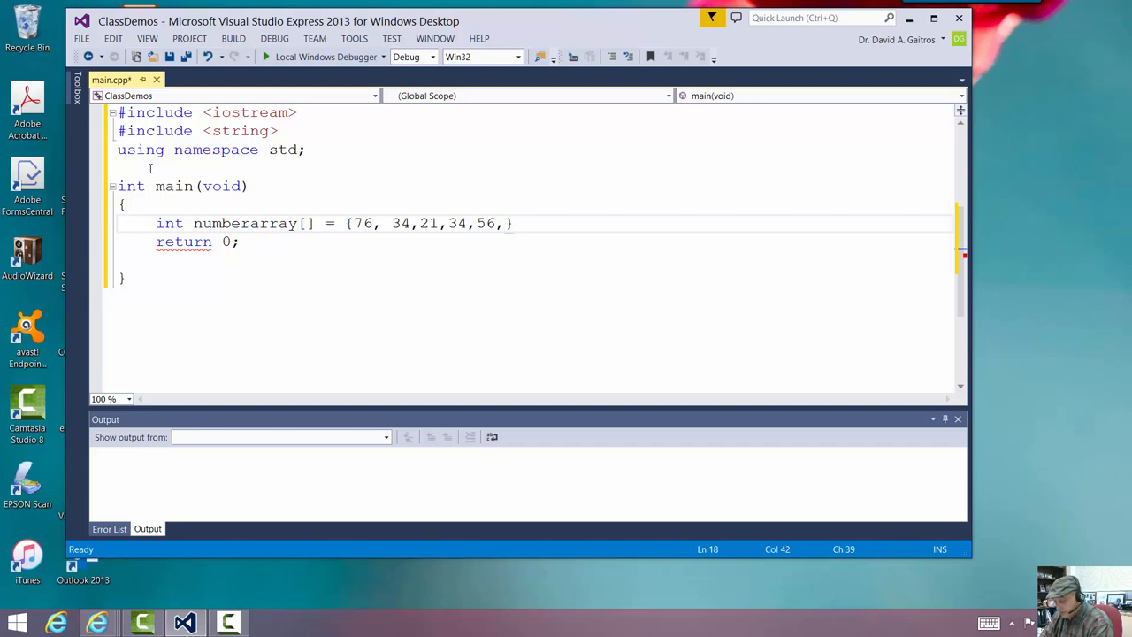
type("45,")
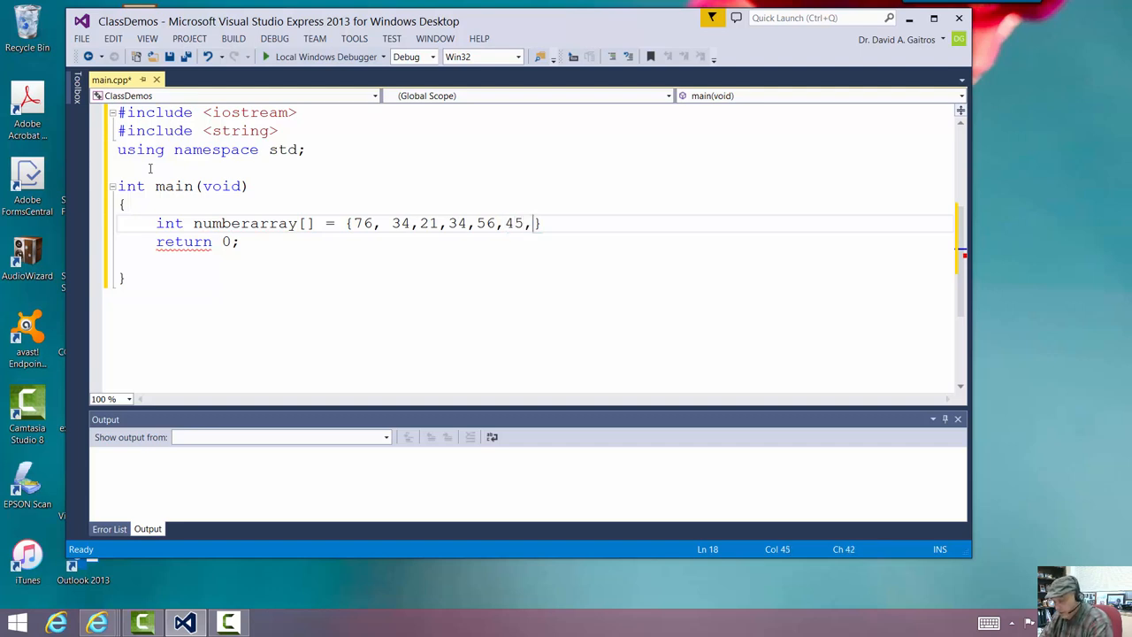
type("32,34")
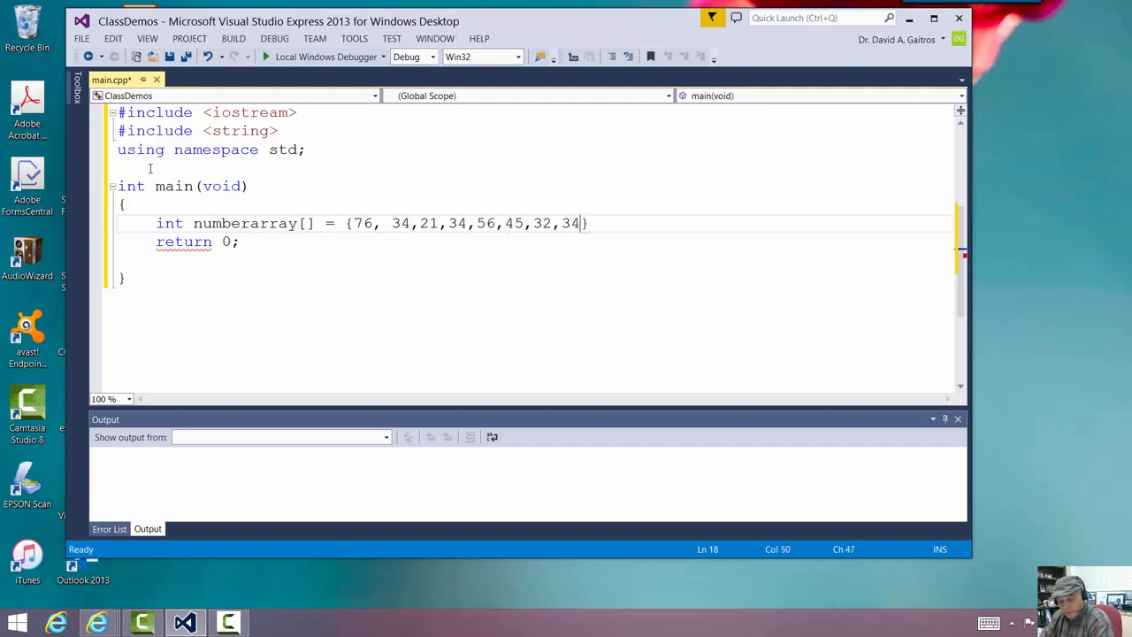
type("89,")
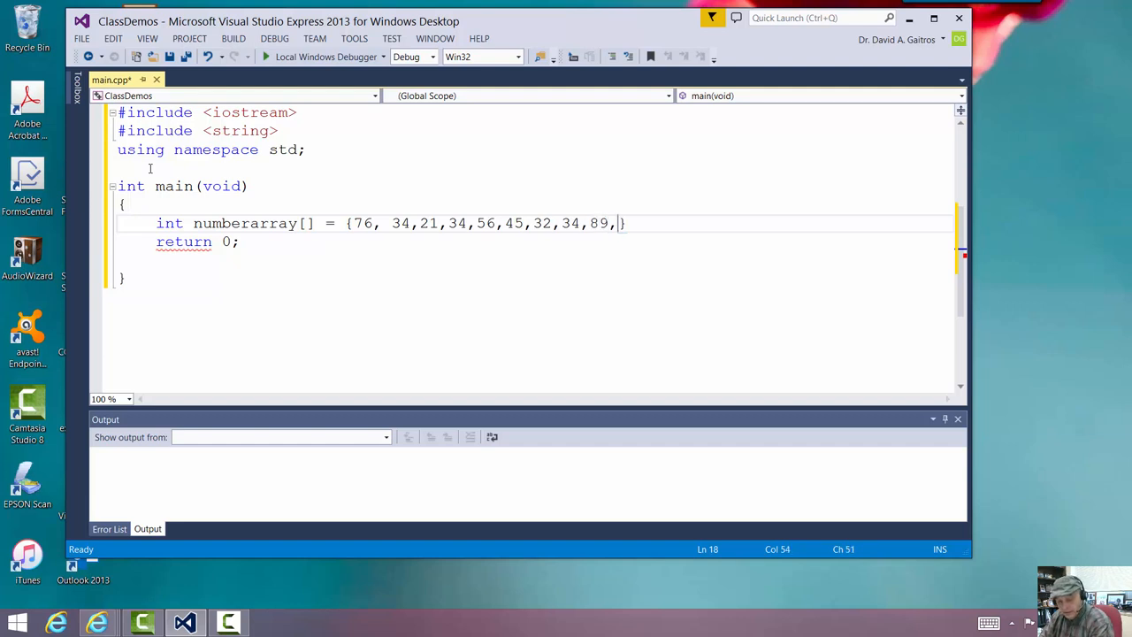
type("63")
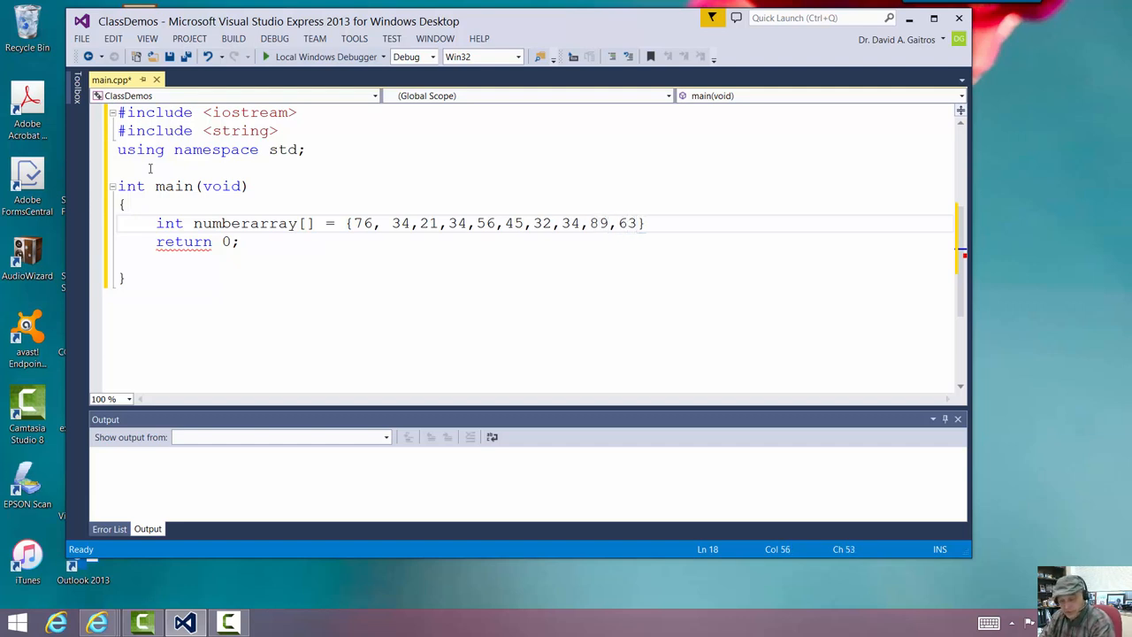
type(",59")
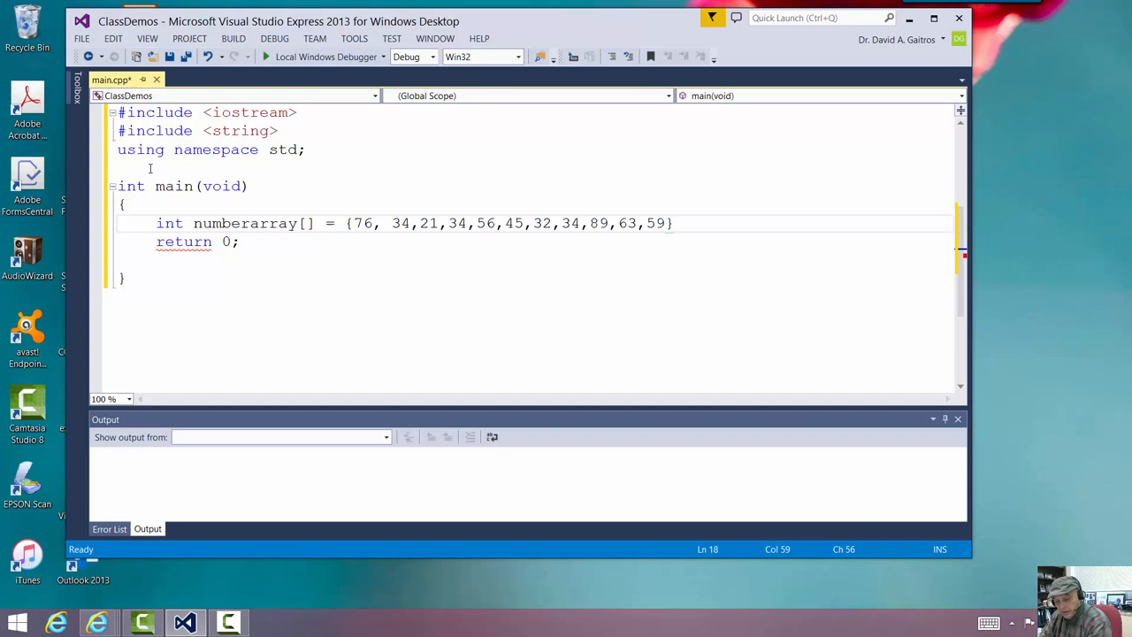
type(",7")
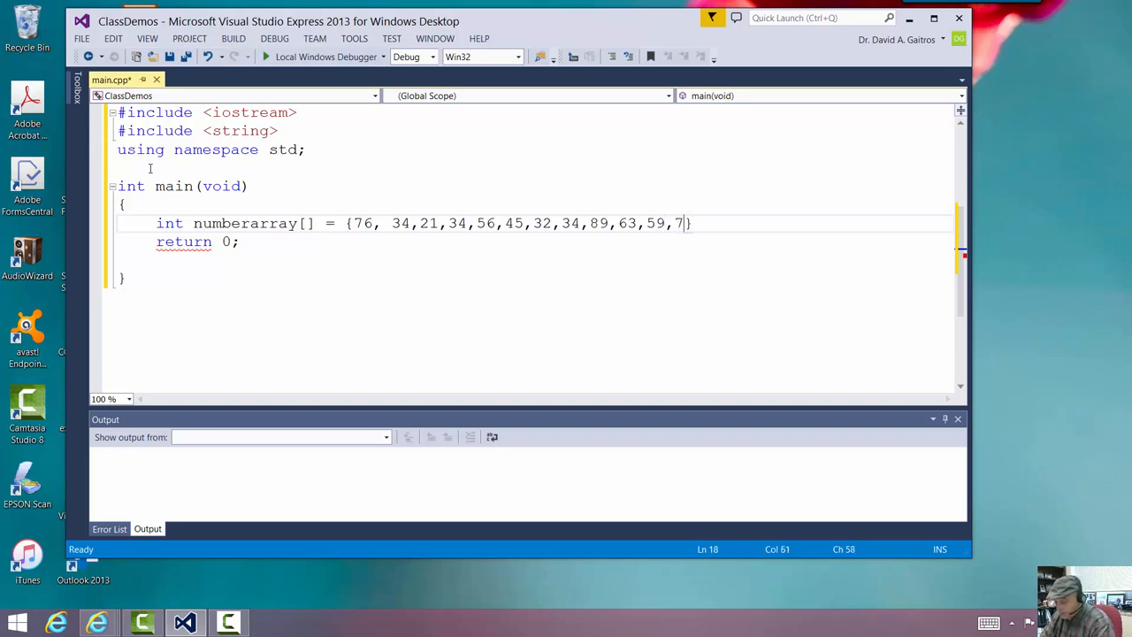
type("3,22,44")
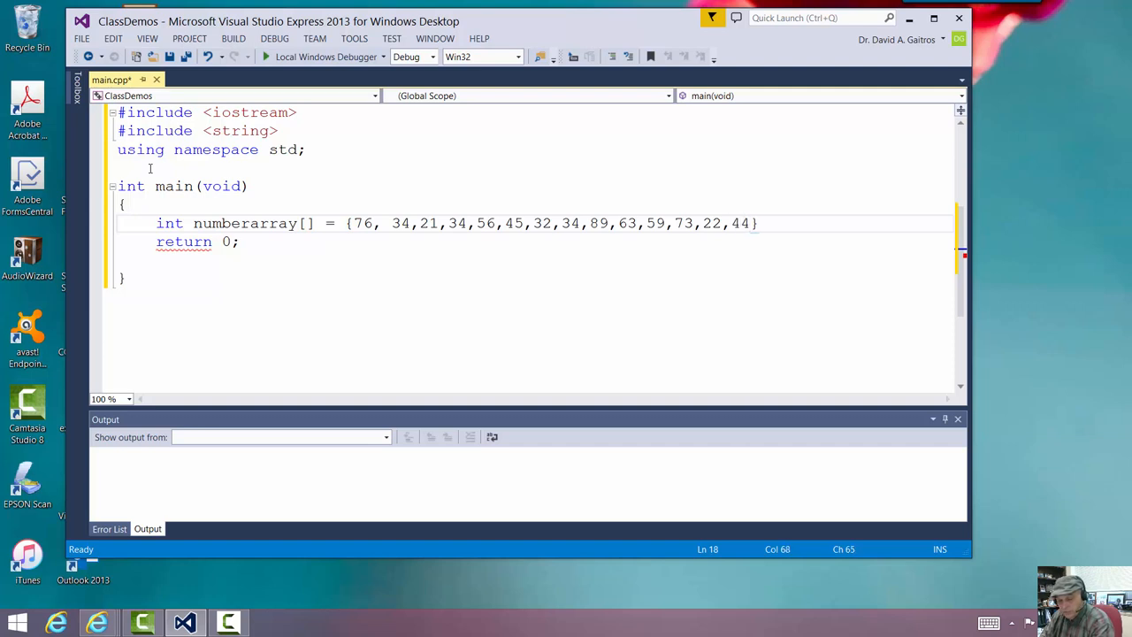
type("66,")
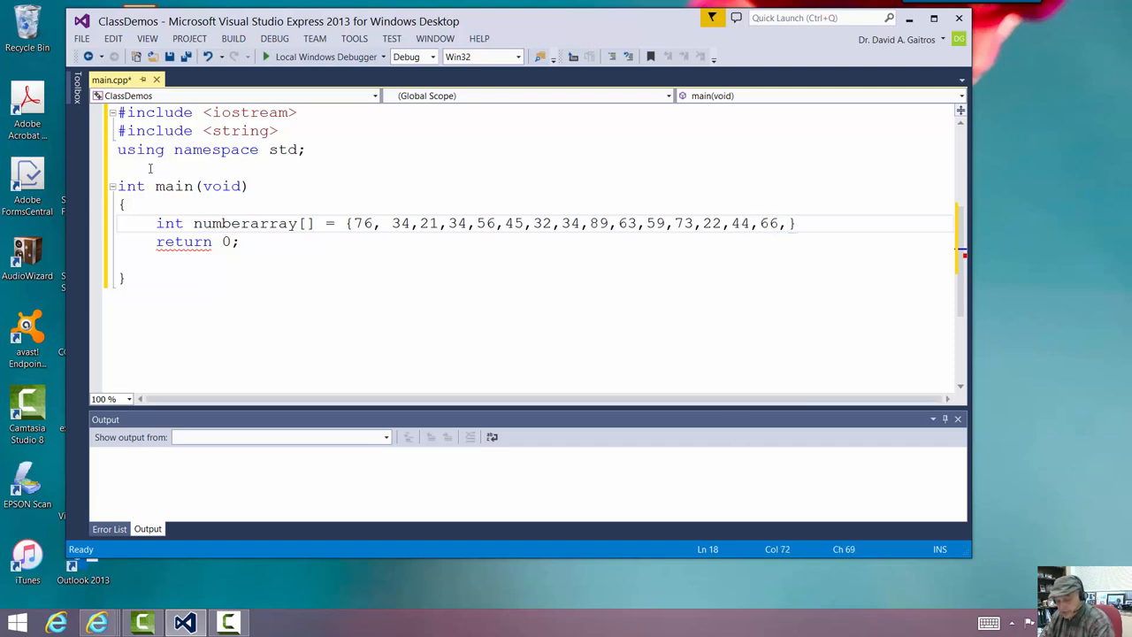
type("100")
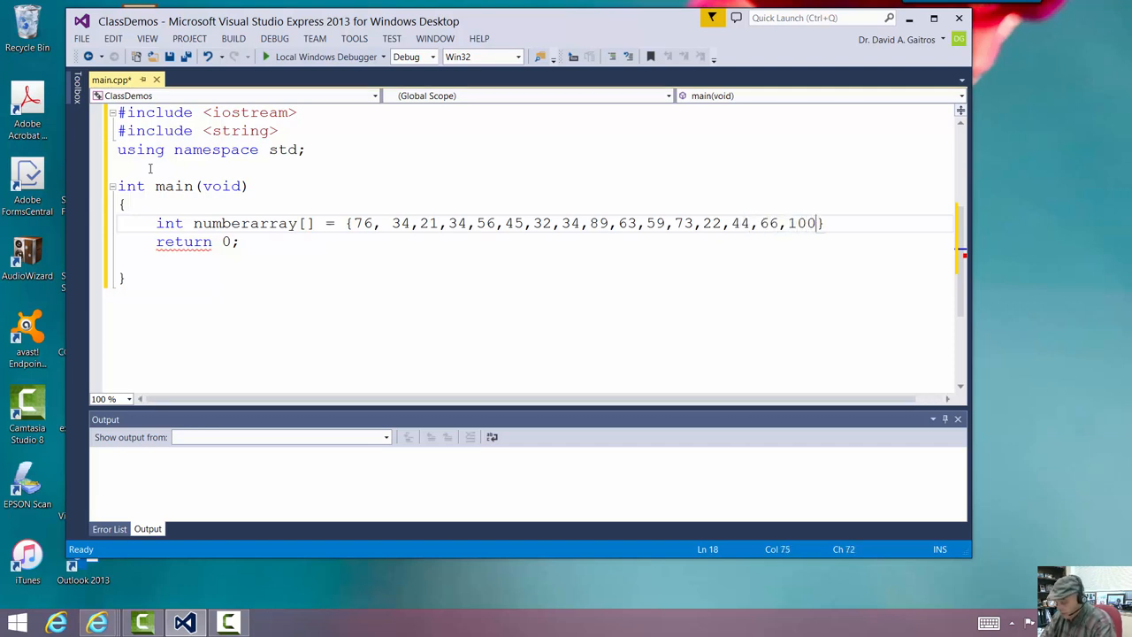
type(",")
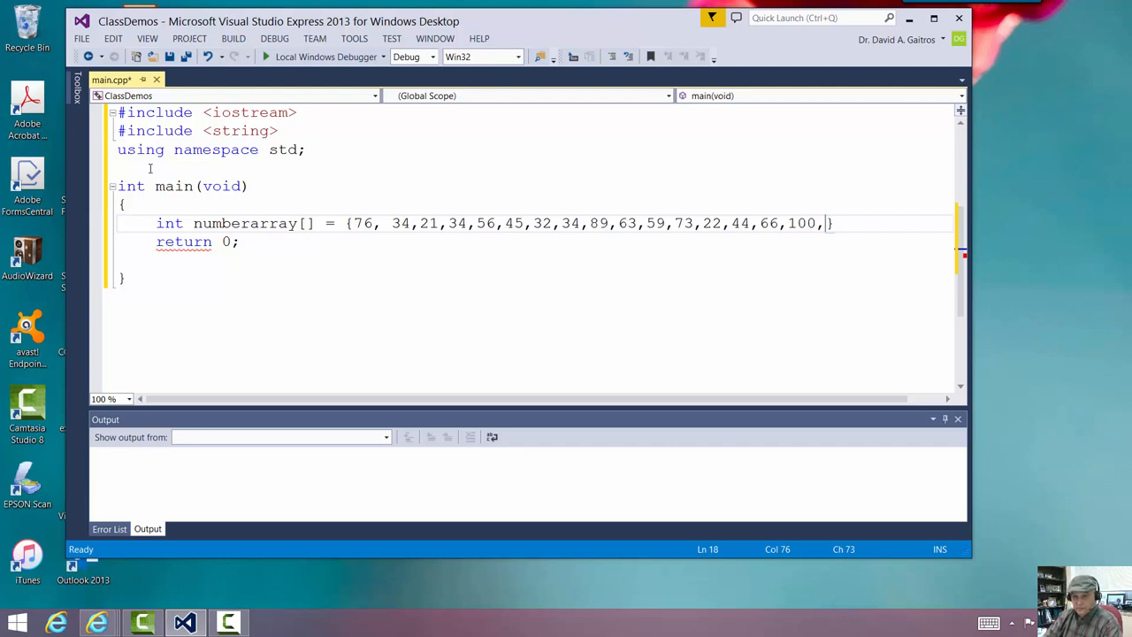
type("0")
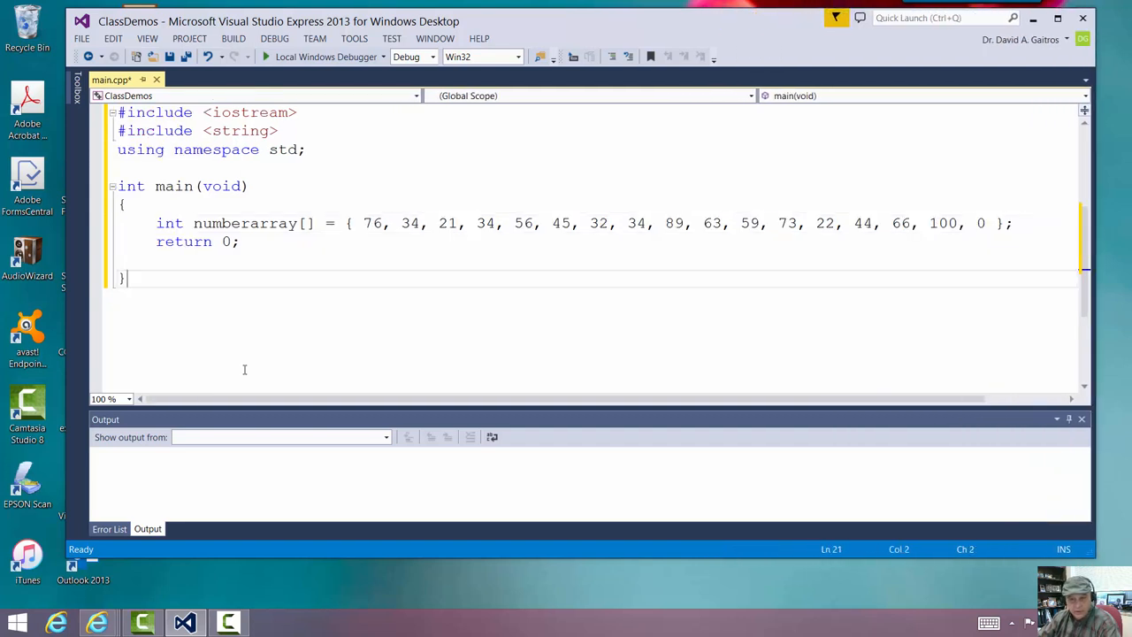
mouse_move(1006, 212)
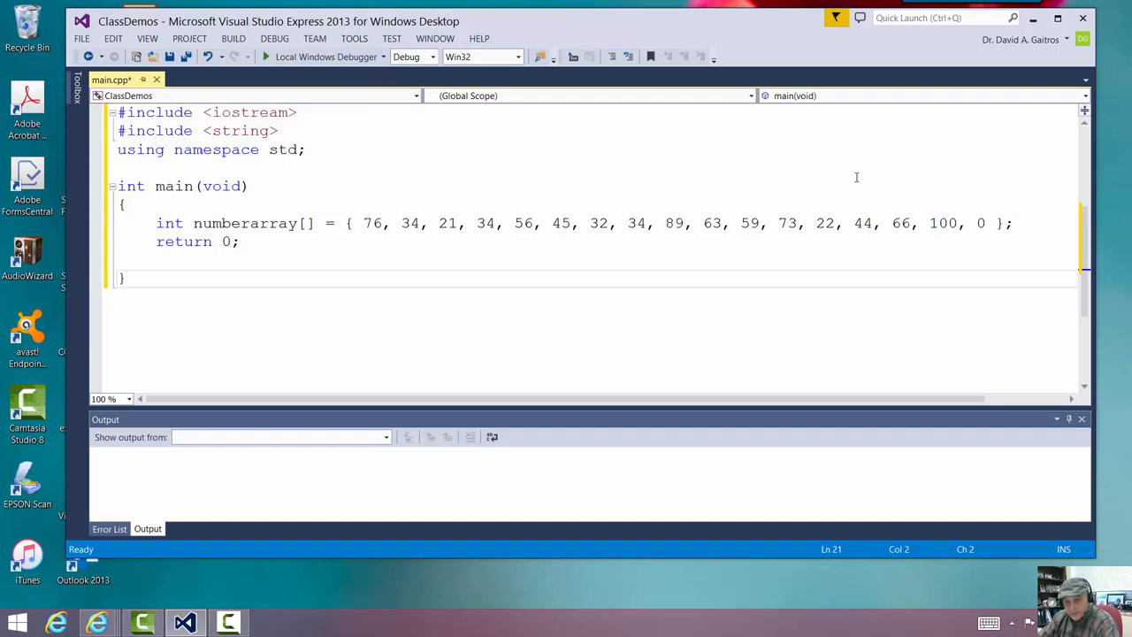
Add a blank line between the numberarray declaration and return 0
left_click(1016, 223)
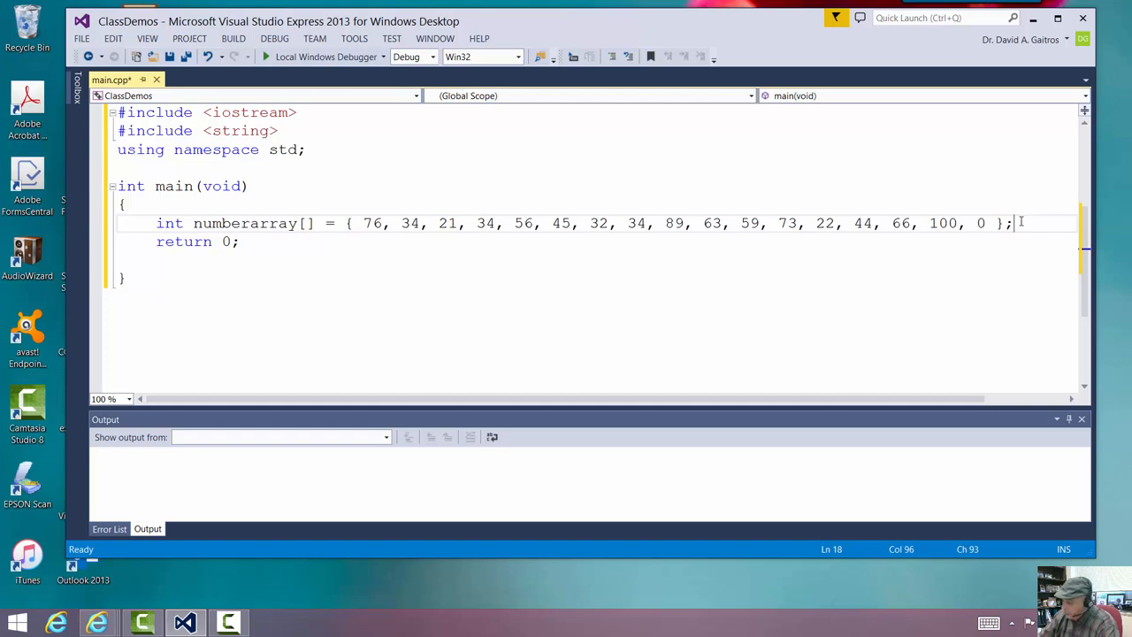
key("Return")
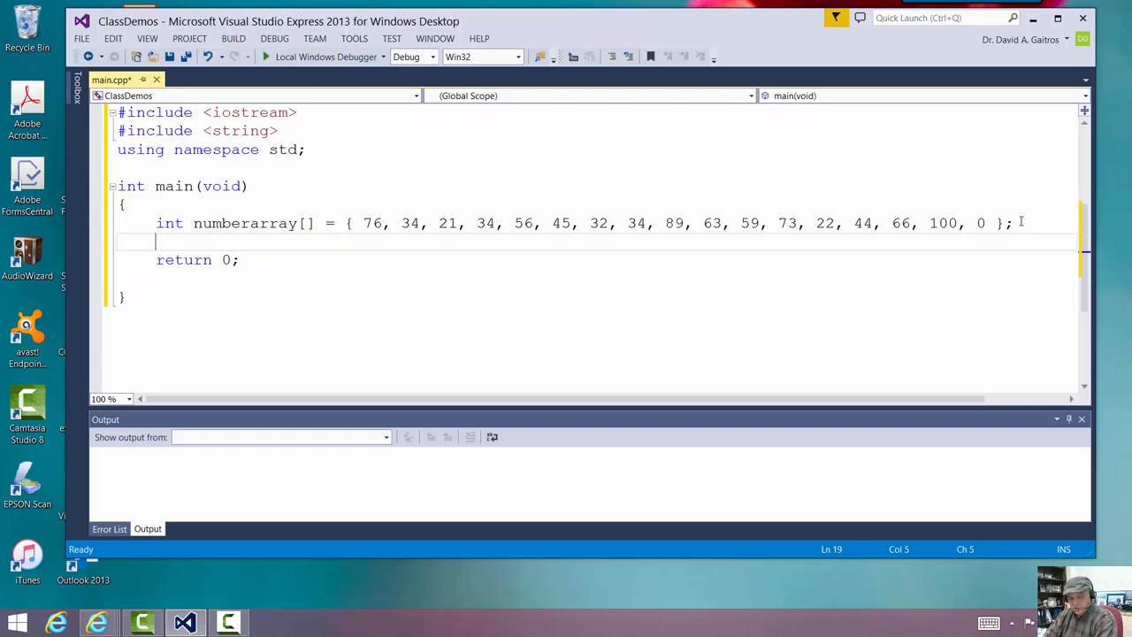
Add int sizeofarray = sizeof(numberarray) / 4; on the line after the array
type("int")
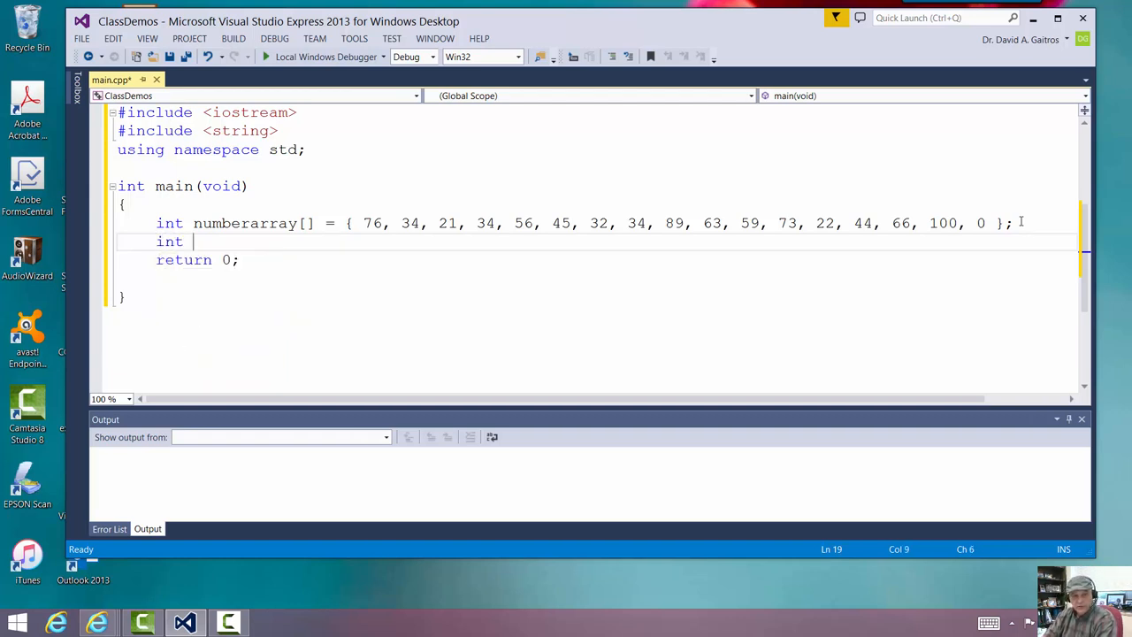
type("sizeo")
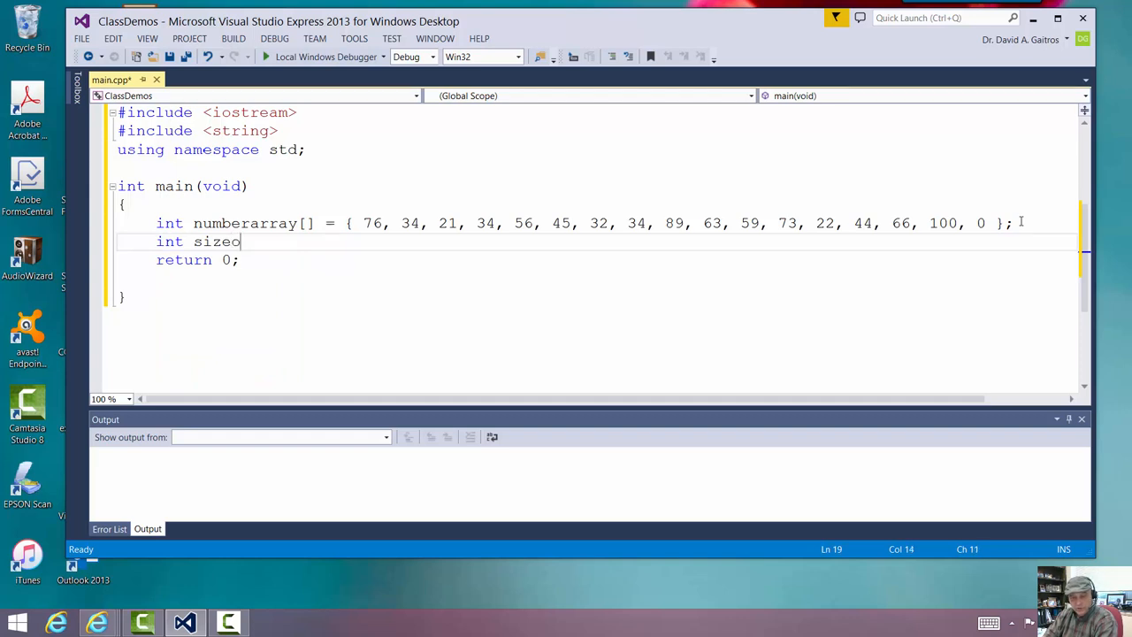
type("farray")
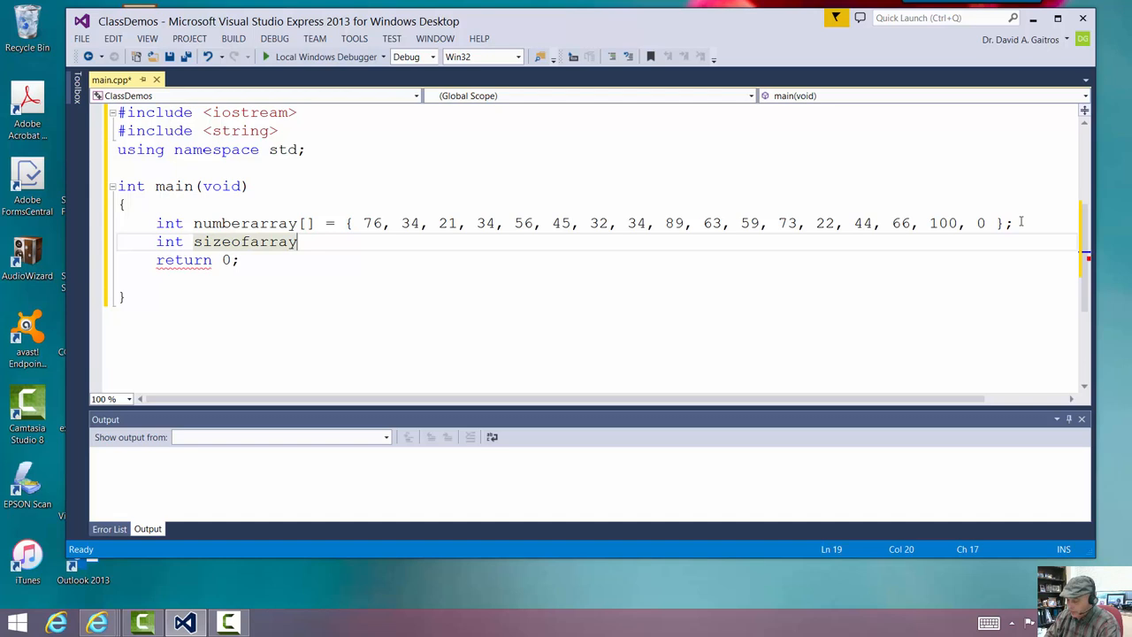
type("=")
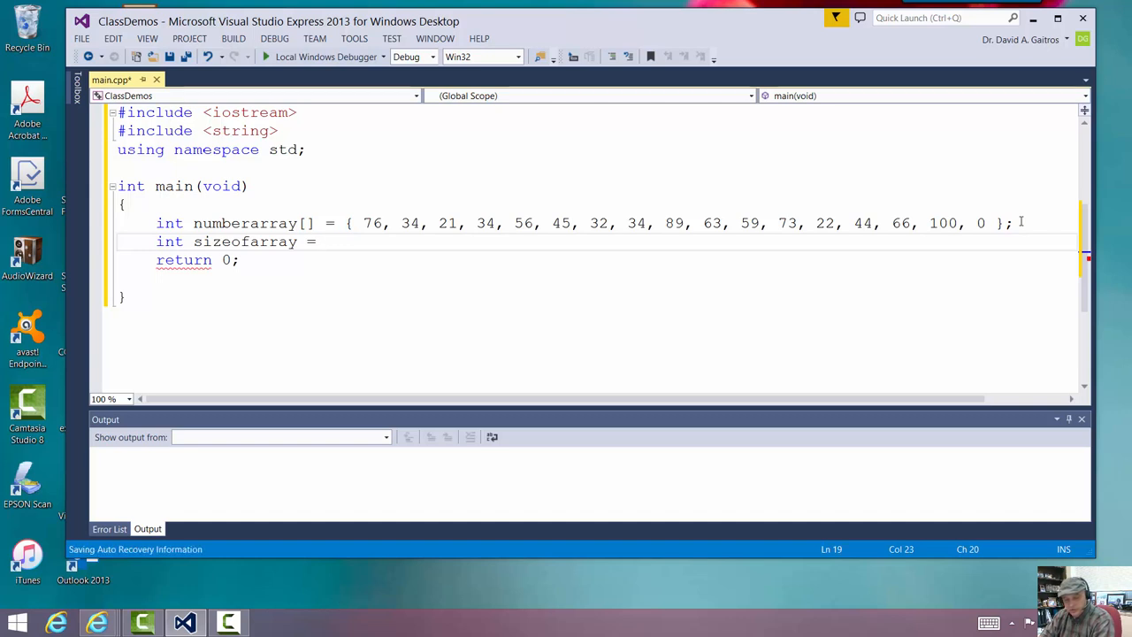
type("sizo")
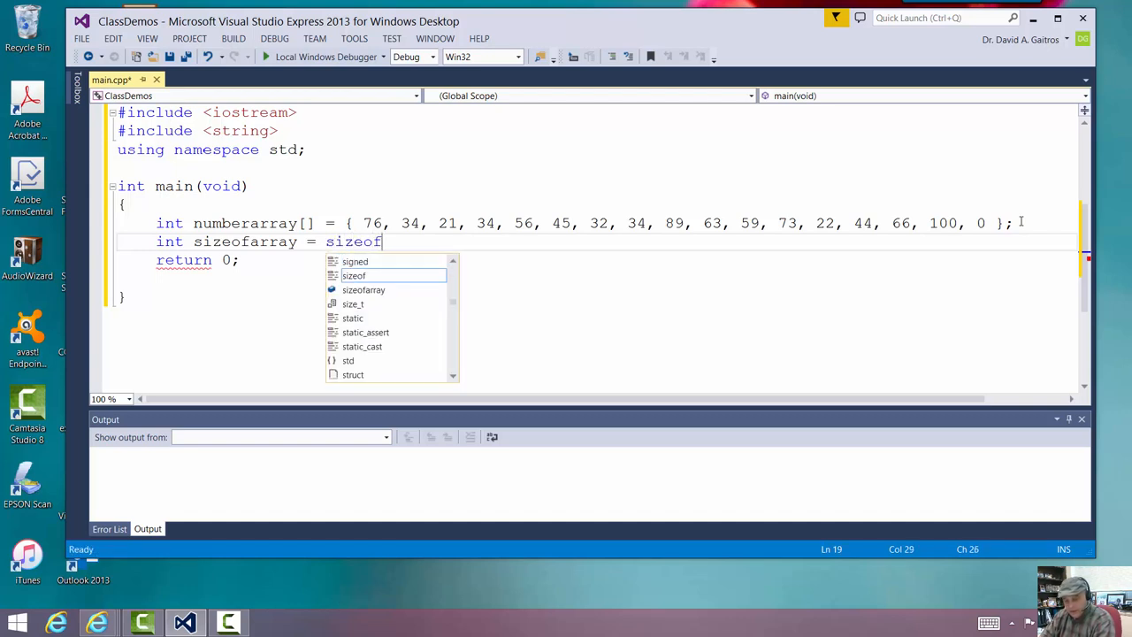
type("(numberarray")
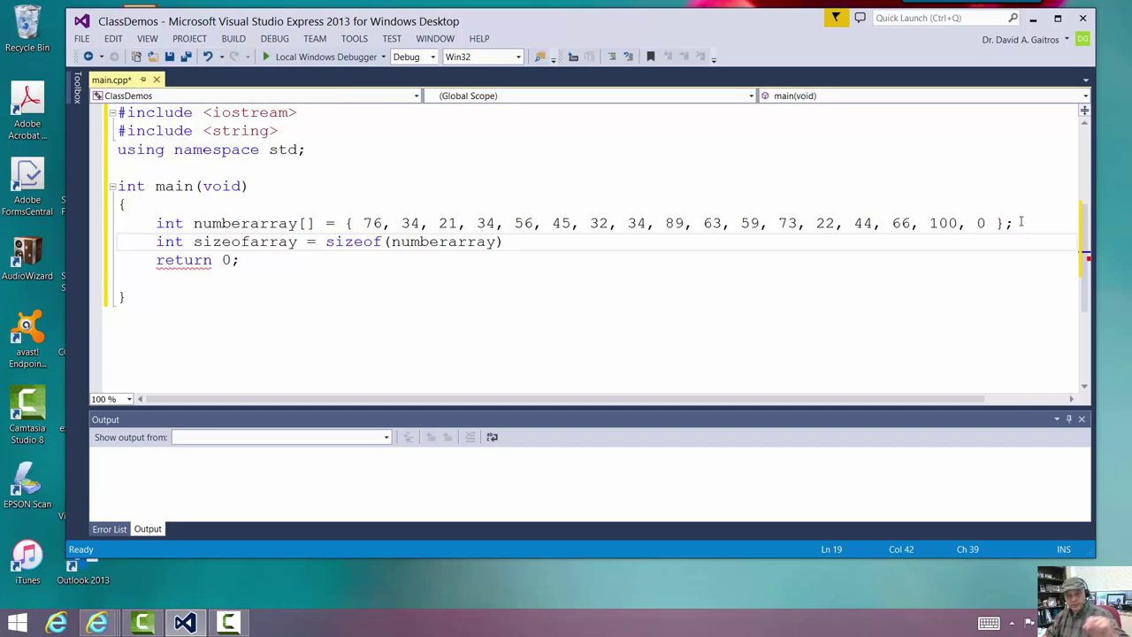
left_click(504, 241)
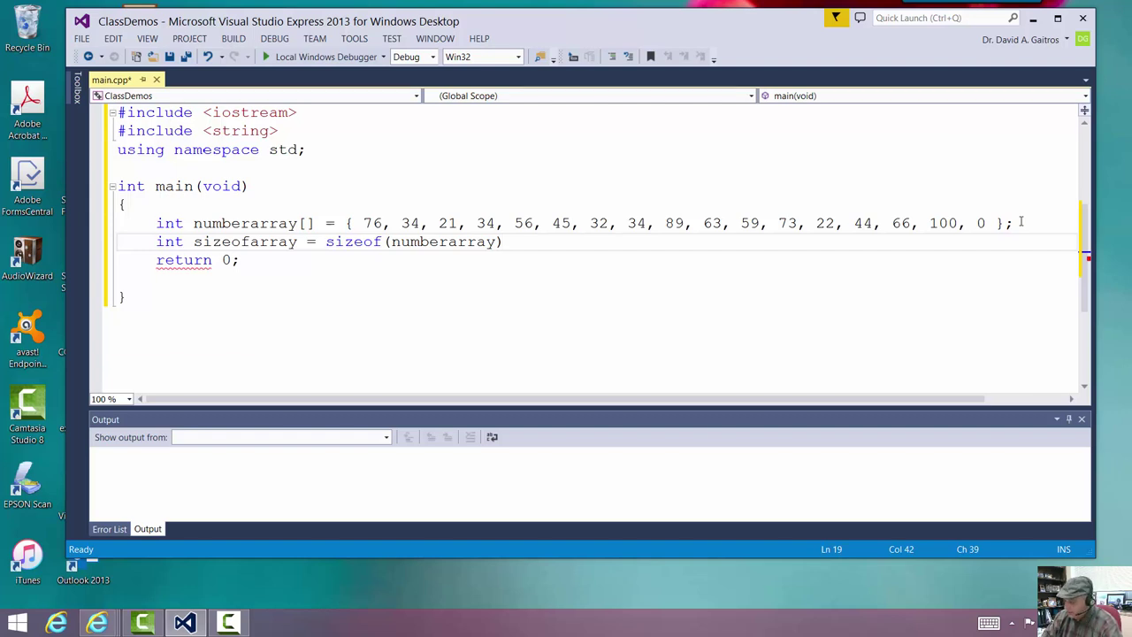
type("/4")
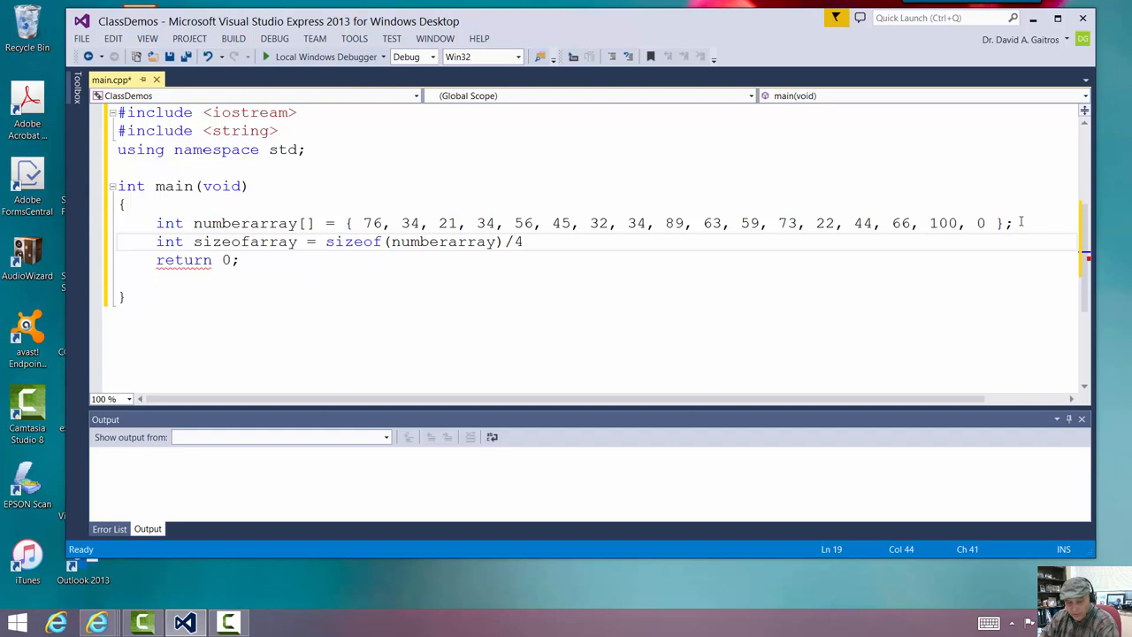
left_click(523, 240)
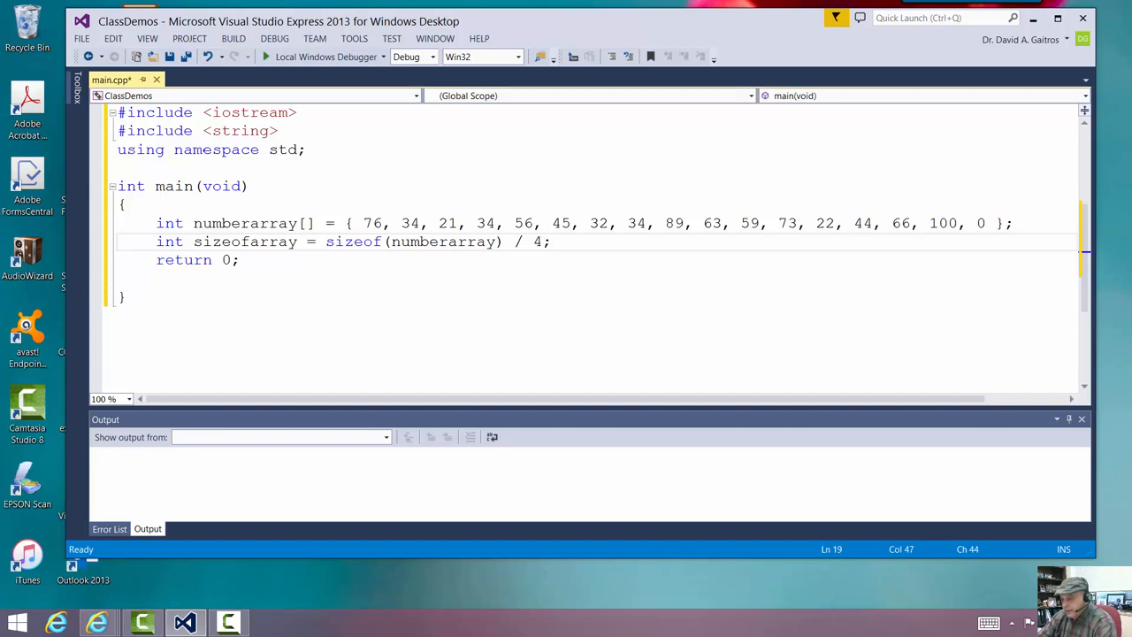
mouse_move(877, 429)
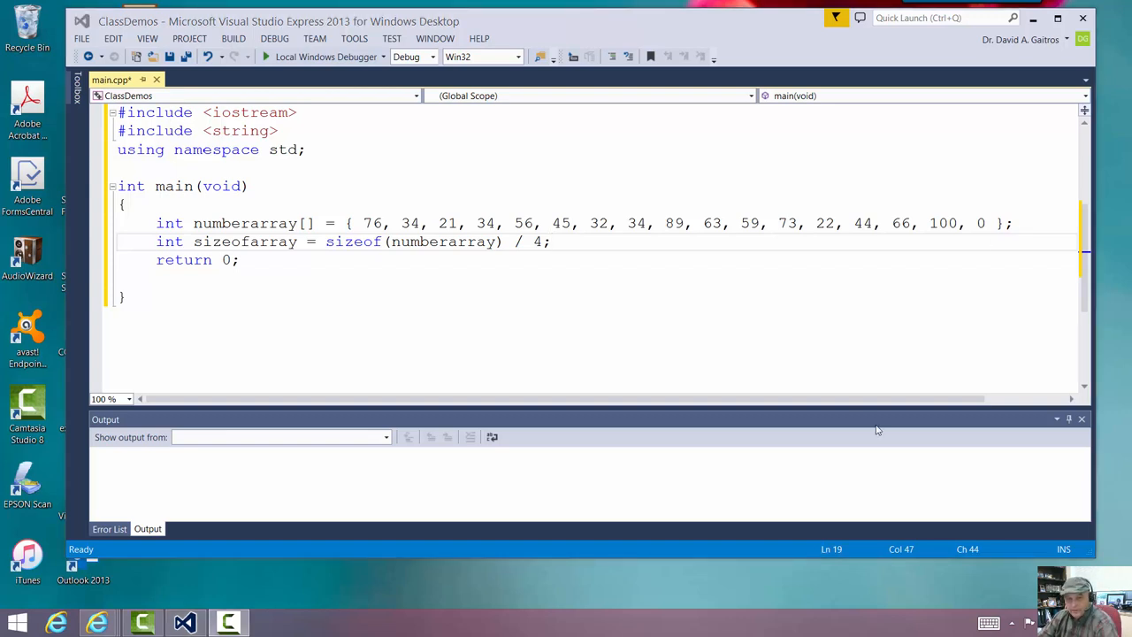
mouse_move(699, 248)
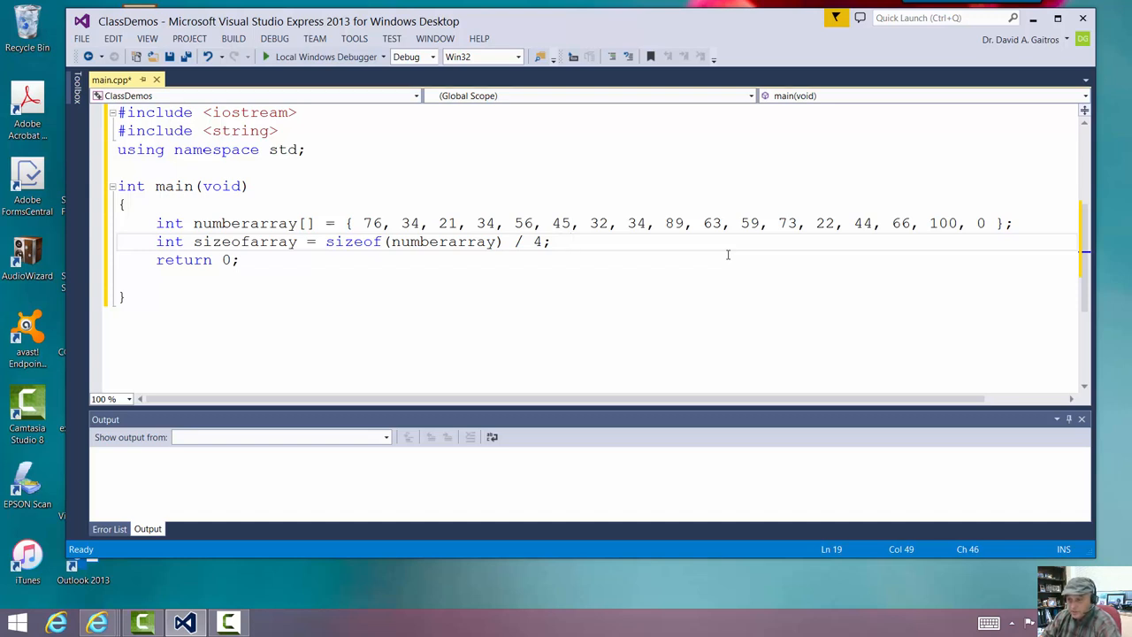
left_click(569, 241)
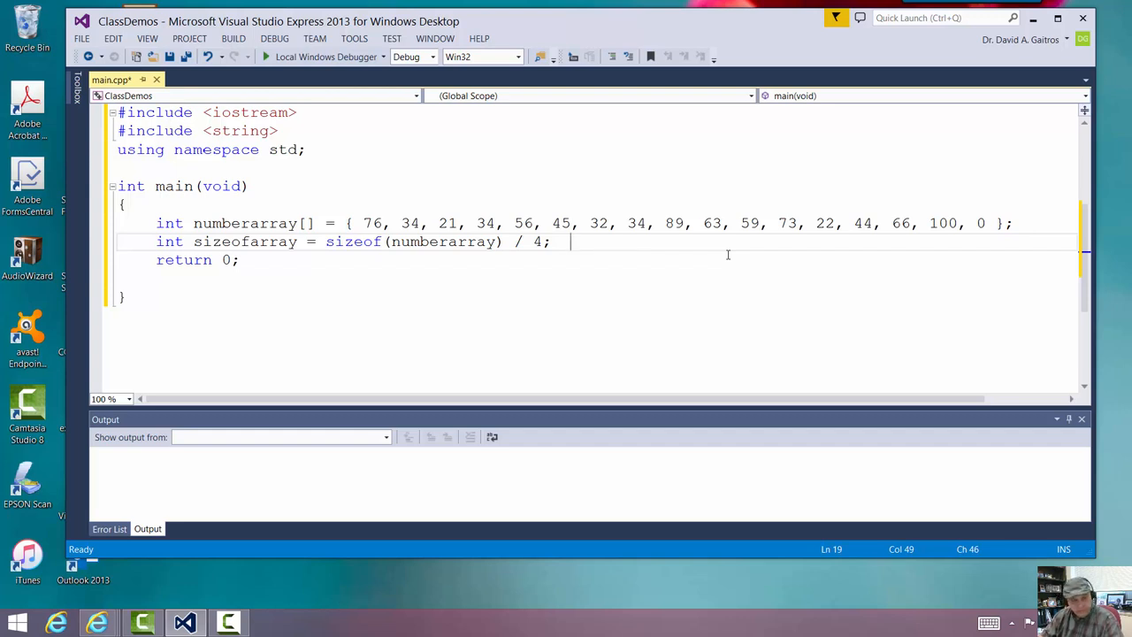
Call BSort(numberarray, sizeofarray) in main before return 0
key("enter")
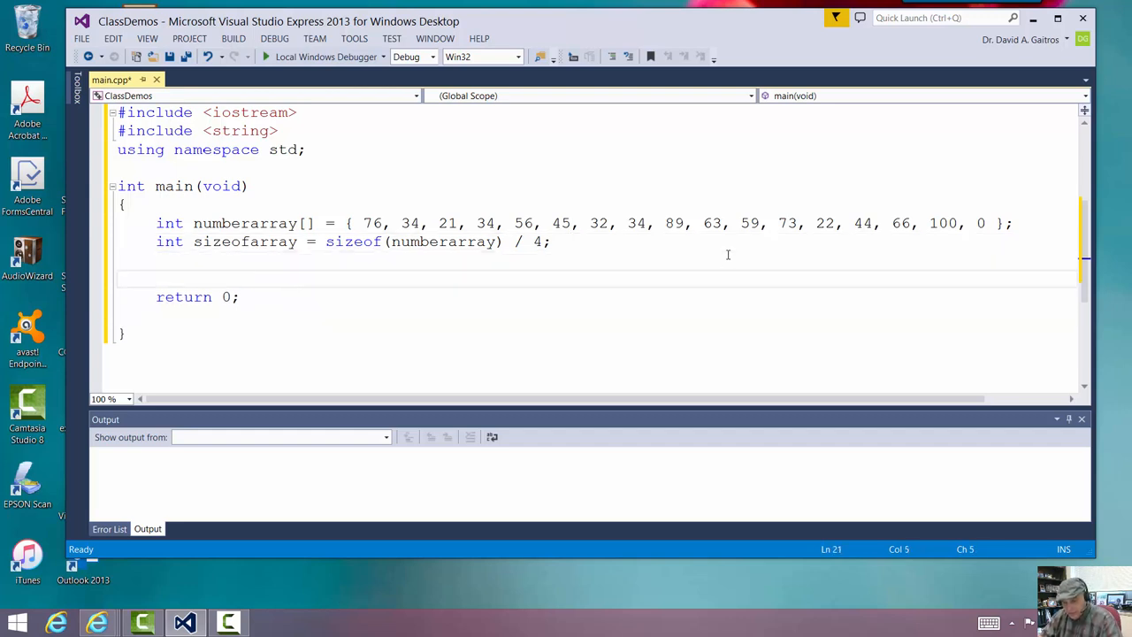
left_click(155, 277)
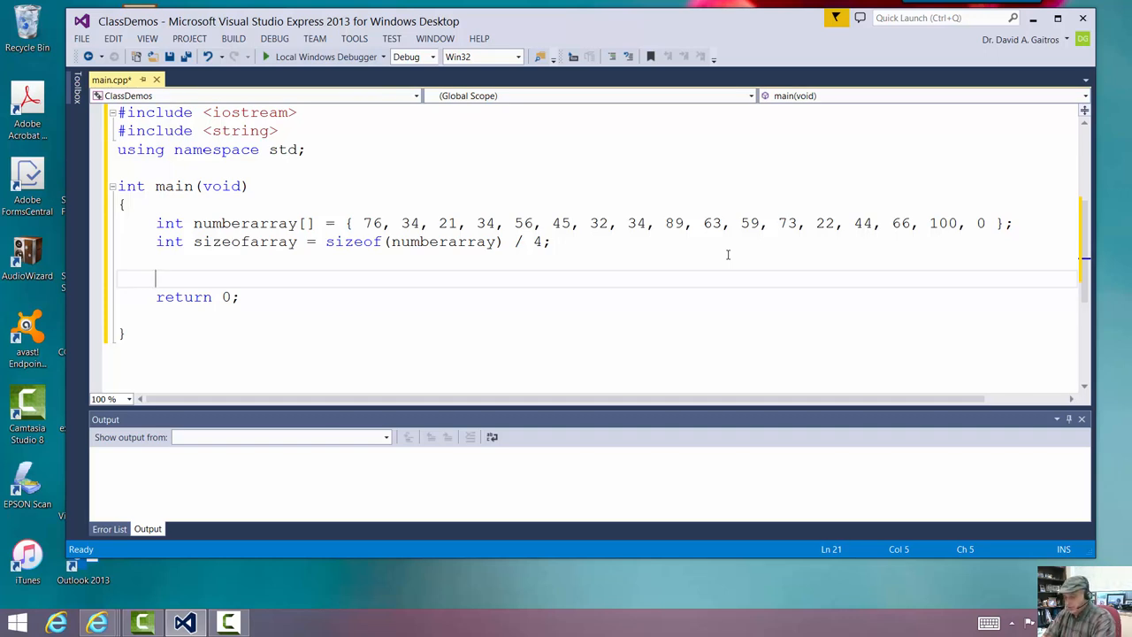
type("B")
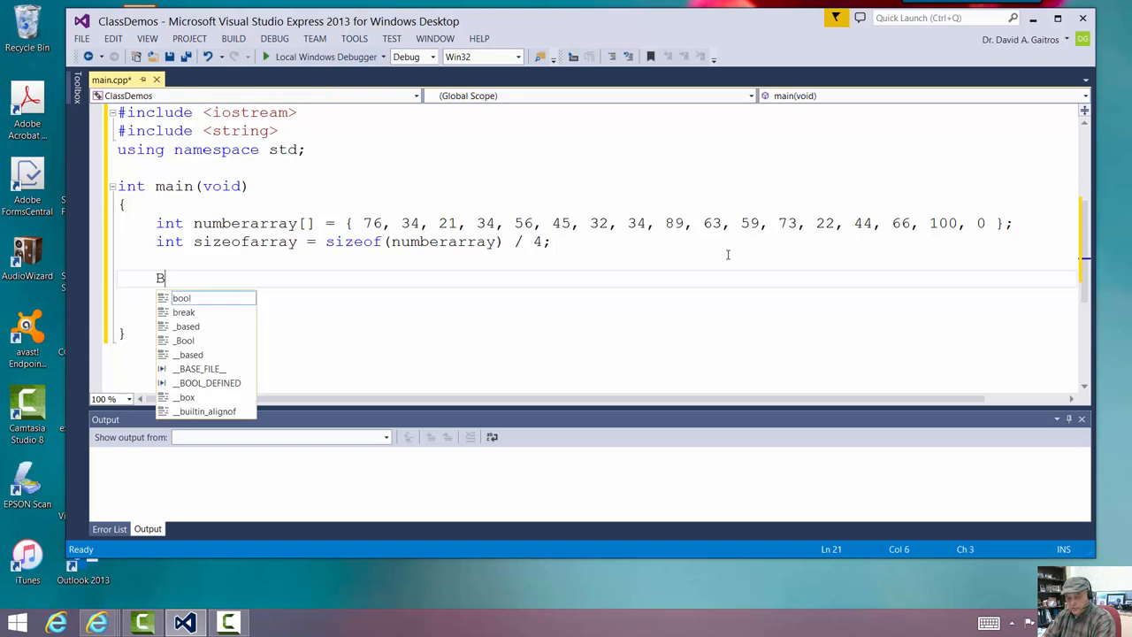
type("Sort")
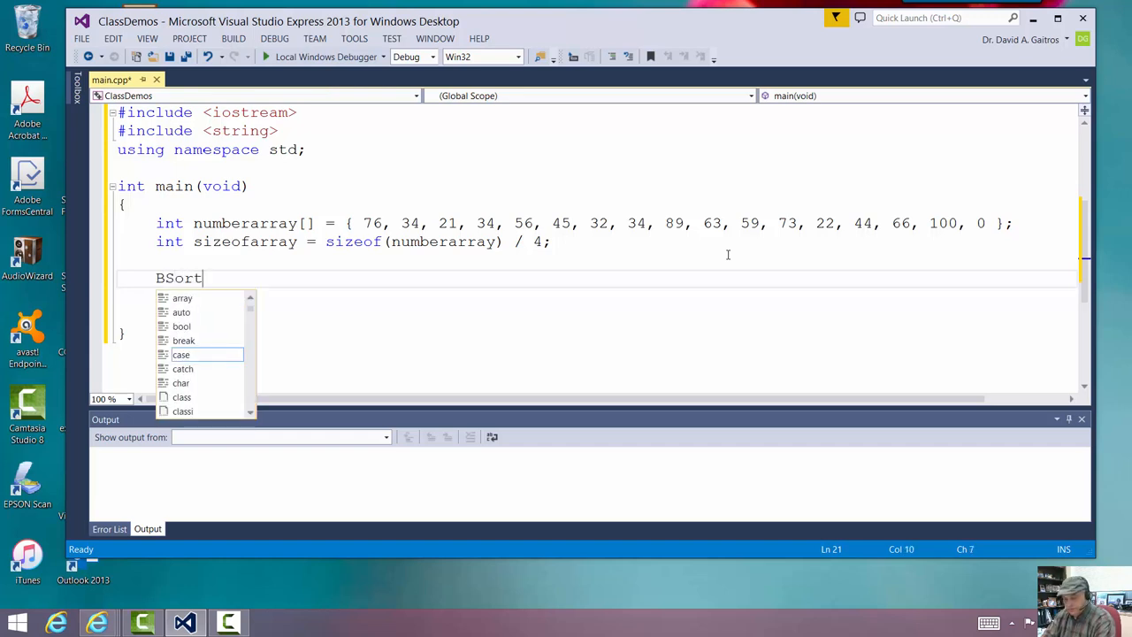
type("(numb")
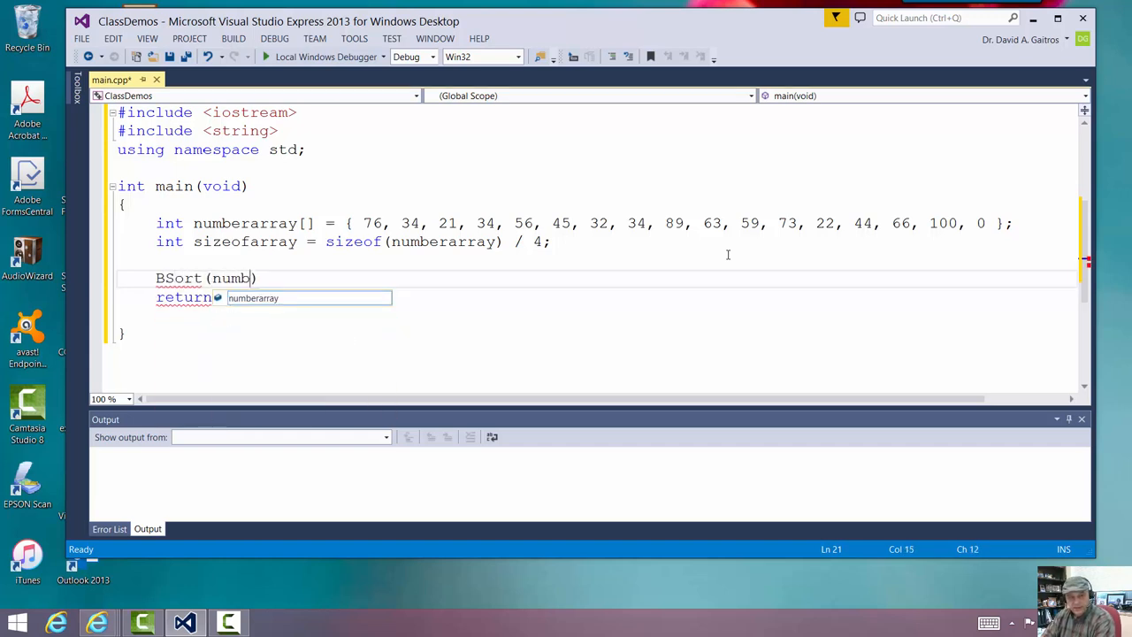
type("erarray,")
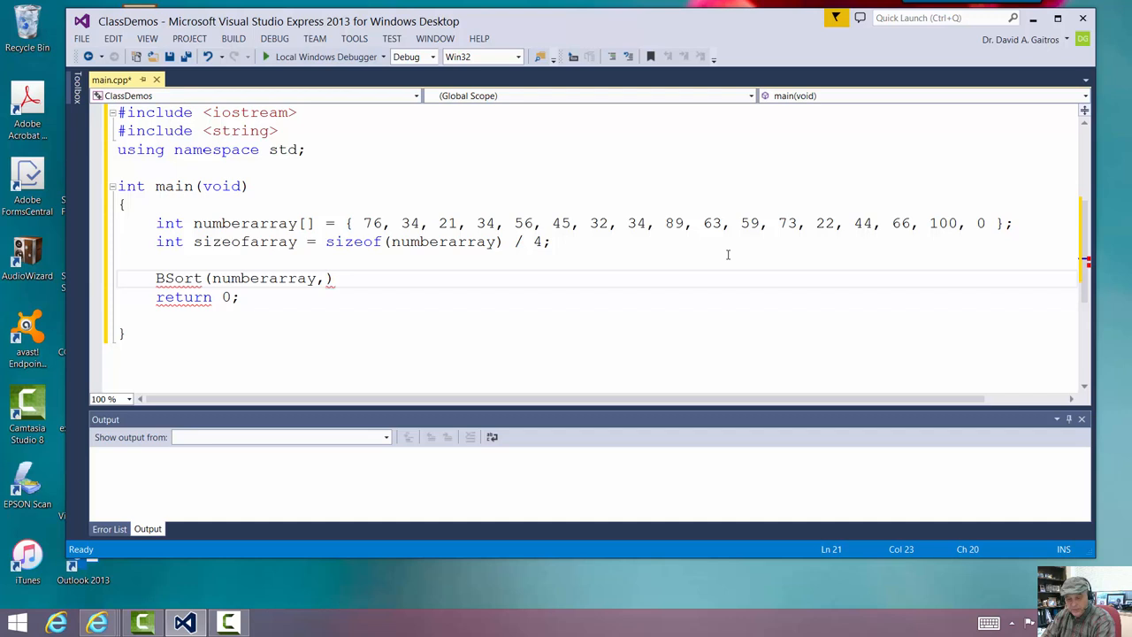
type("sizeofarray")
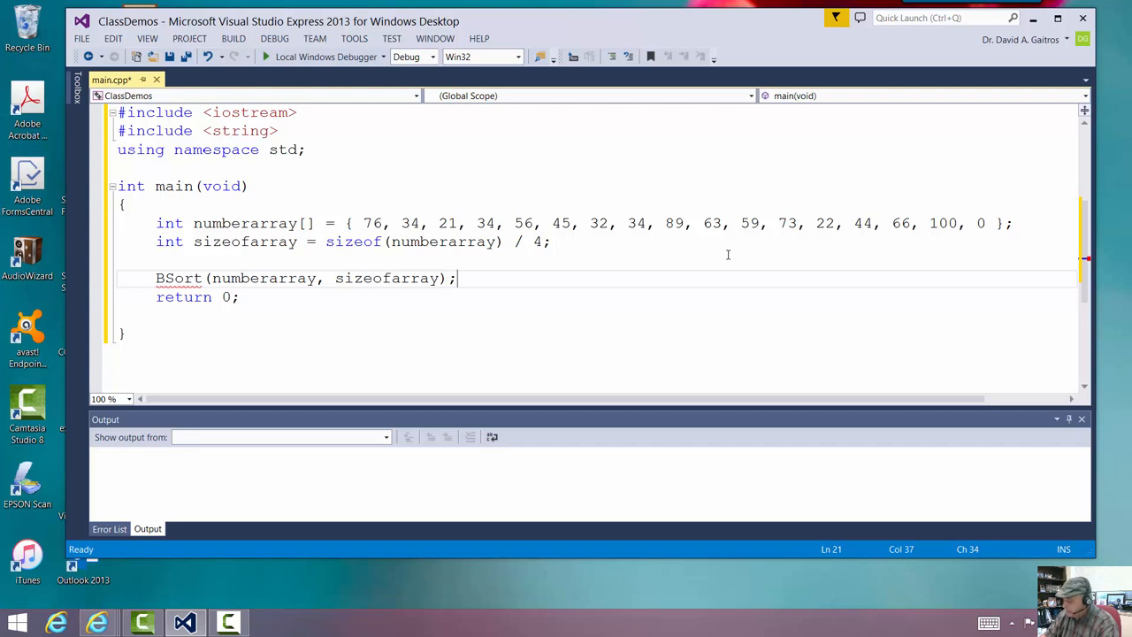
Declare the prototype void BSort(int n[], const int s); above main
left_click(124, 205)
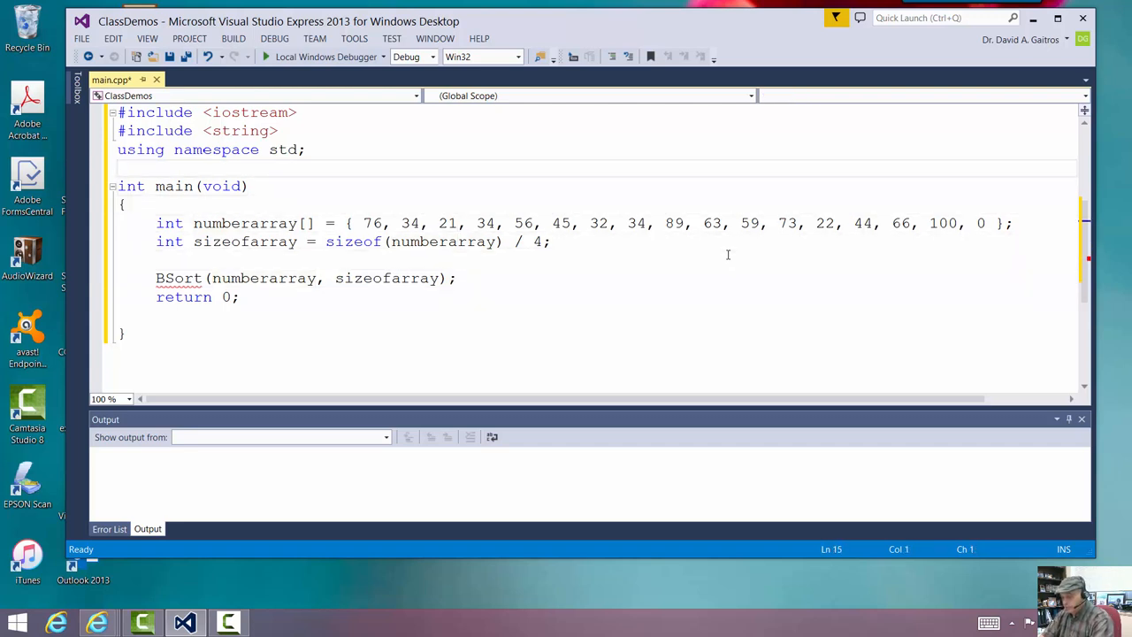
type("void")
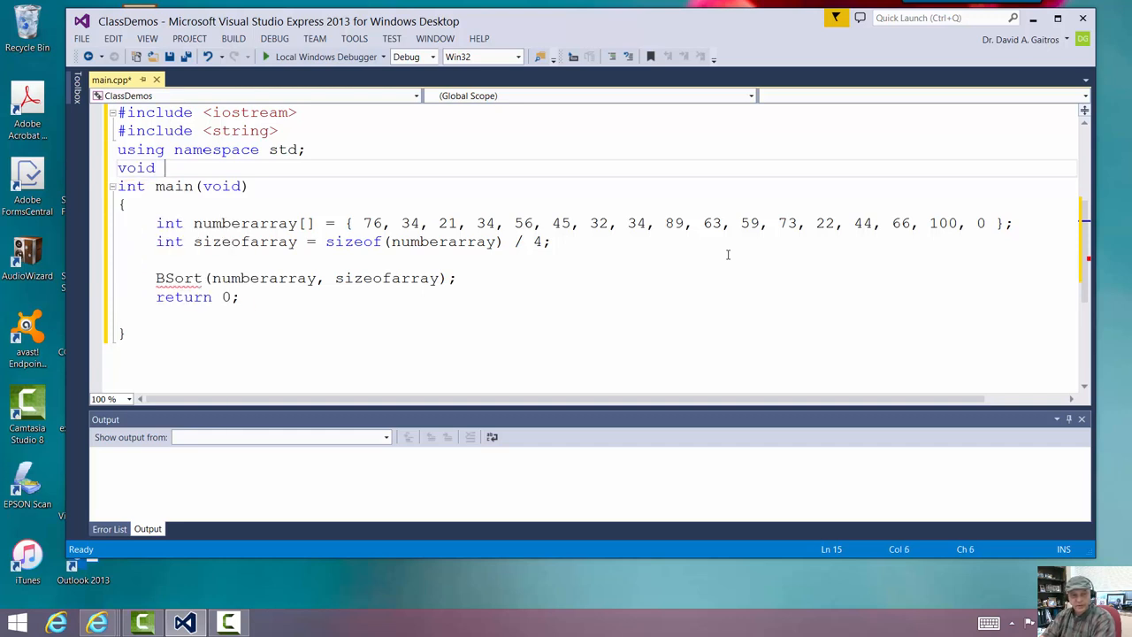
type("BSort")
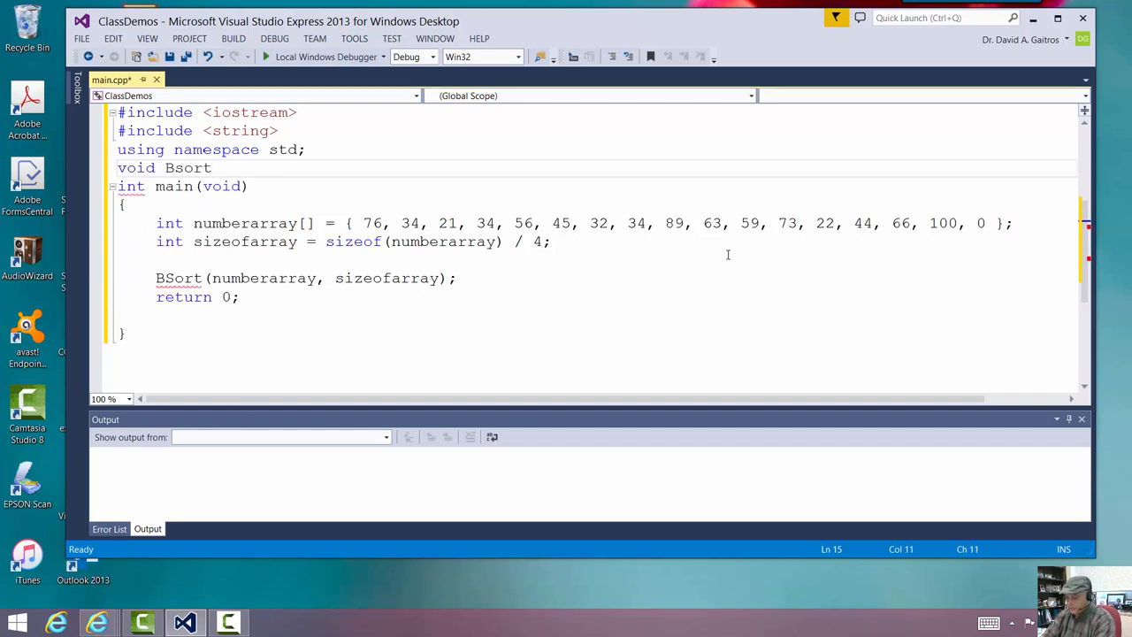
type("()")
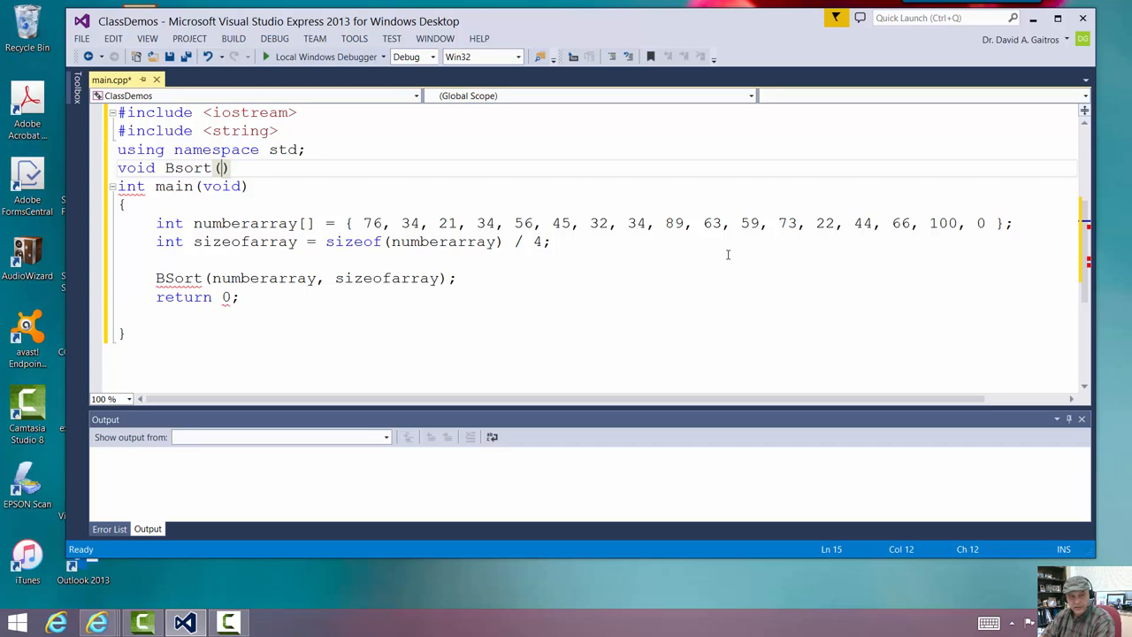
type("int")
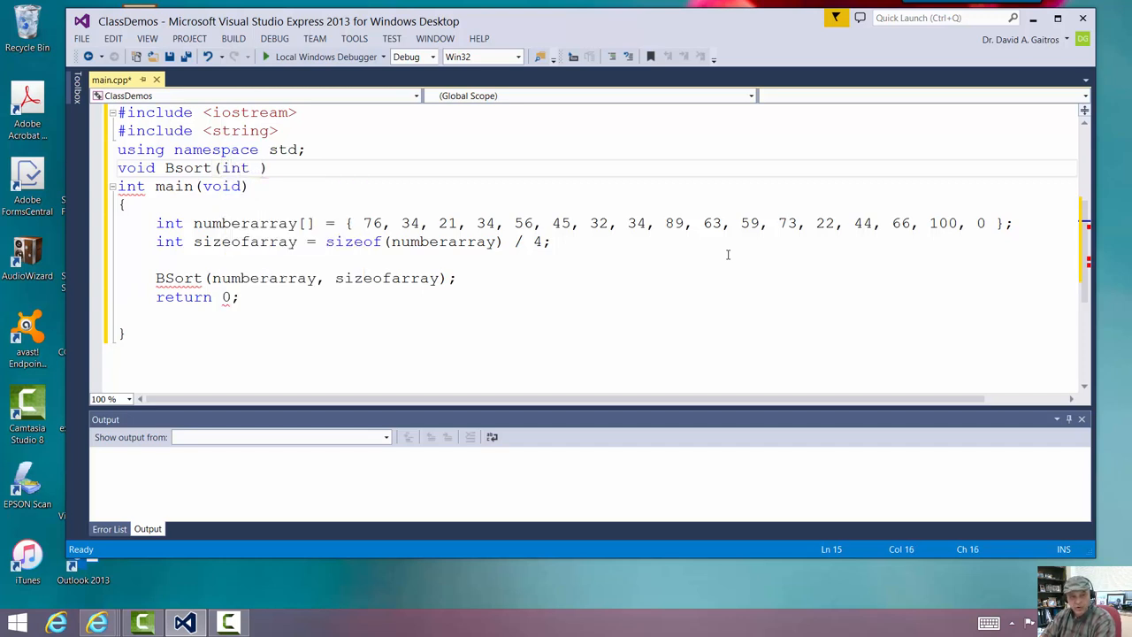
type("n[]")
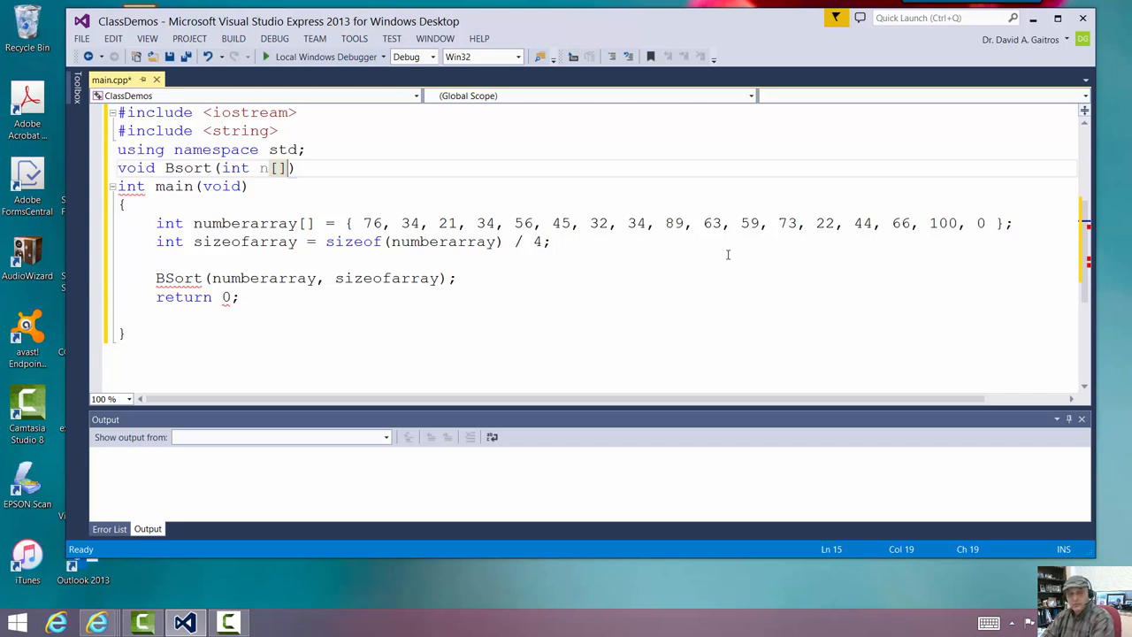
type(", const int s")
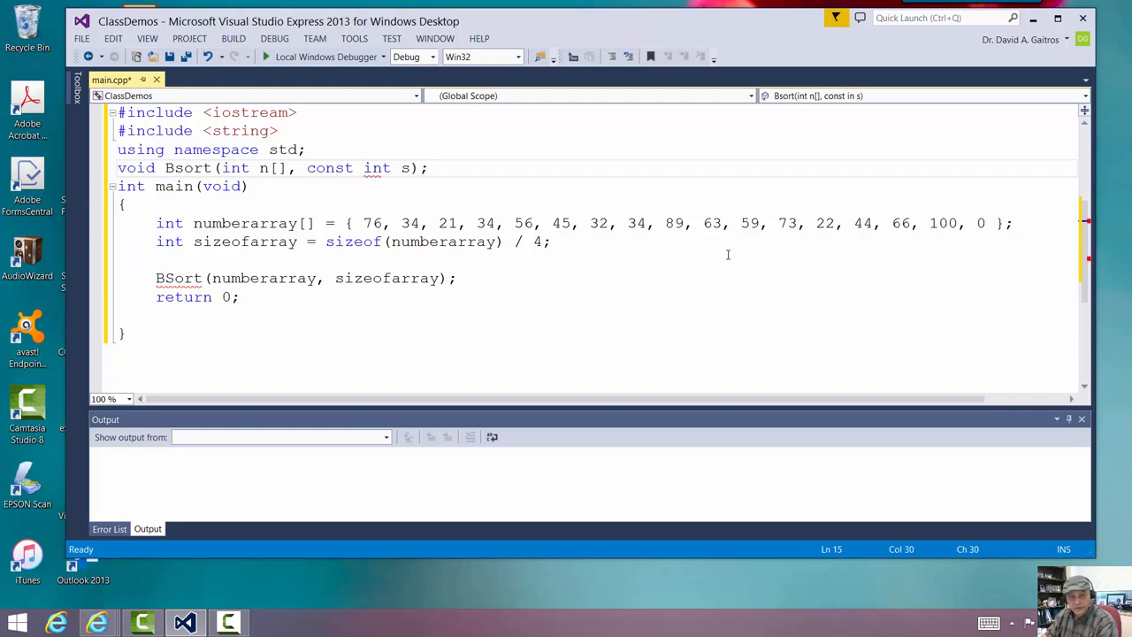
left_click(251, 185)
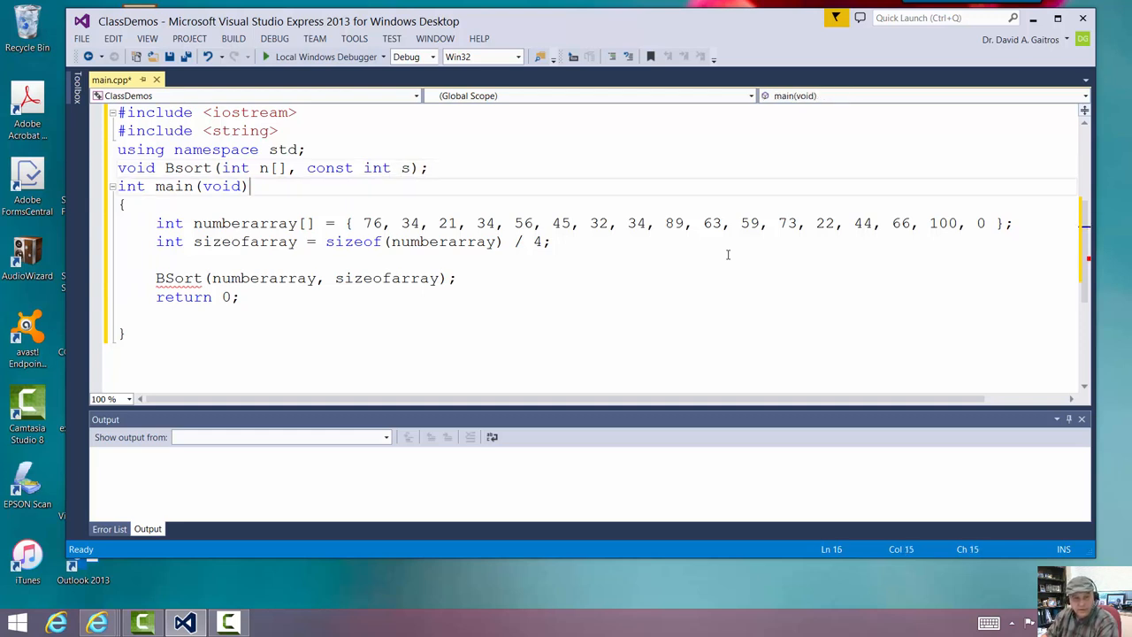
left_click(128, 205)
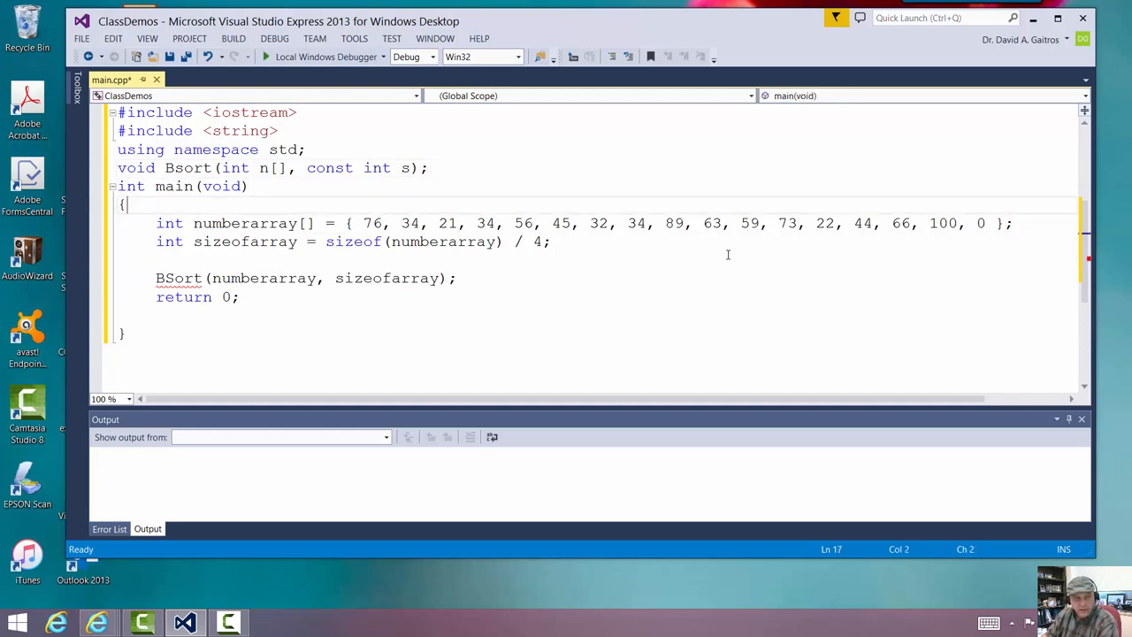
left_click(428, 167)
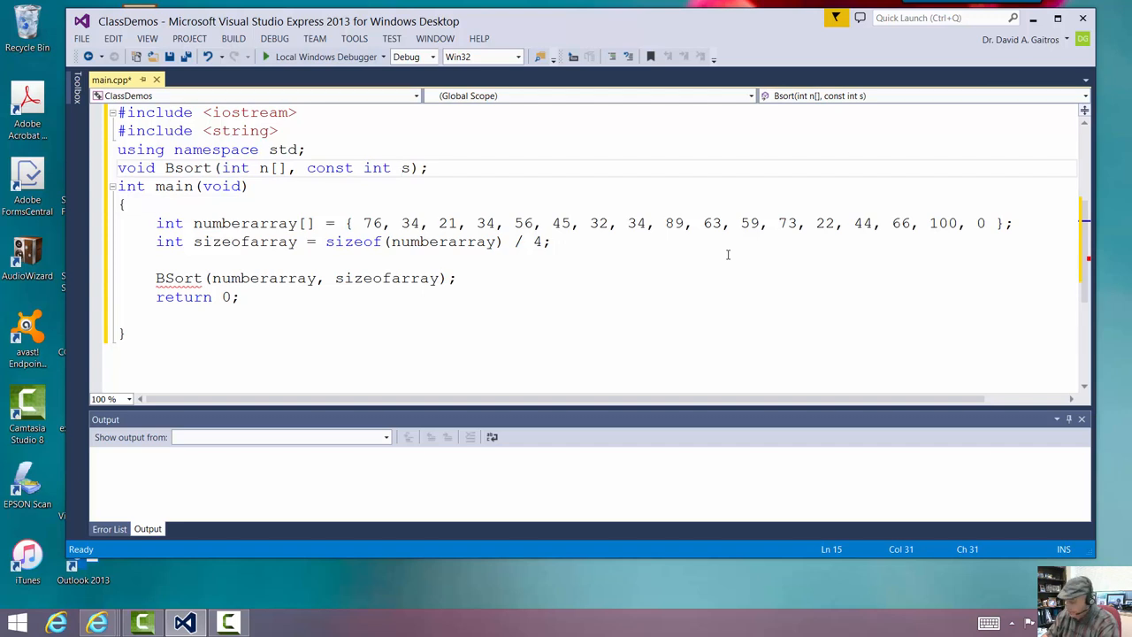
left_click(187, 168)
type("S")
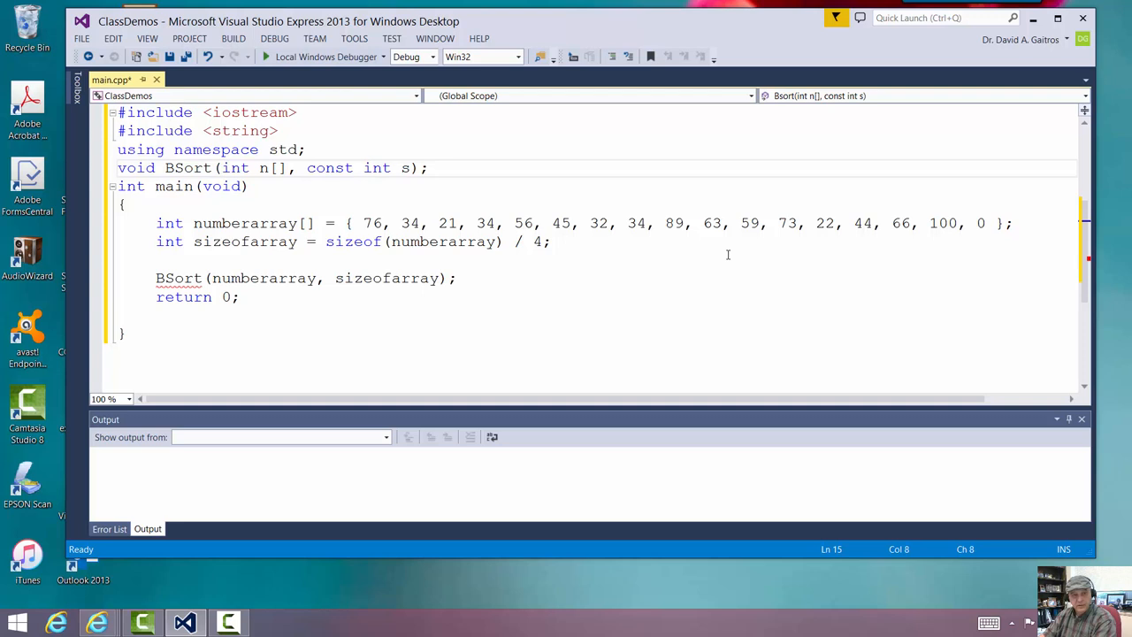
left_click(183, 223)
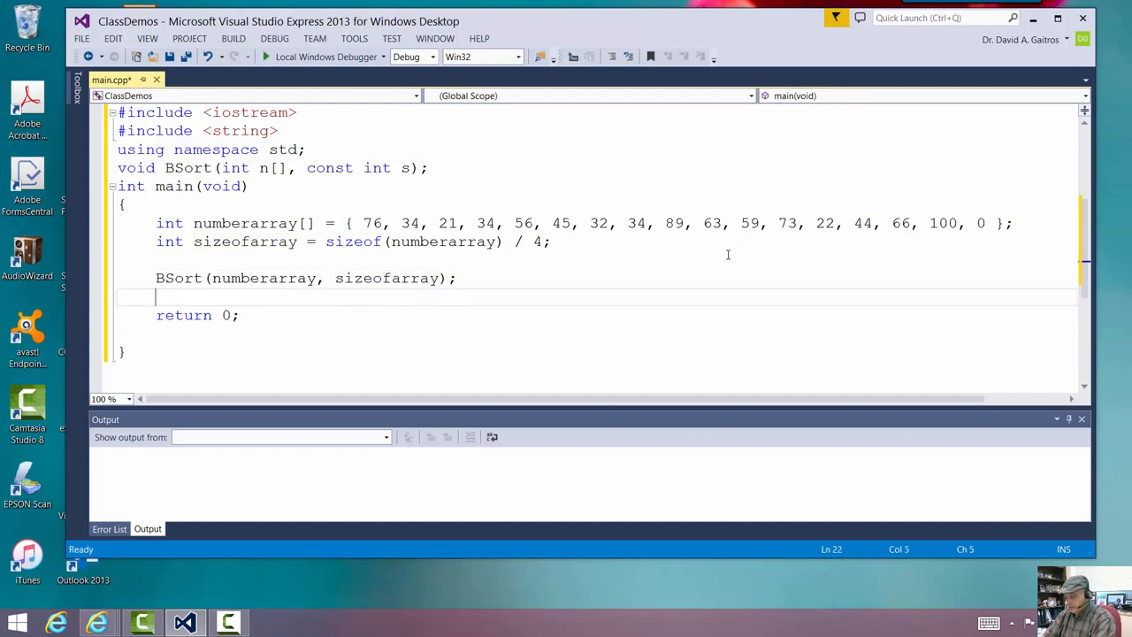
Call PrintArray(numberarray, sizeofarray) in main and declare void PrintArray(const int n[], const int s);
type("PrintArray(")
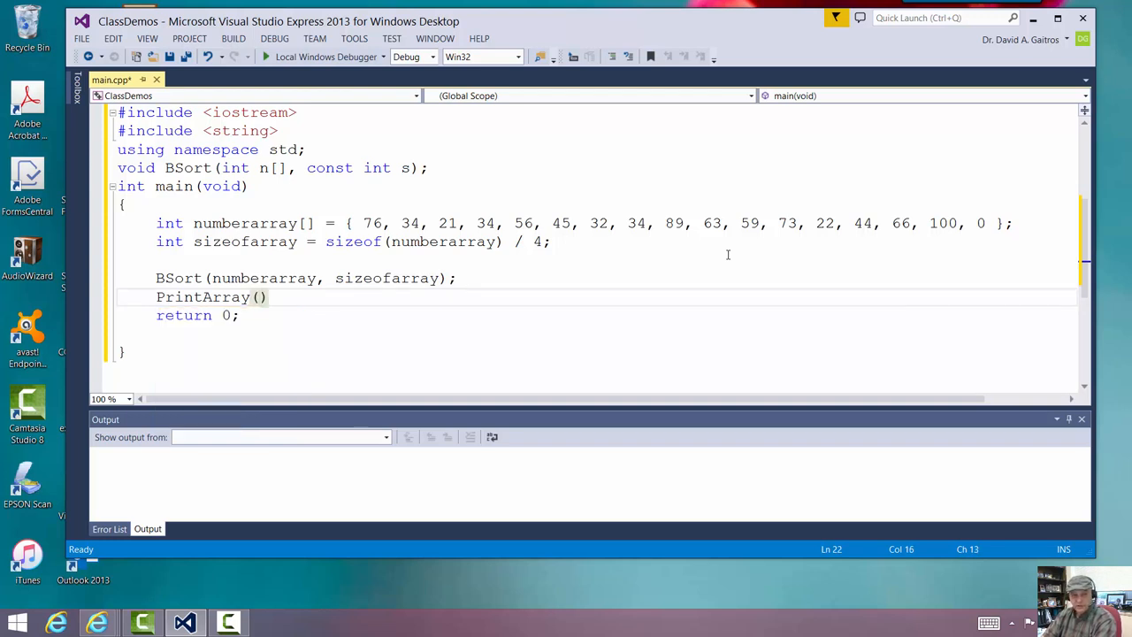
type("numberarray, sizeofarray")
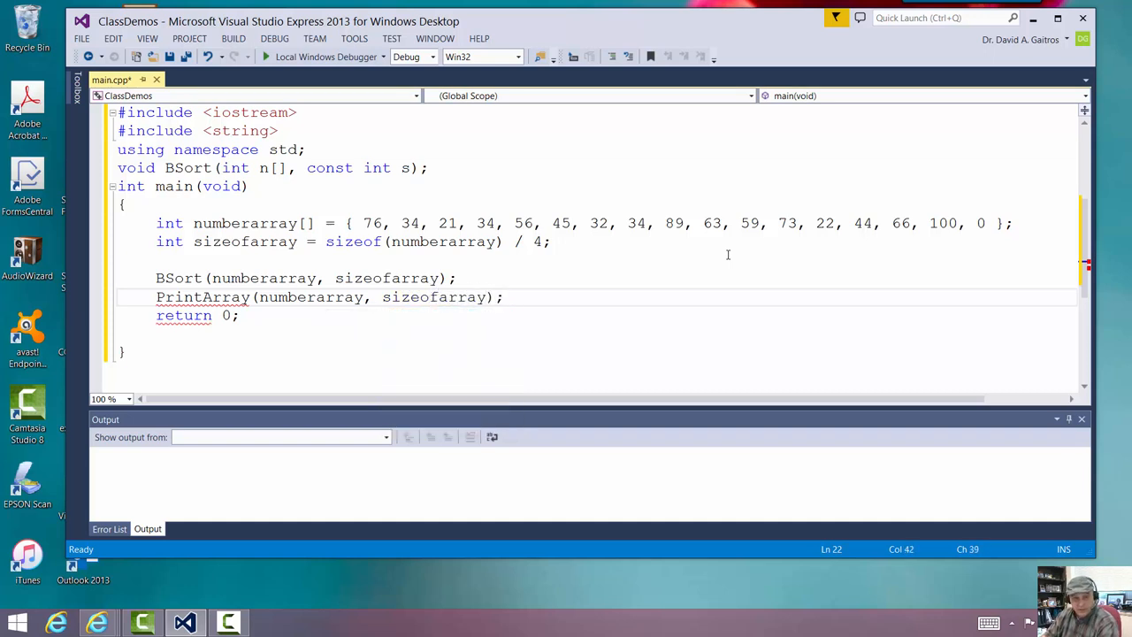
left_click(456, 278)
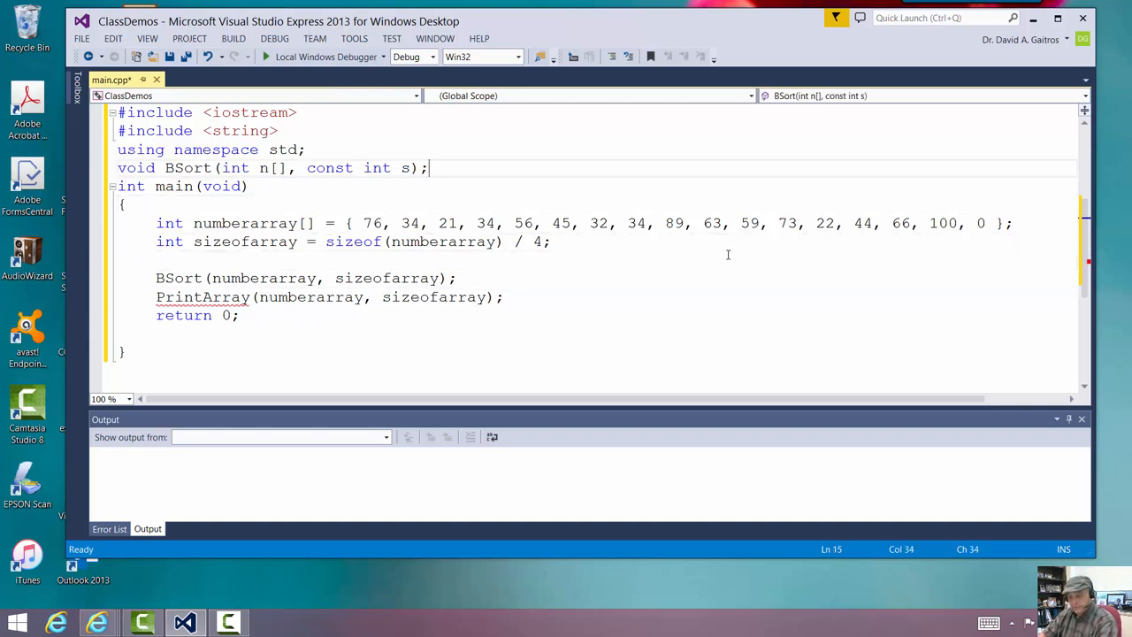
key("Return")
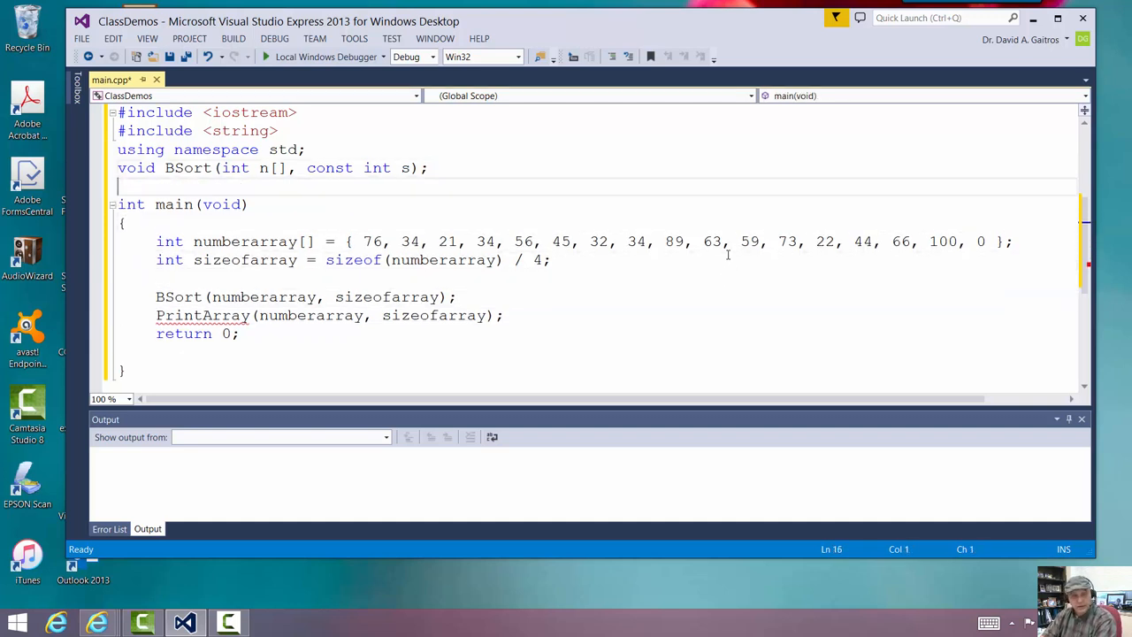
type("void Prin")
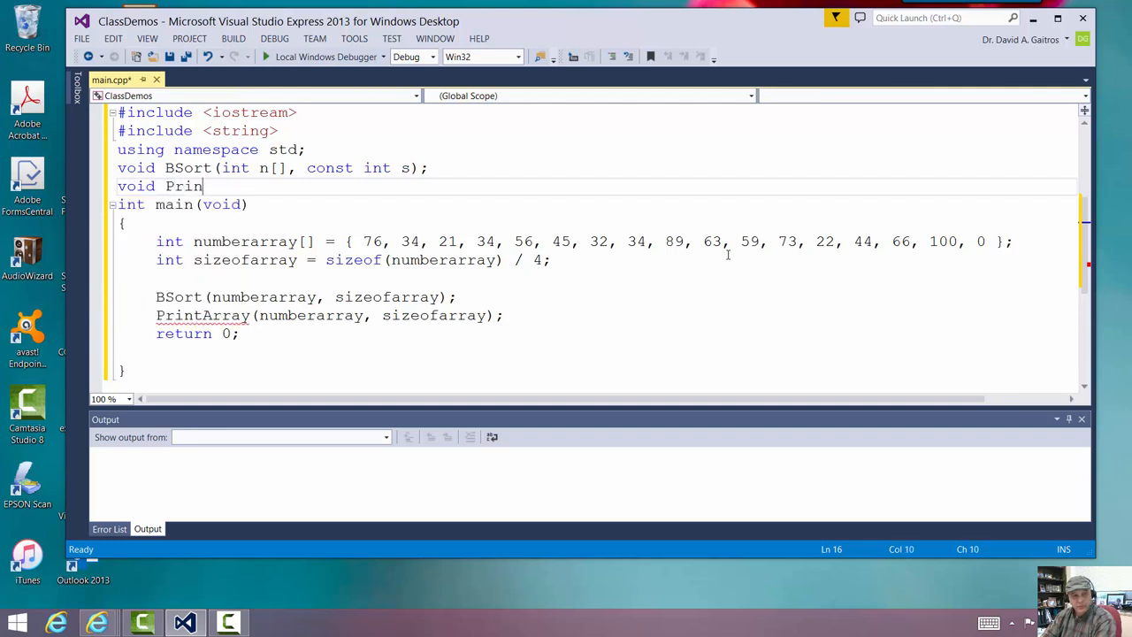
type("tArray")
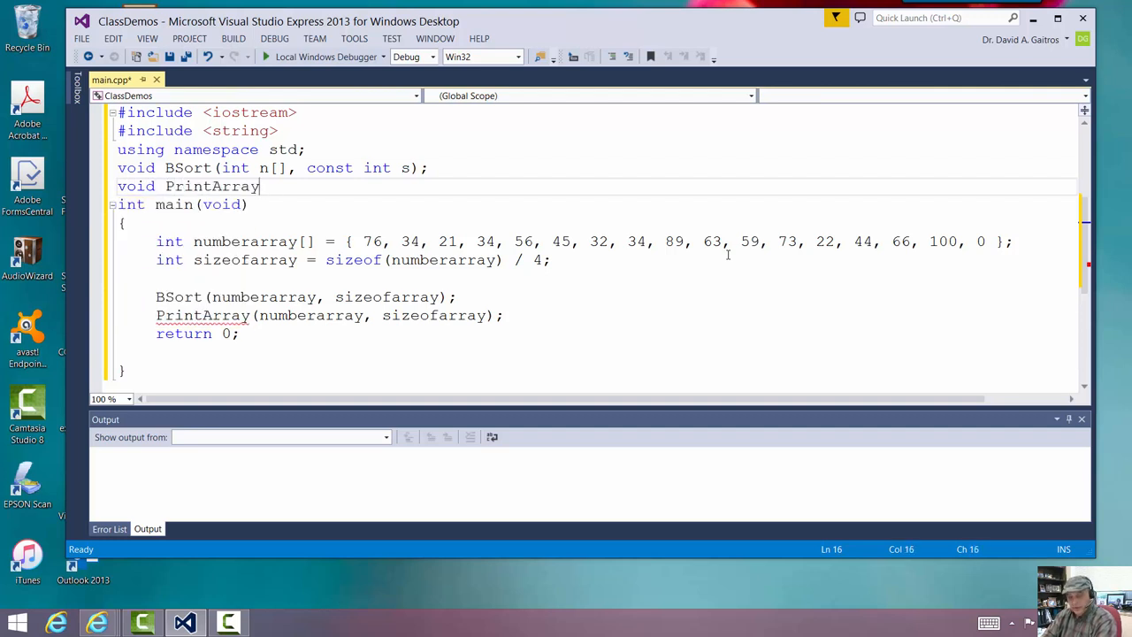
type("(const i")
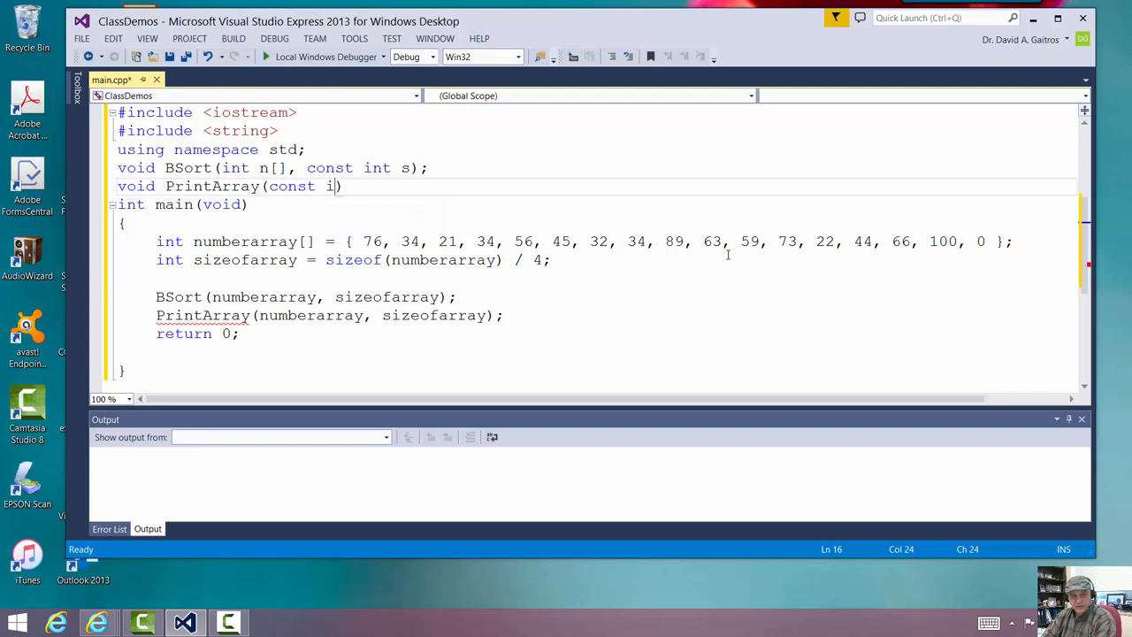
type("nt n[]")
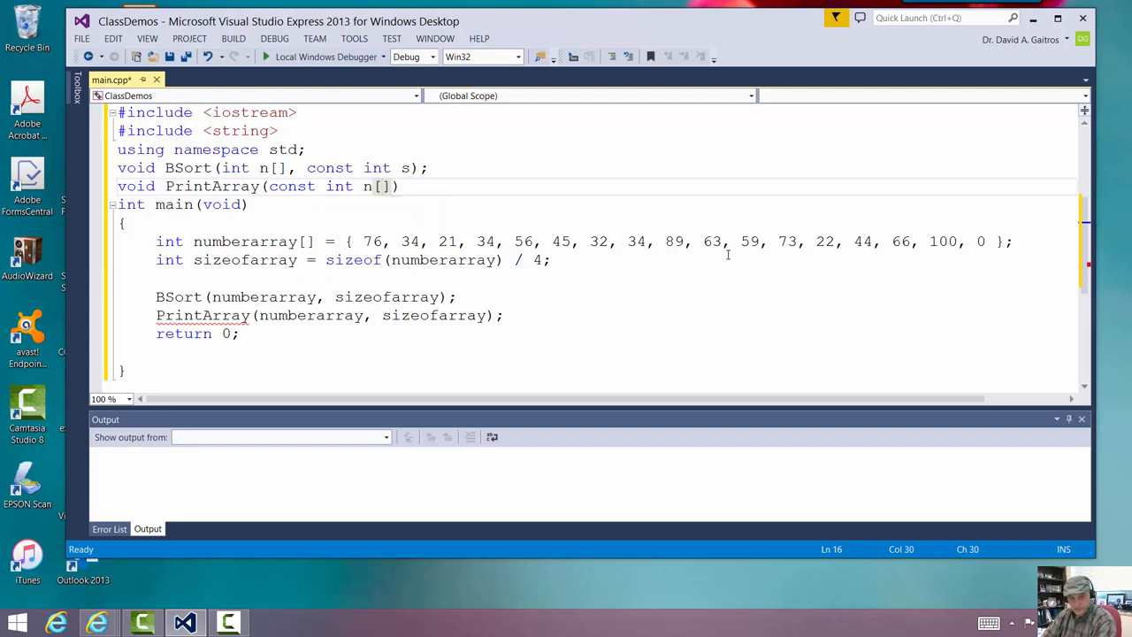
type(", const int")
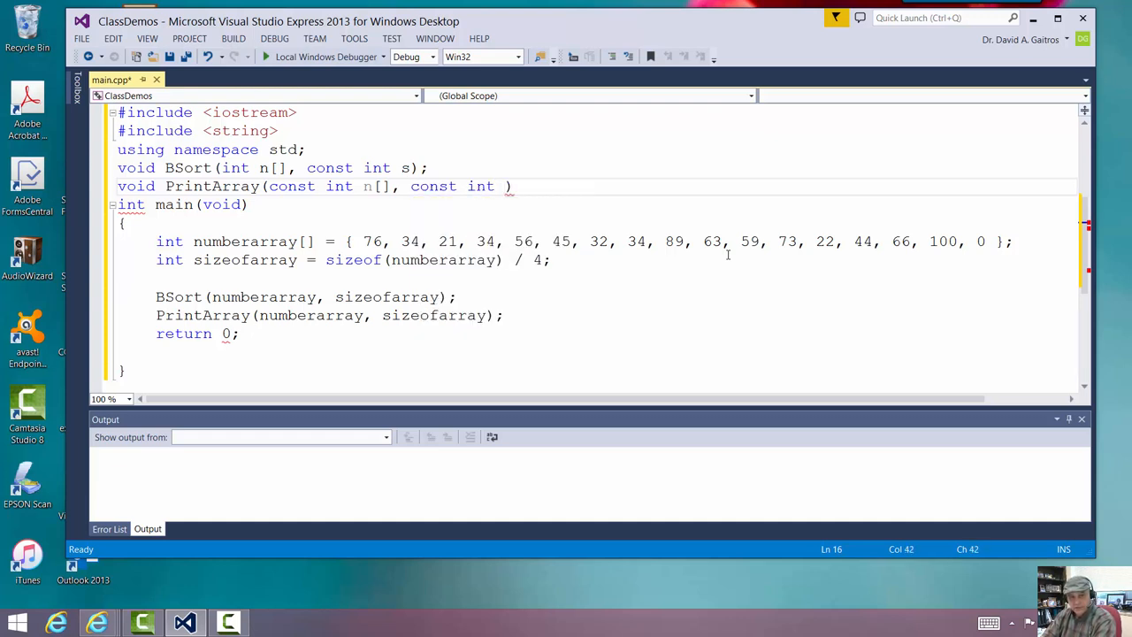
type("s")
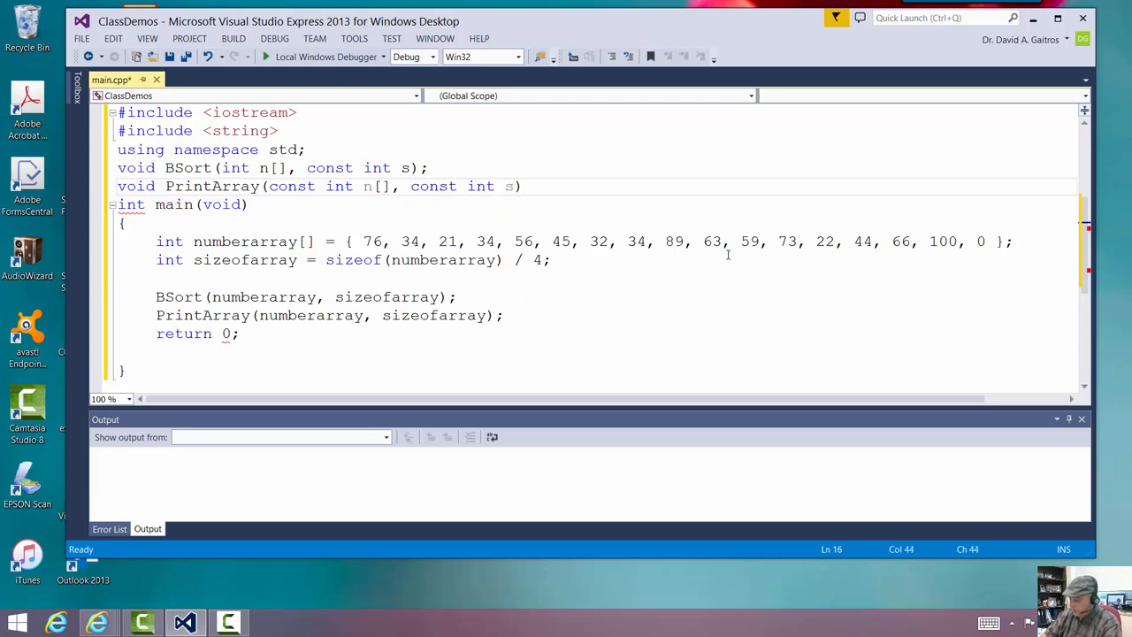
type(");")
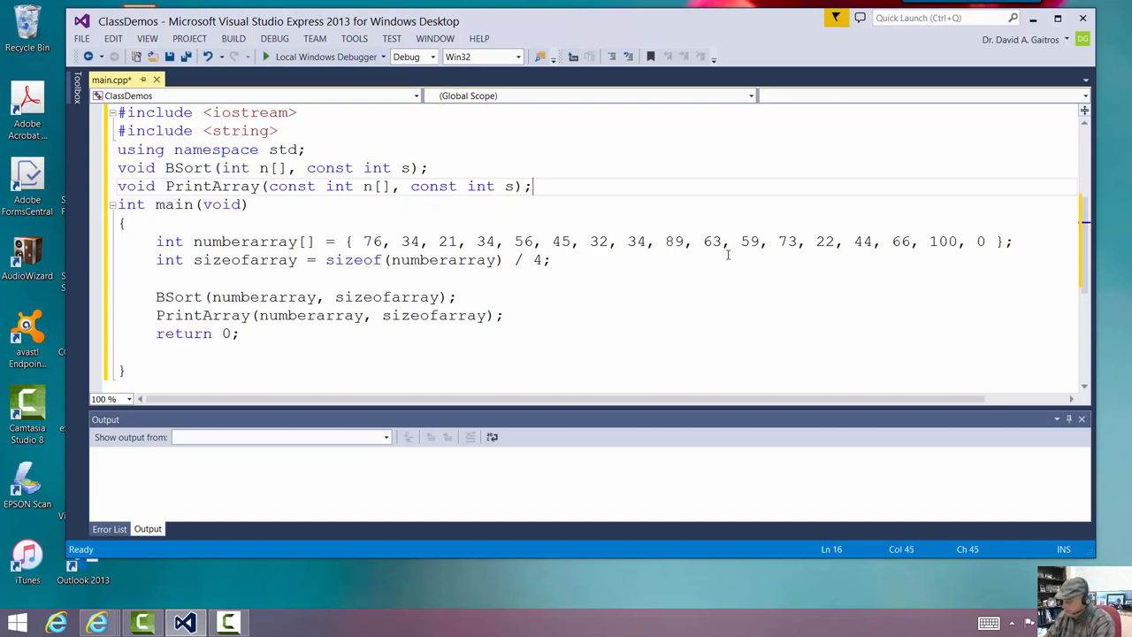
left_click(251, 332)
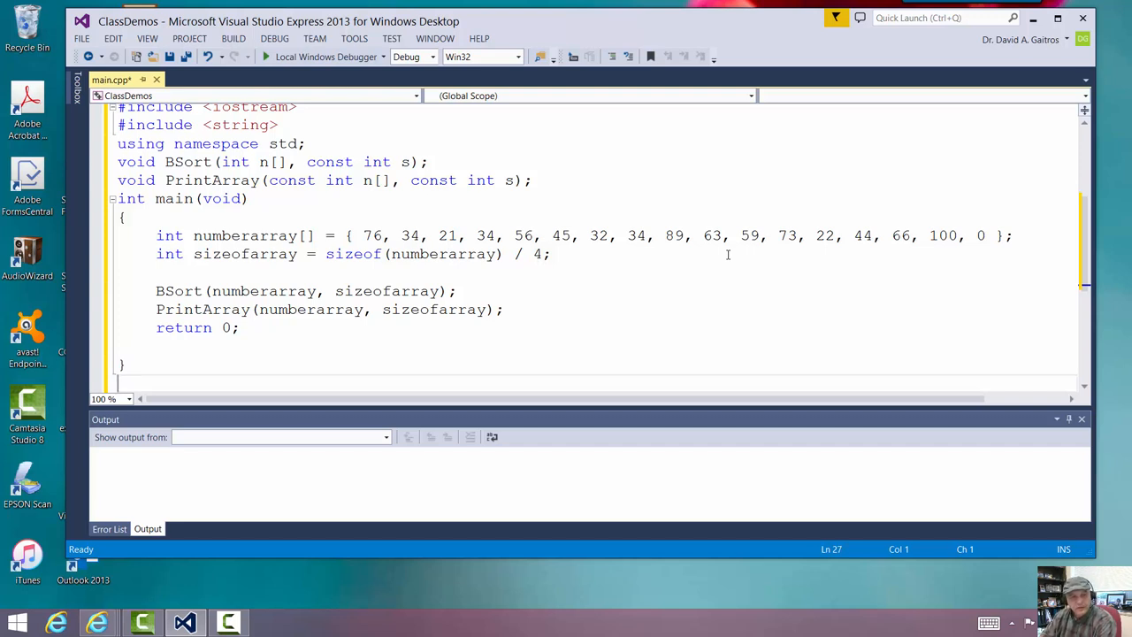
Define void BSort(int n[], const int s) below main, dropping the semicolon and opening its body
type("void BSort")
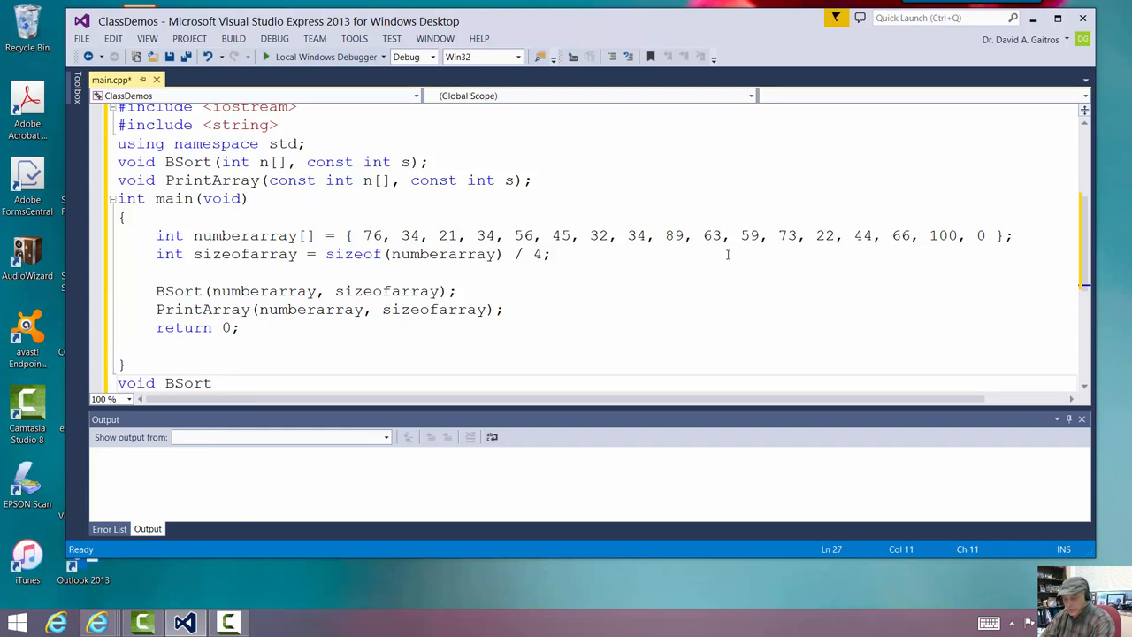
type("()")
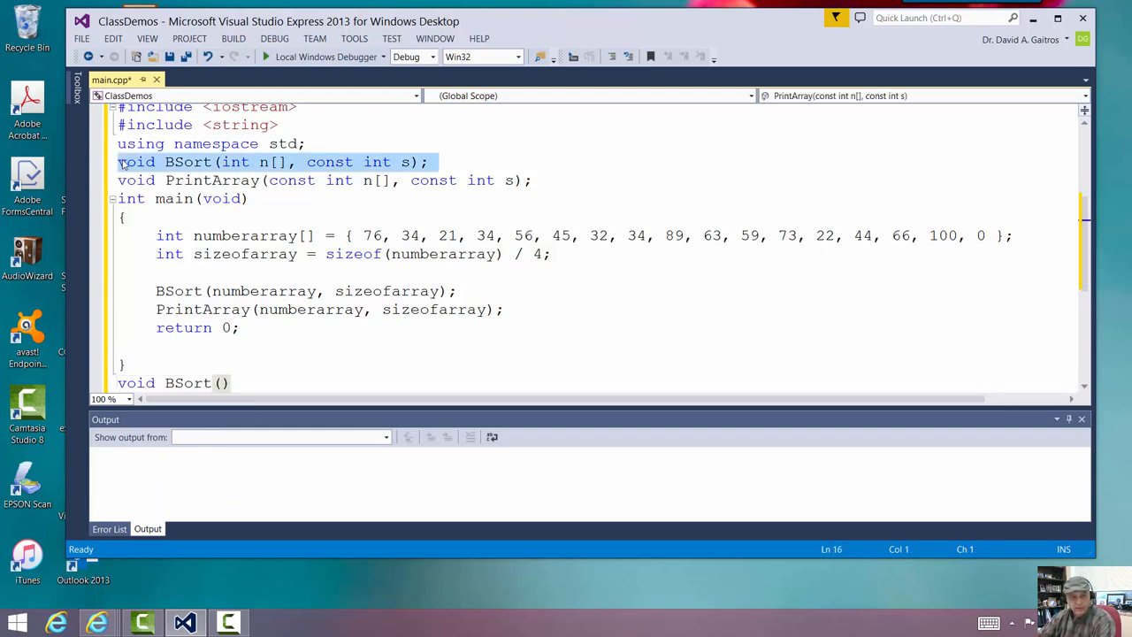
left_click(432, 163)
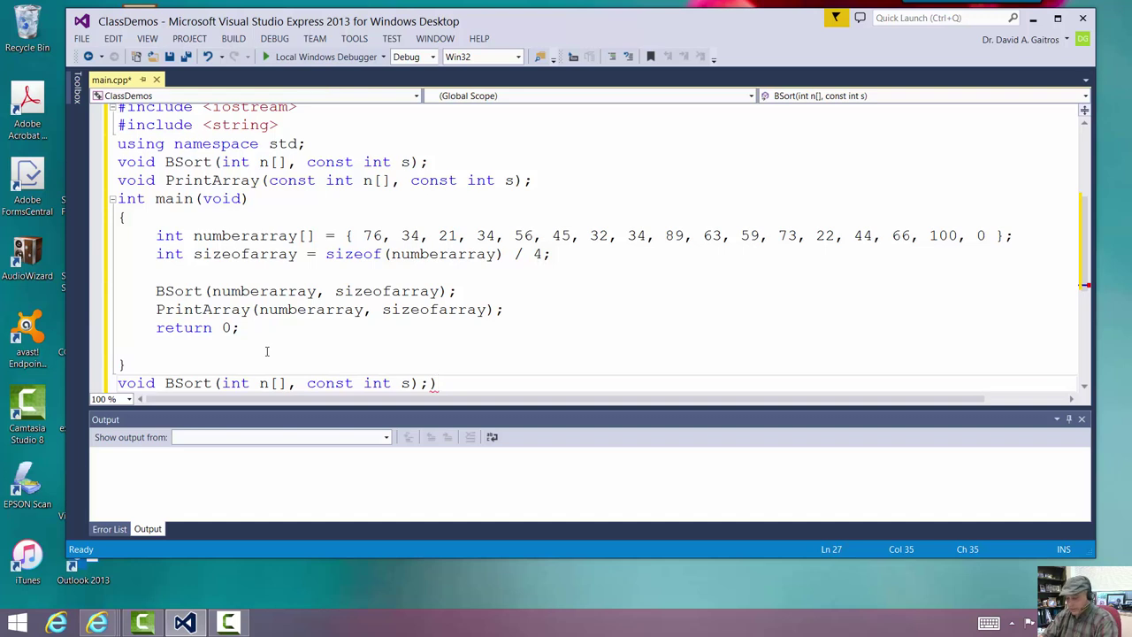
key("BackSpace")
type("{}")
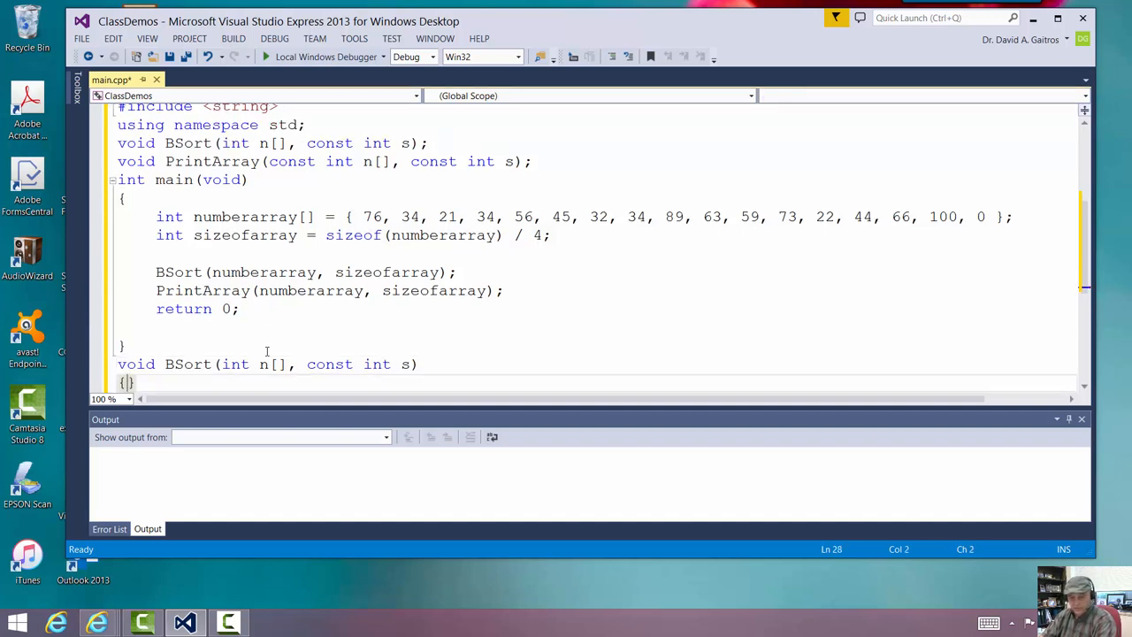
key("Return")
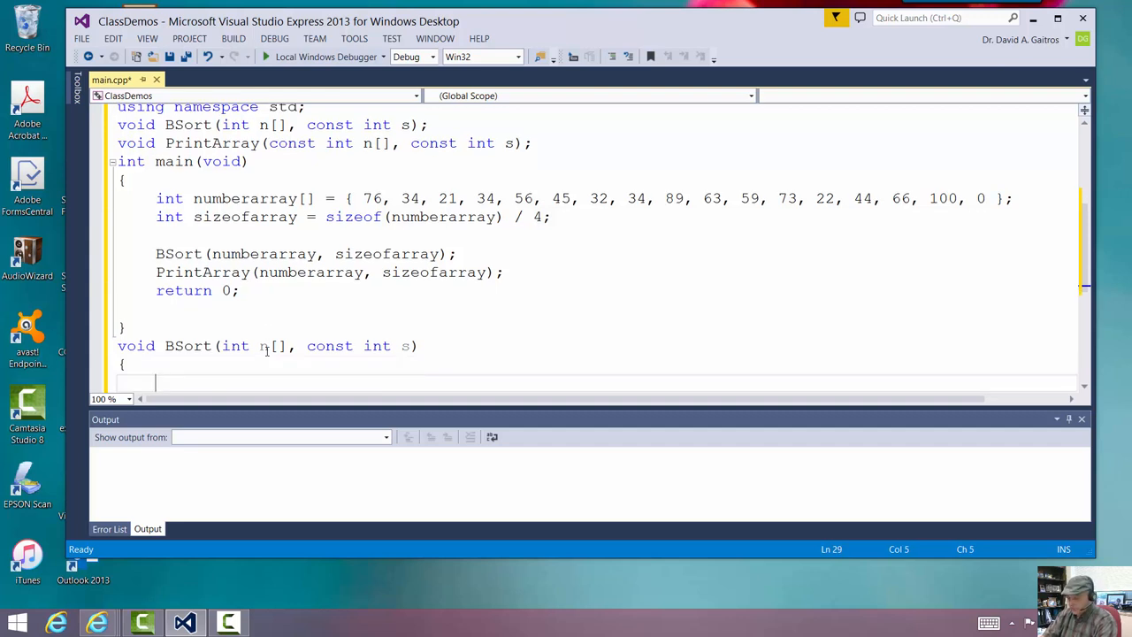
Make the BSort stub output cout << "Called the Bubble Sort\n";
type("cout")
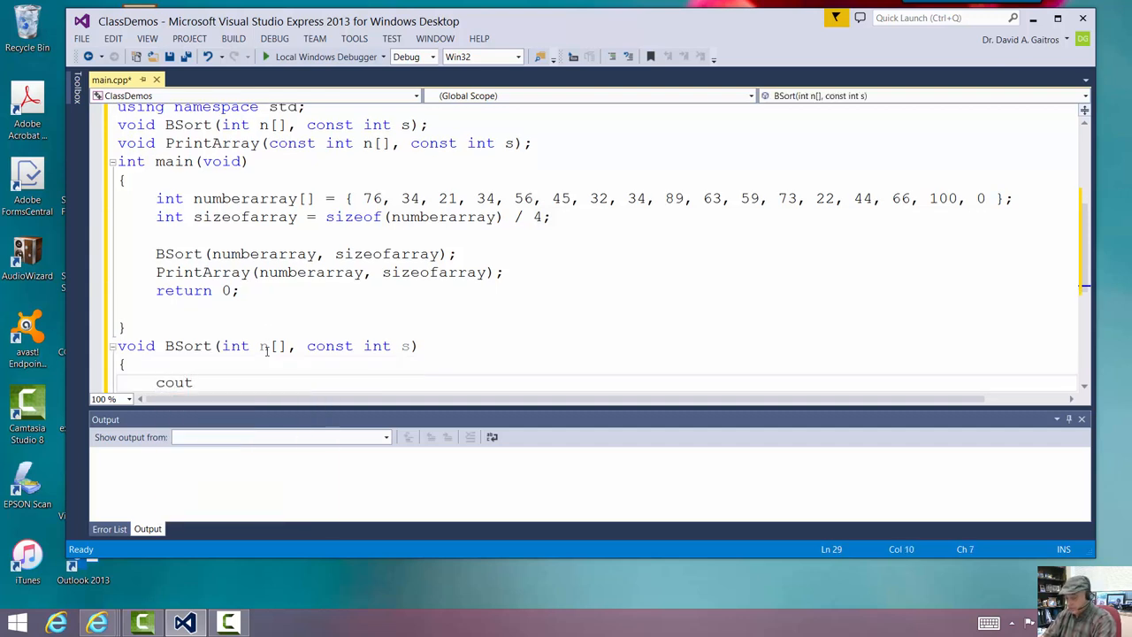
type("<< \"\"")
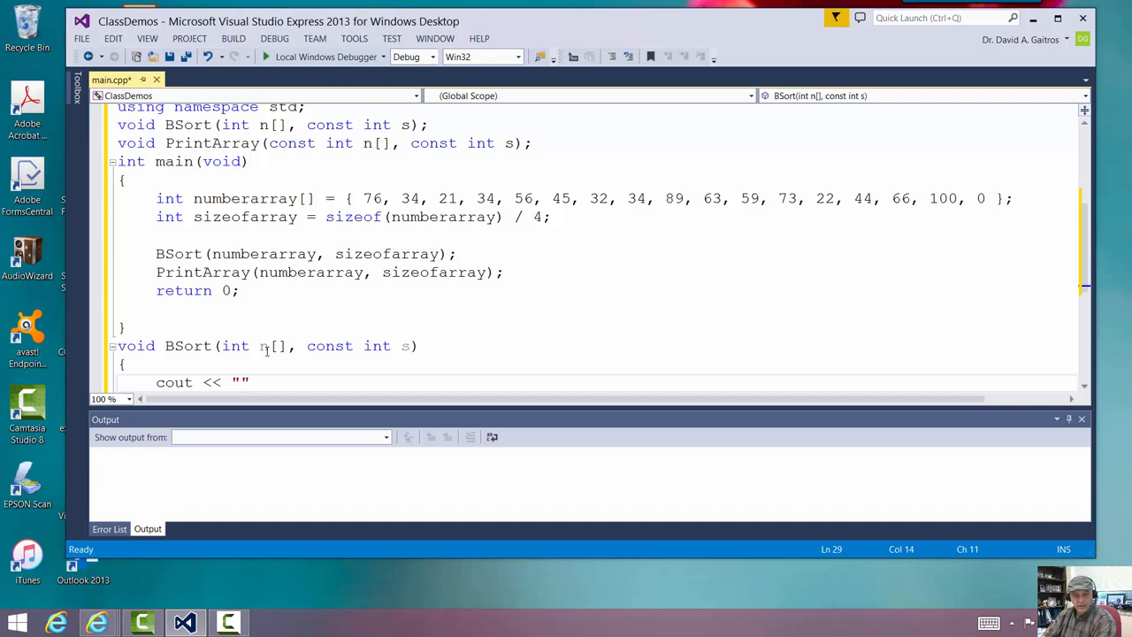
type("O")
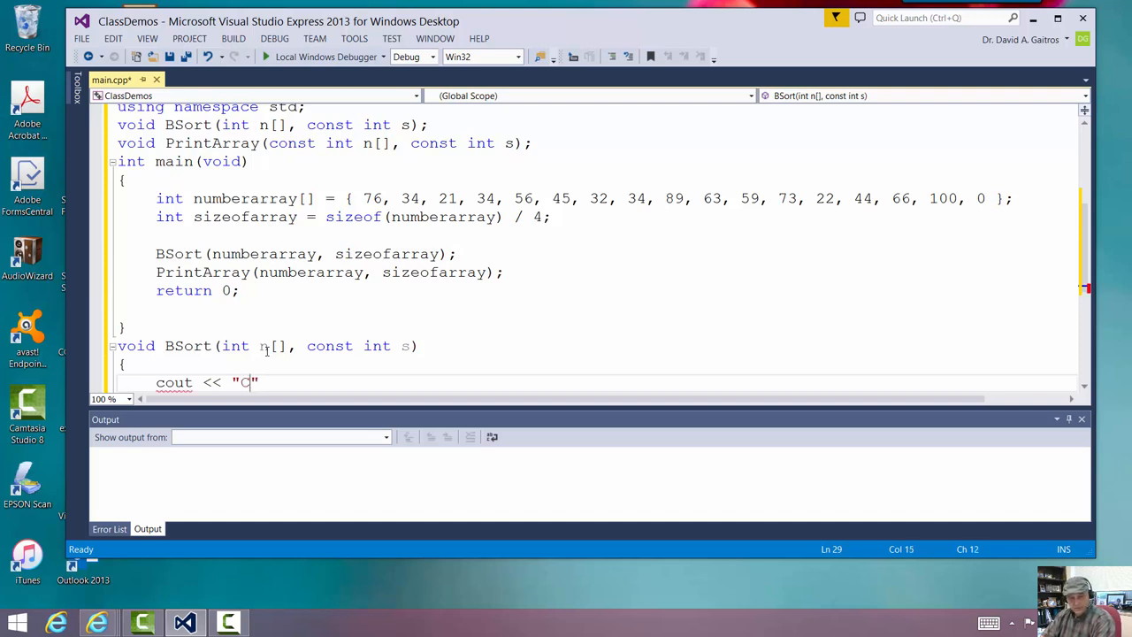
type("alled the Bubble Sort")
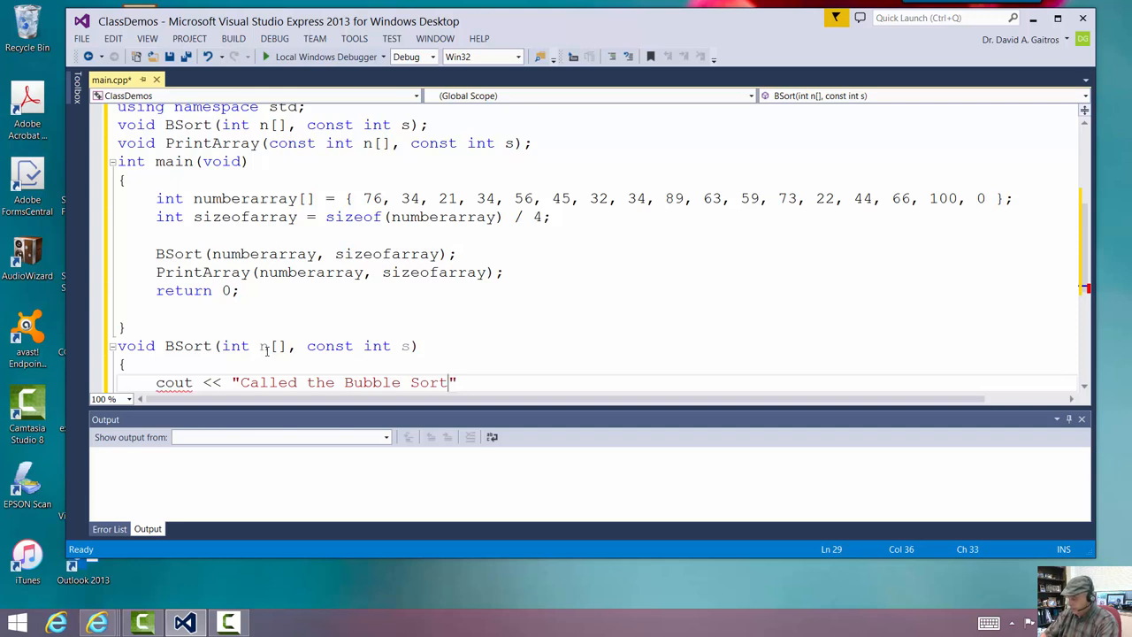
type("\\n")
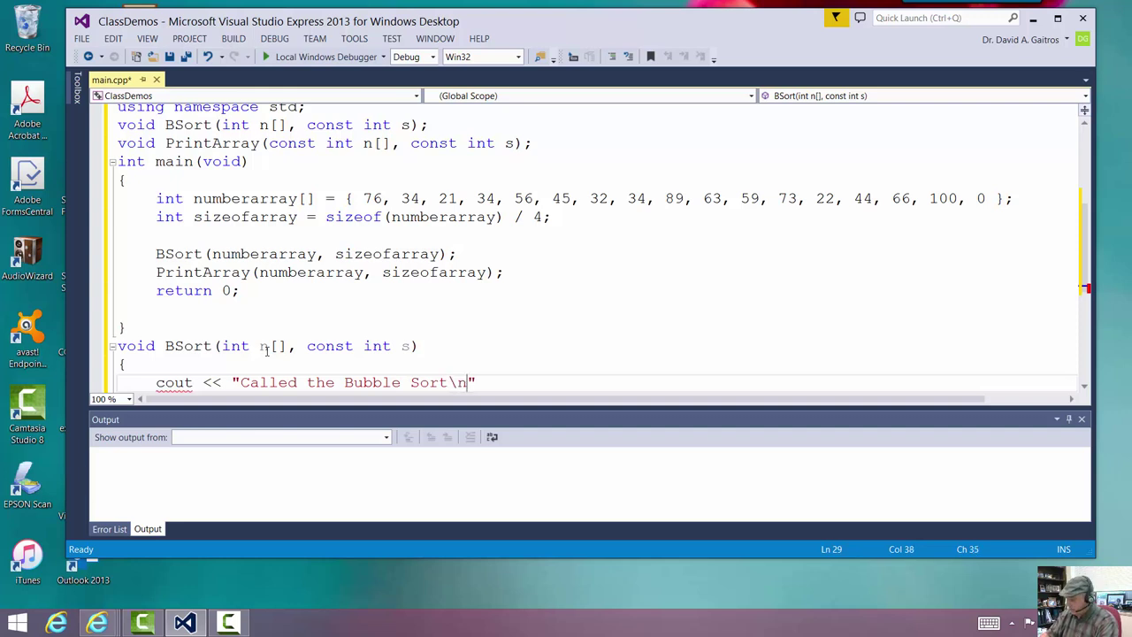
type(";")
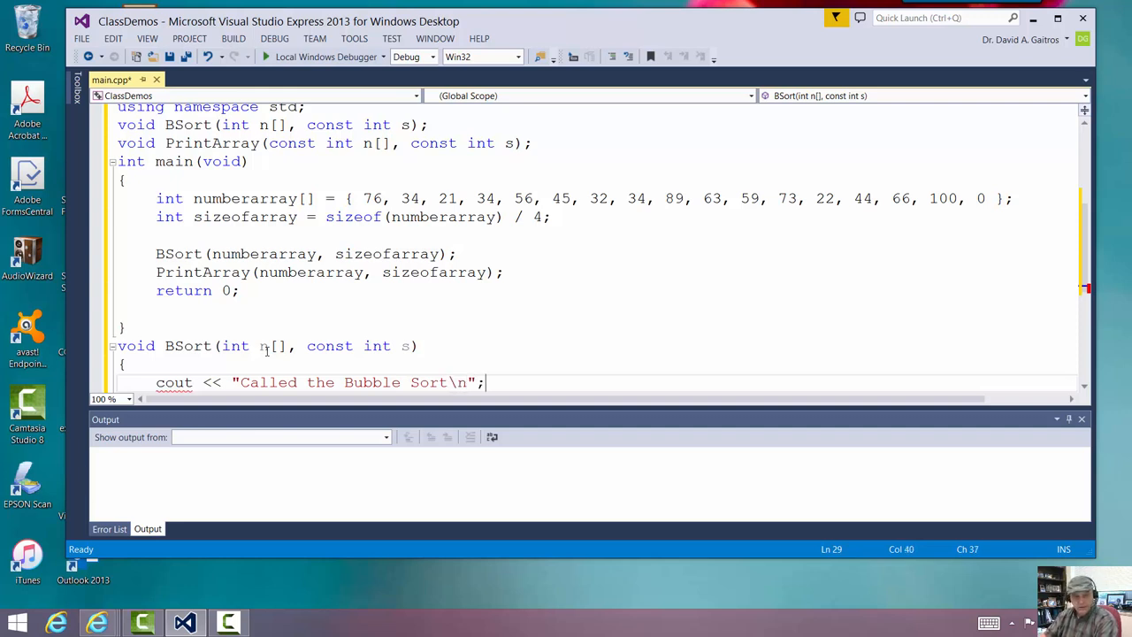
scroll("down", 3)
type("}")
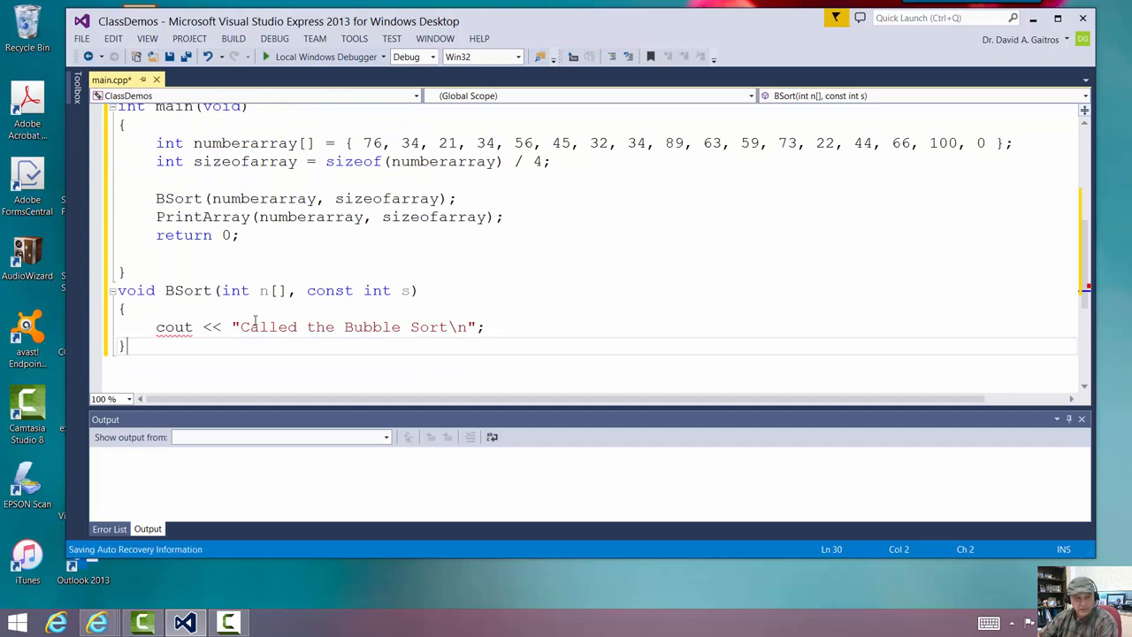
scroll("up", 3)
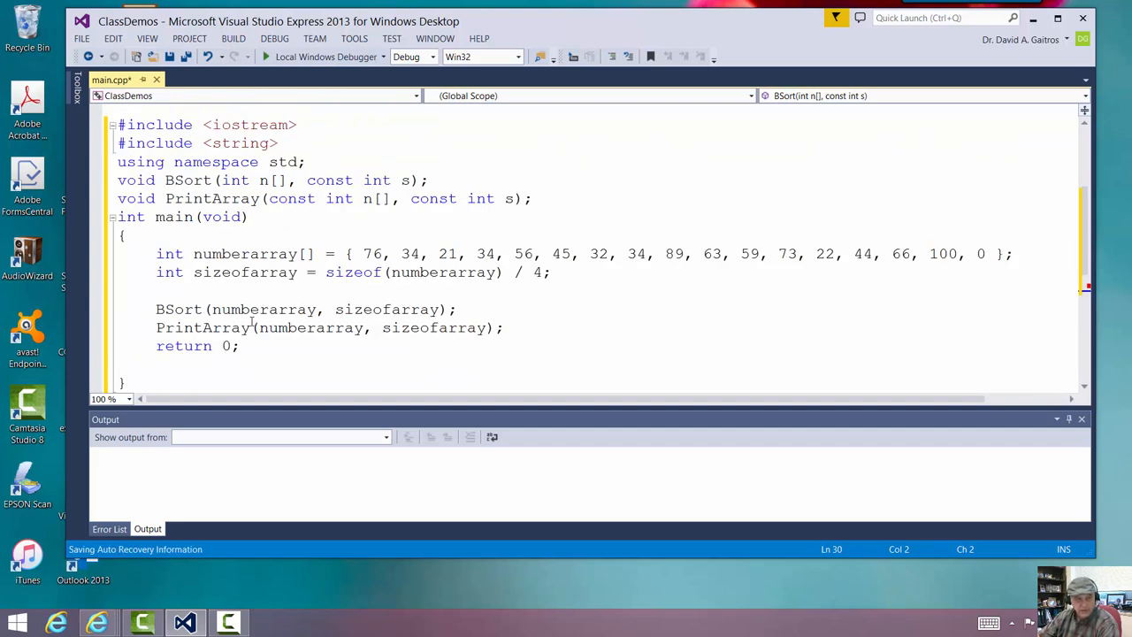
scroll("down", 3)
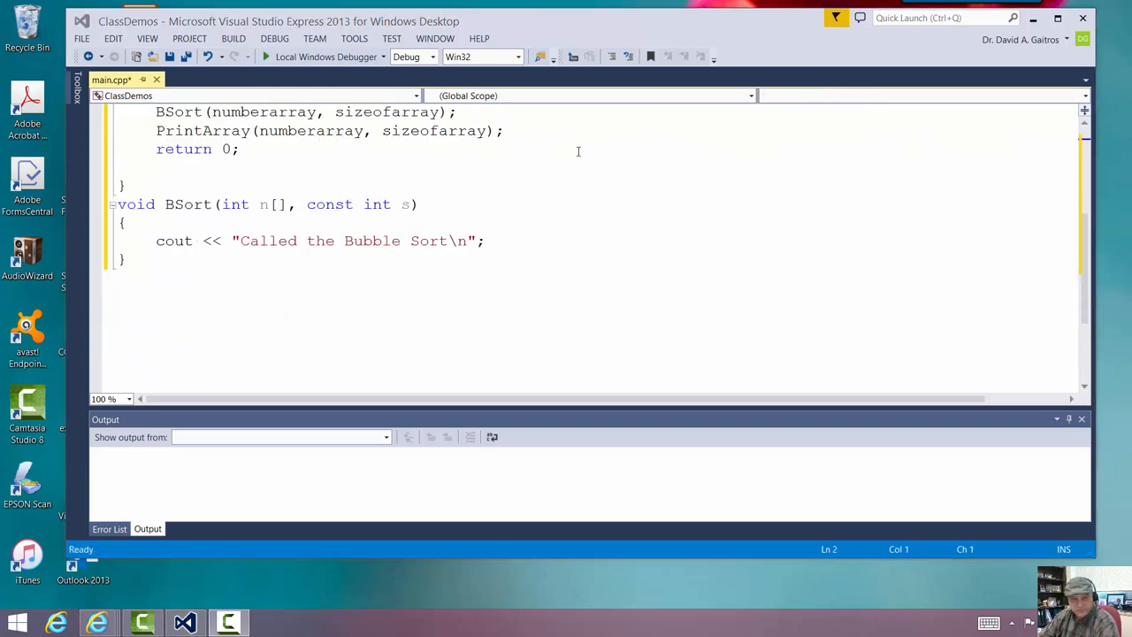
Paste the PrintArray prototype after BSort and turn it into a definition header with braces
scroll("up", 3)
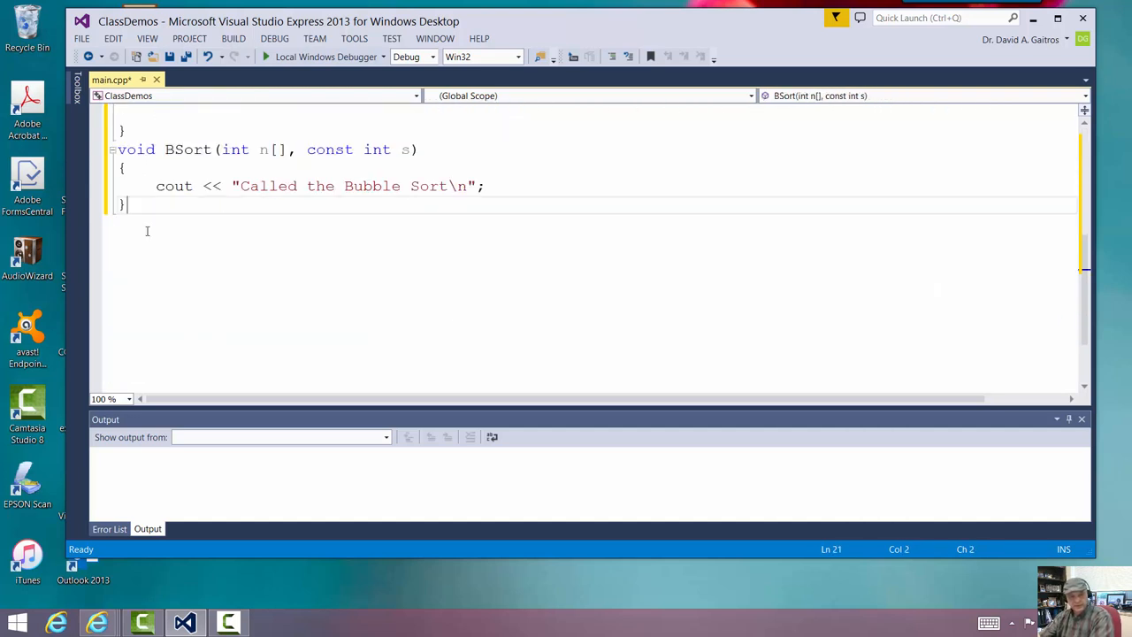
type("void PrintArray(const int n[], const int s);")
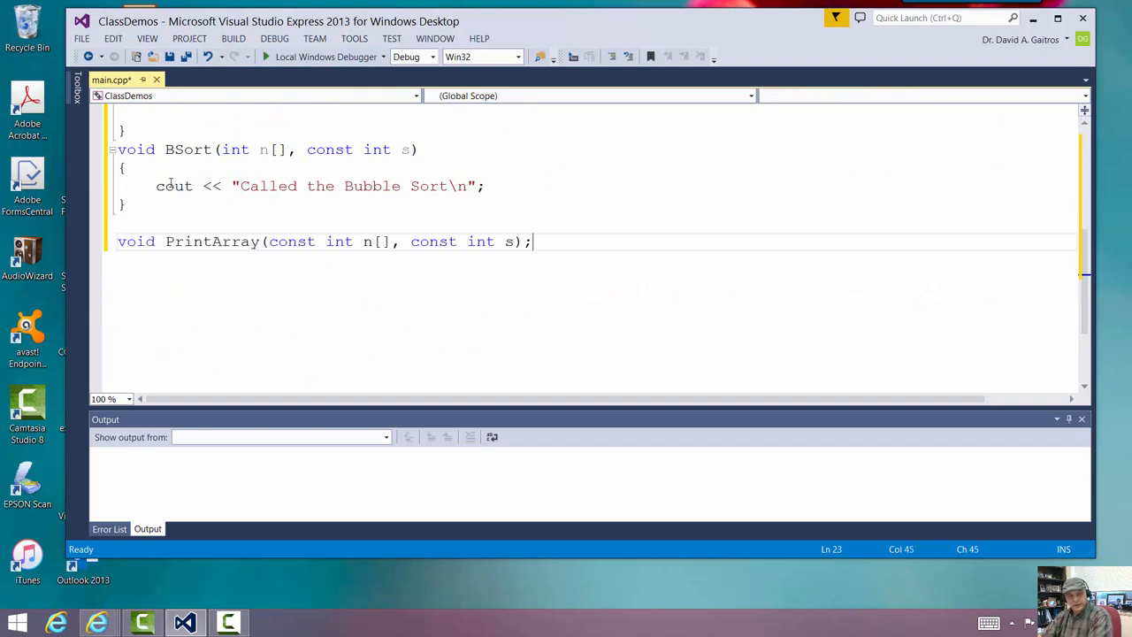
key("Backspace")
type("{}")
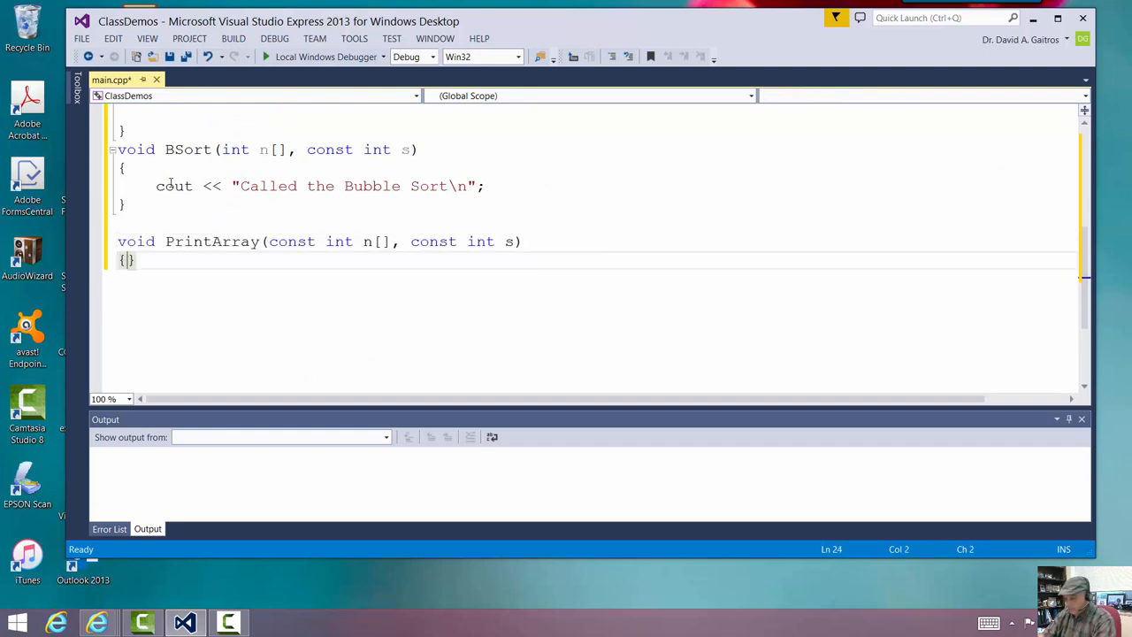
key("Return")
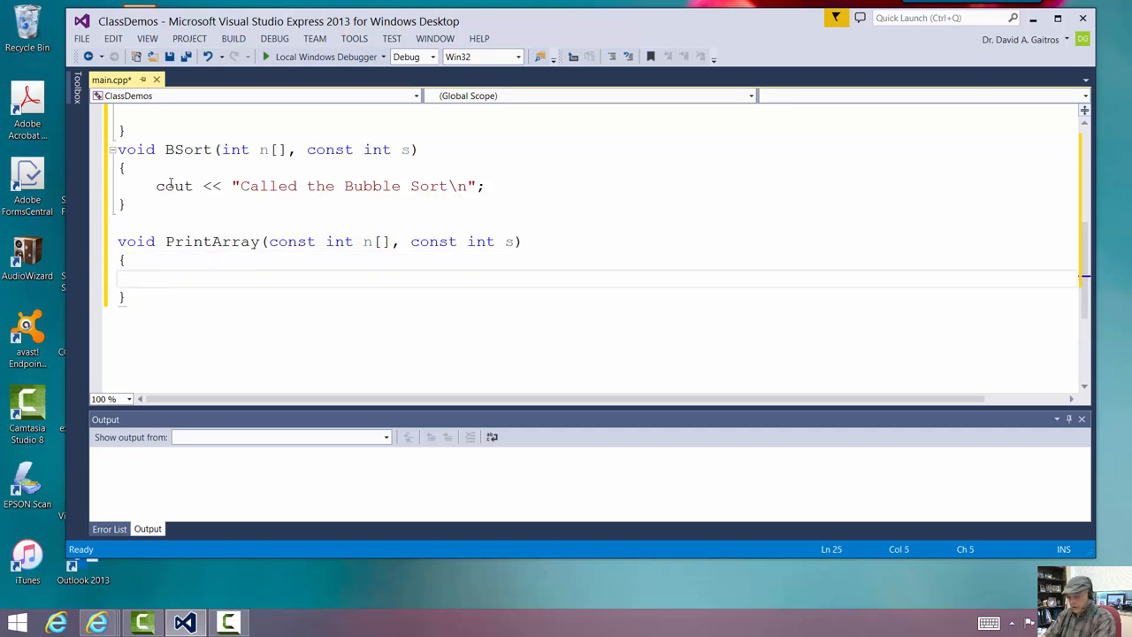
Make the PrintArray stub output cout << "Called the PrintArray Function" << endl;
type("cout")
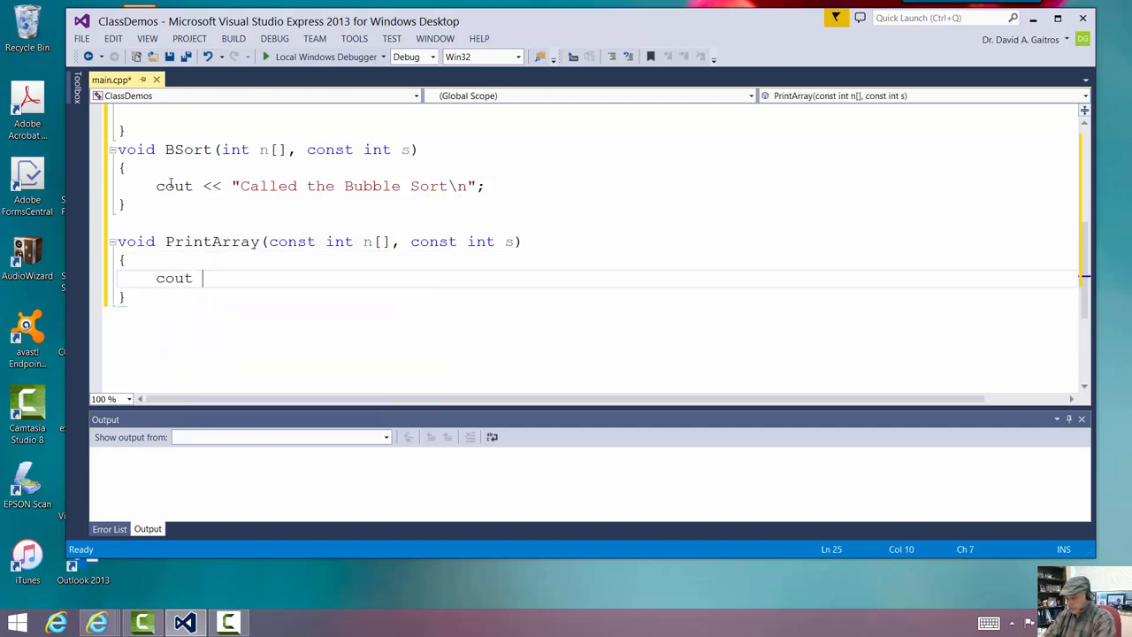
type("<< \"C\"")
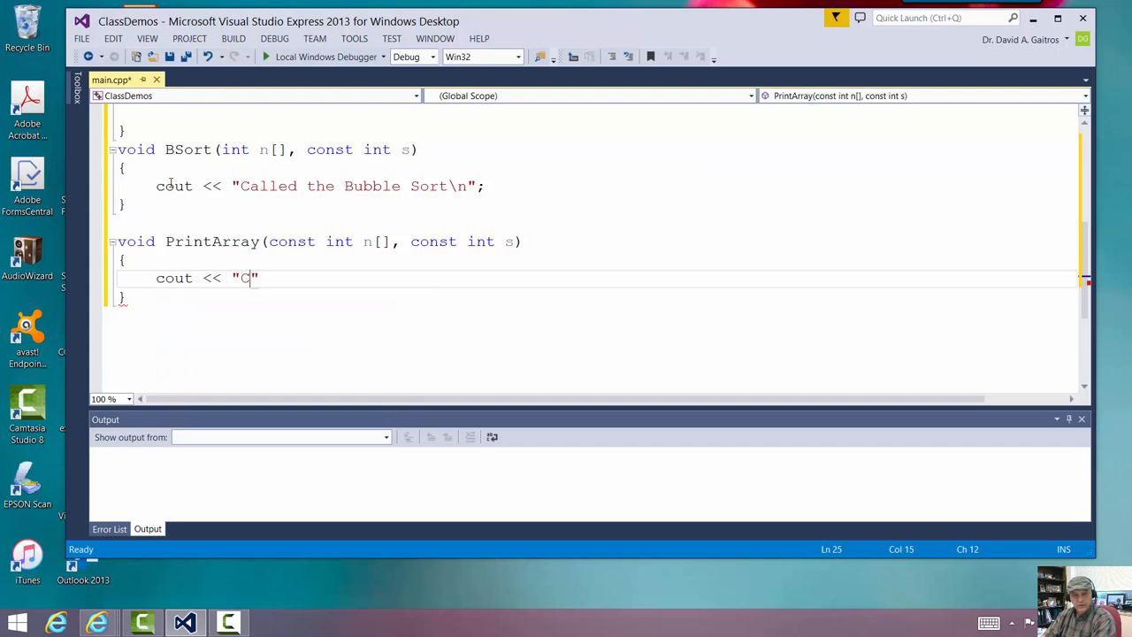
type("alled the")
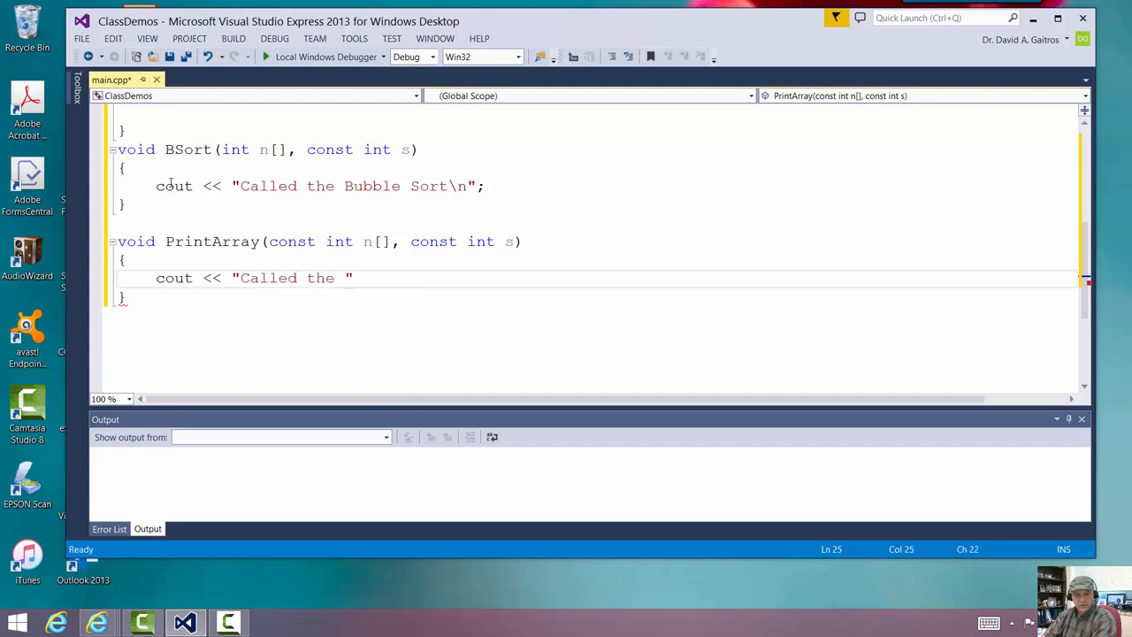
type("PrintArray")
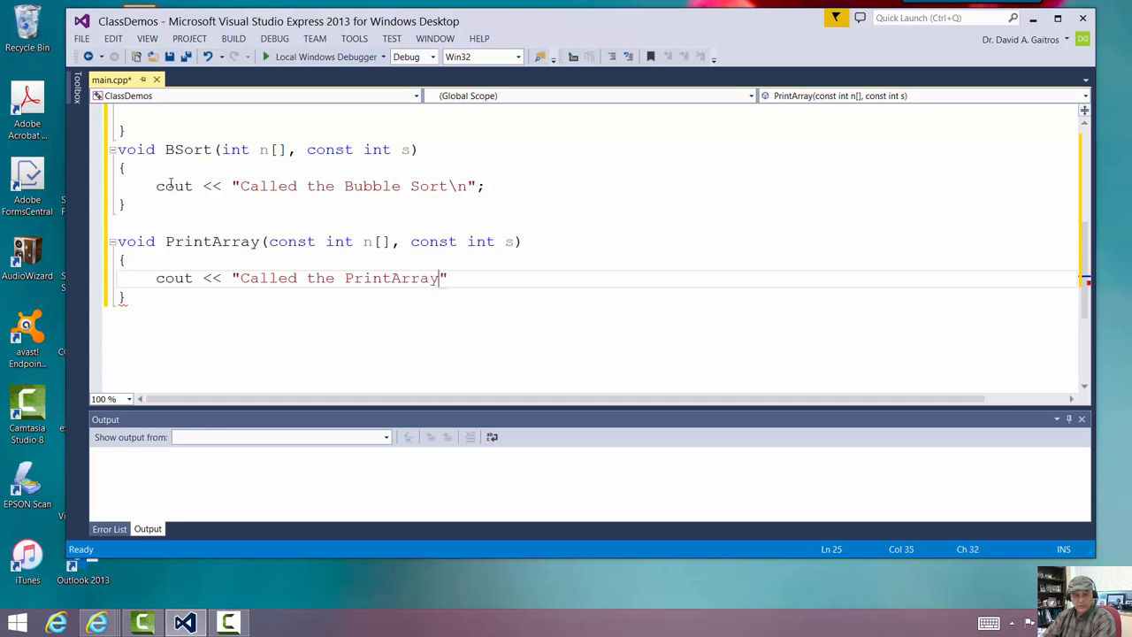
type("Function")
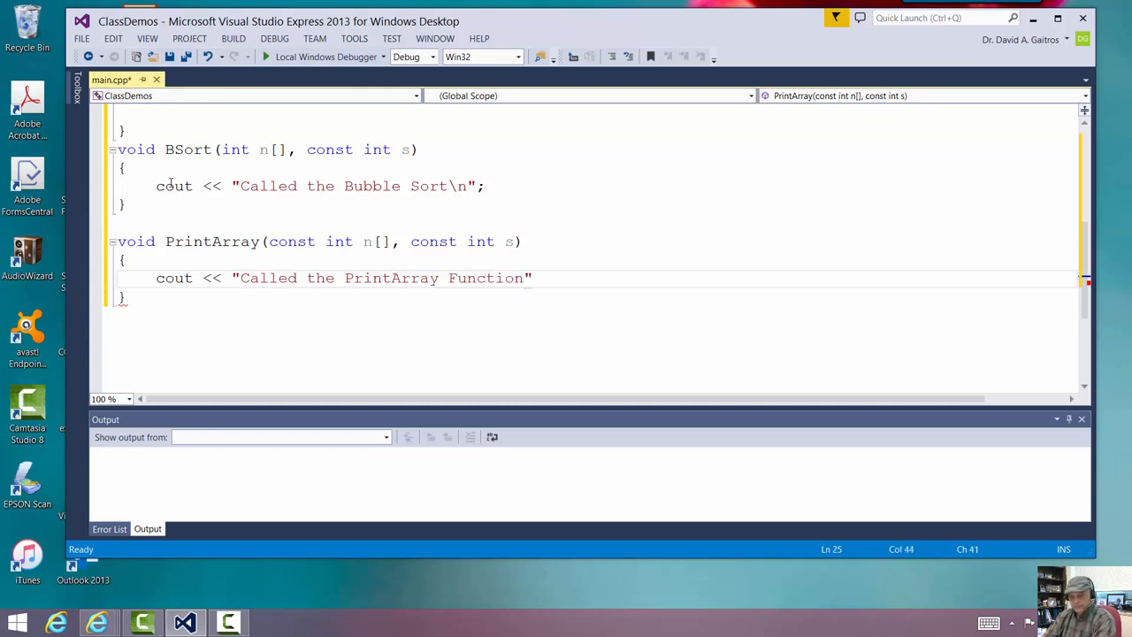
type("<<")
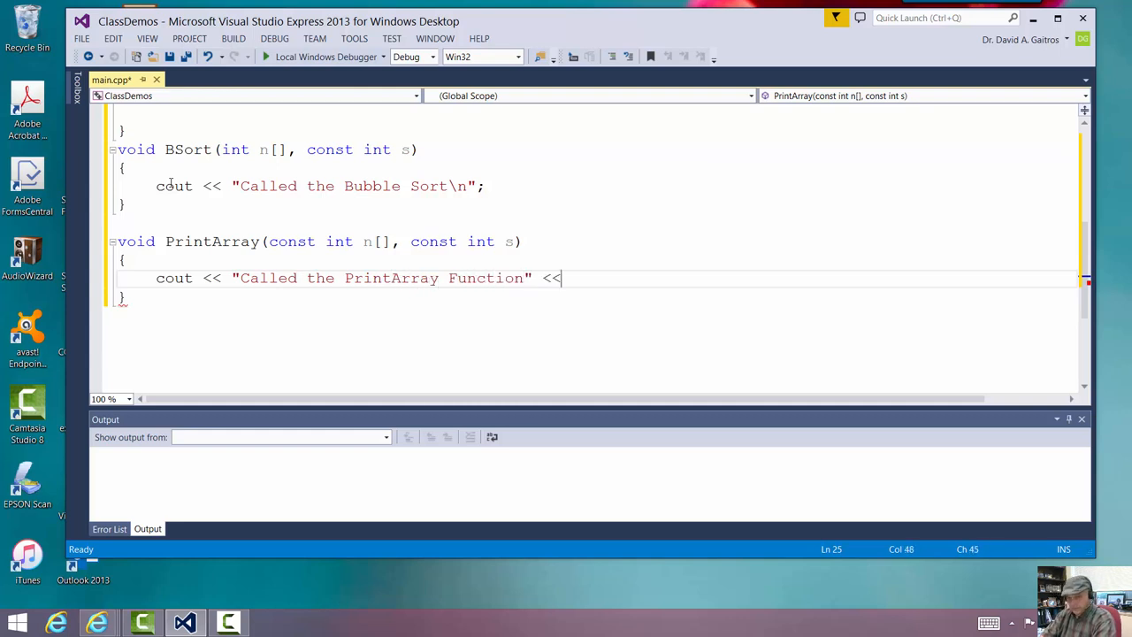
type("endl;")
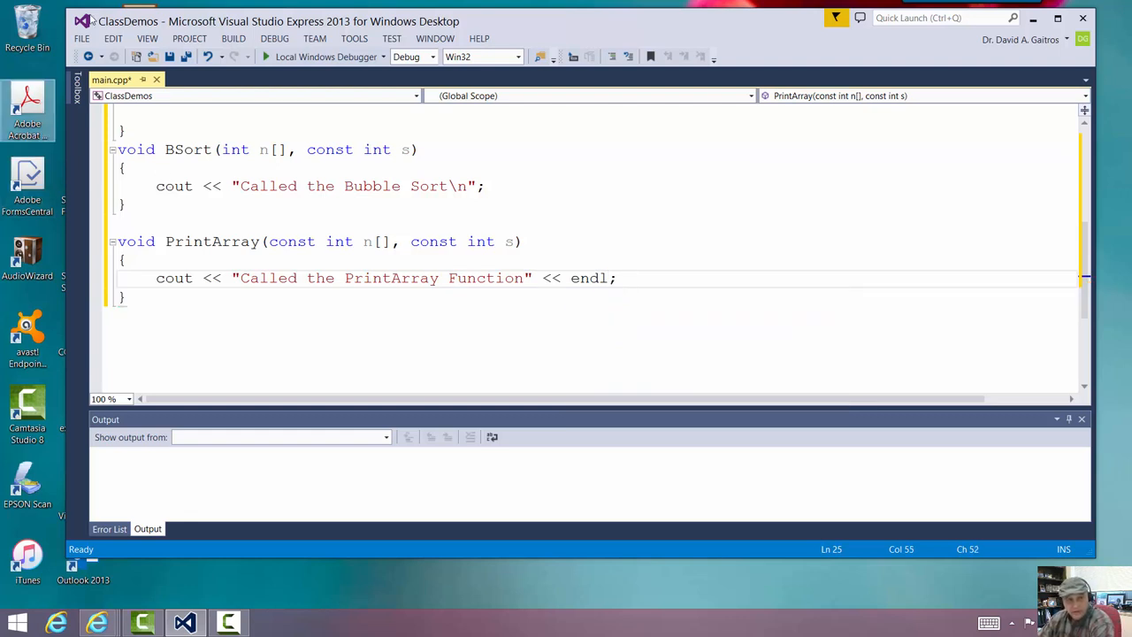
Save main.cpp from the File menu
left_click(81, 39)
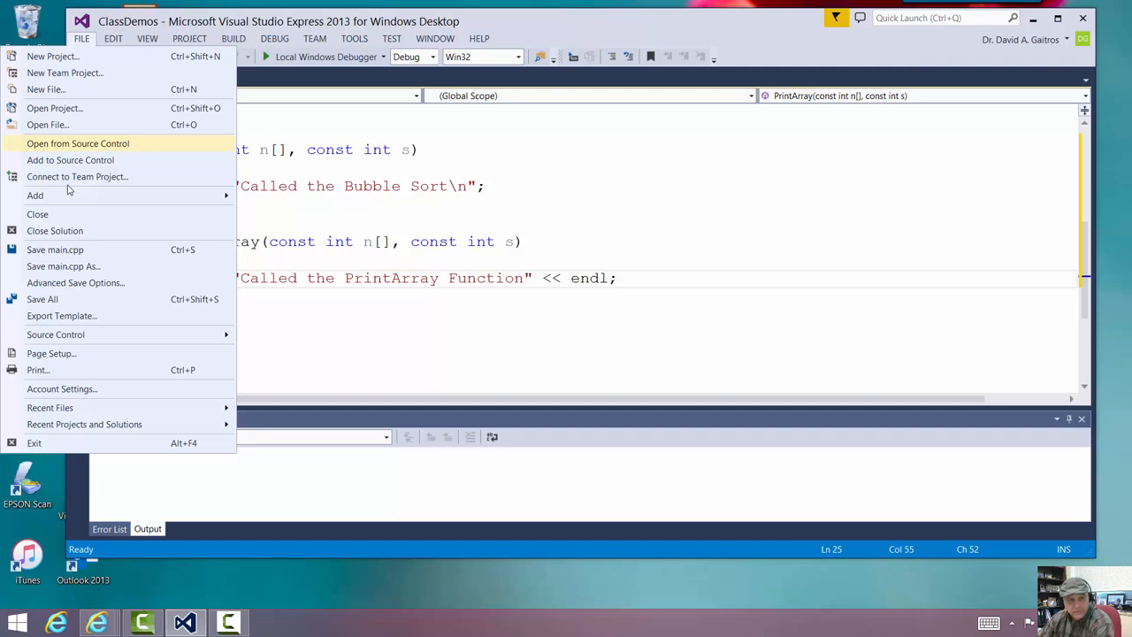
left_click(42, 299)
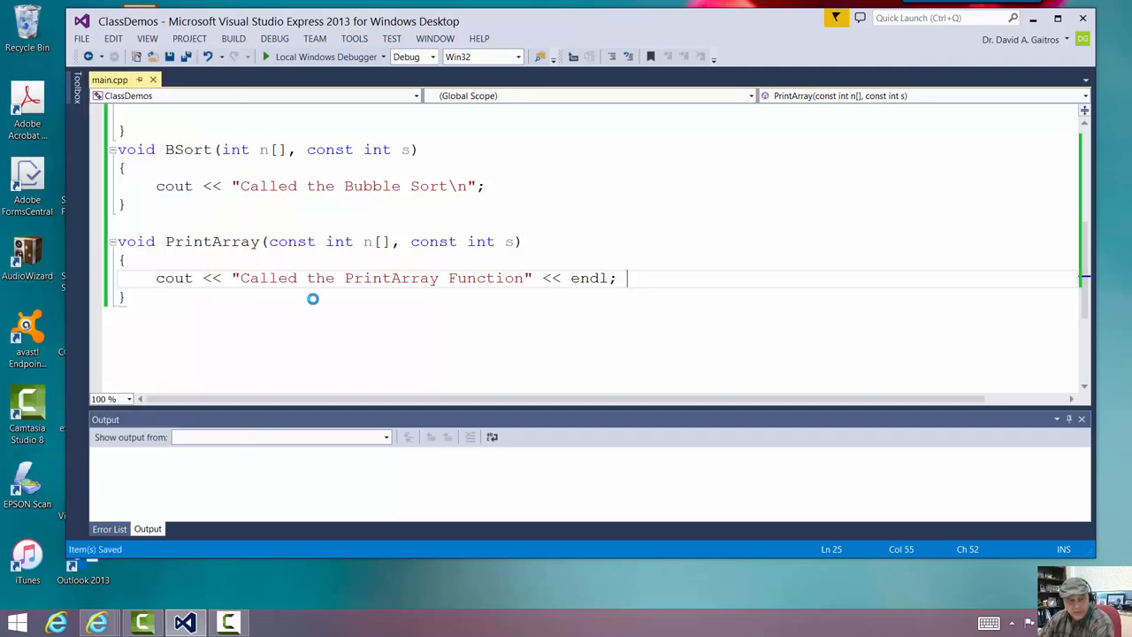
scroll("up", 3)
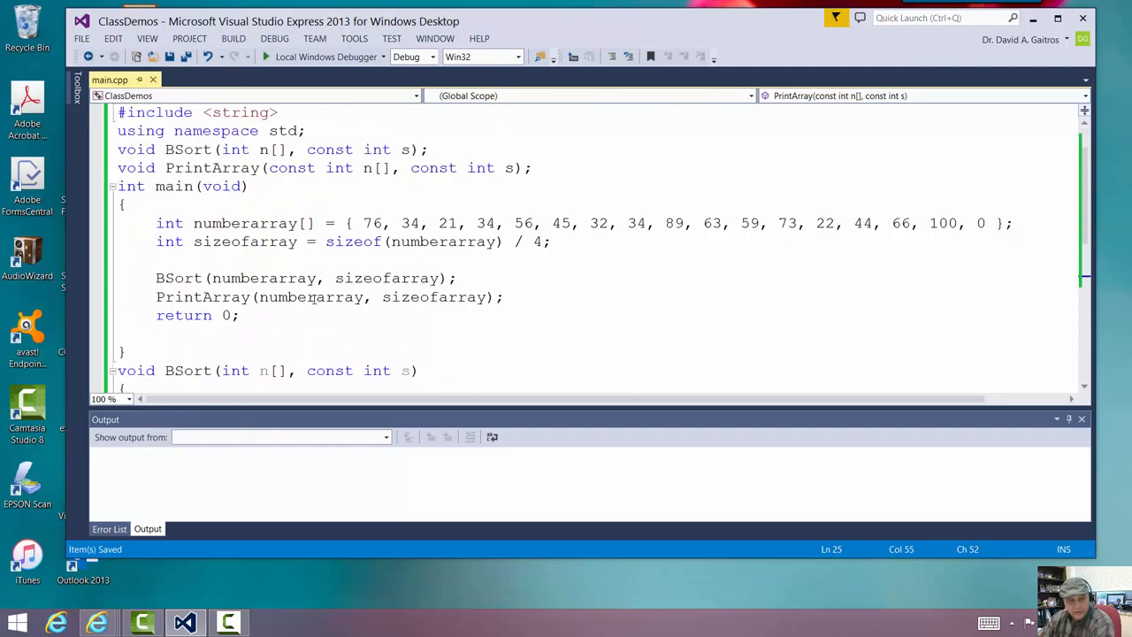
scroll("up", 3)
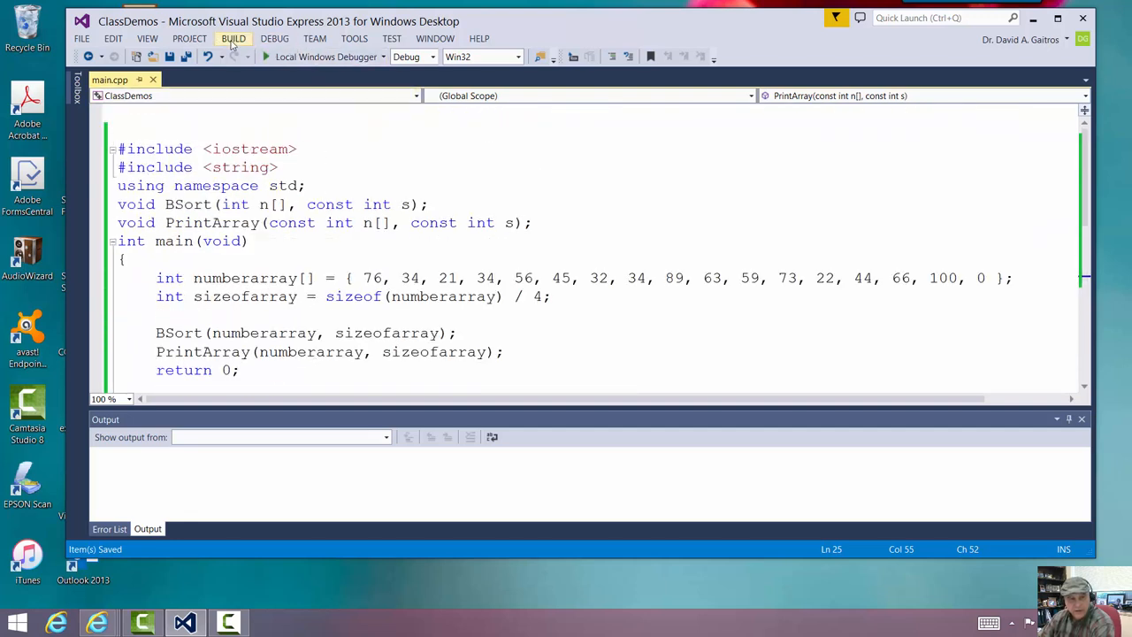
Build the solution, run it to see both stub messages, then close the console
left_click(233, 38)
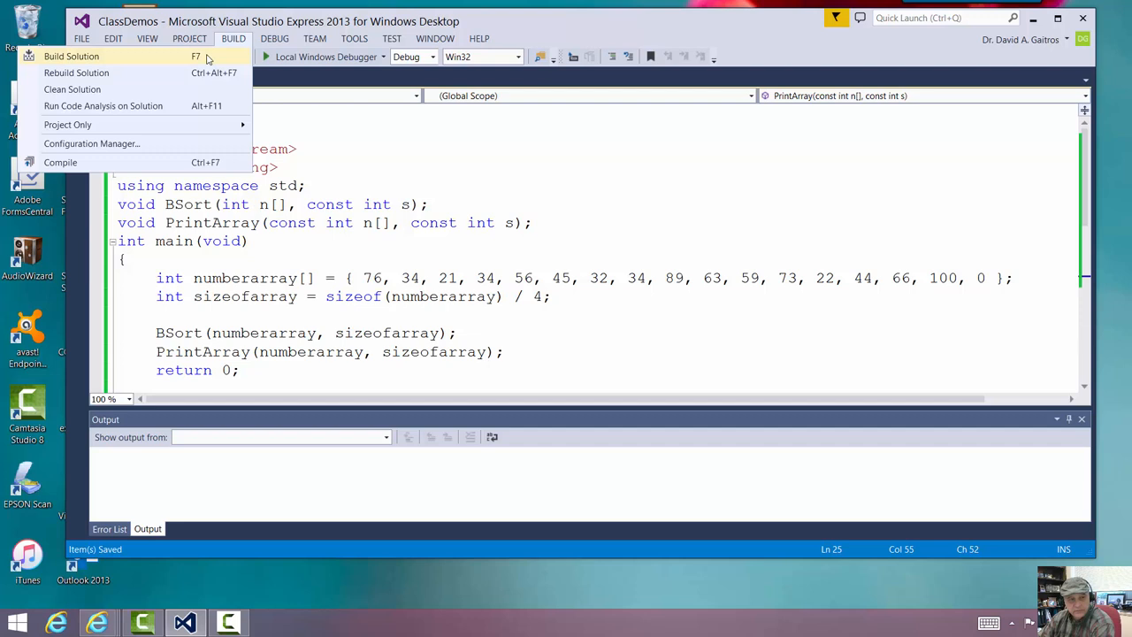
left_click(71, 55)
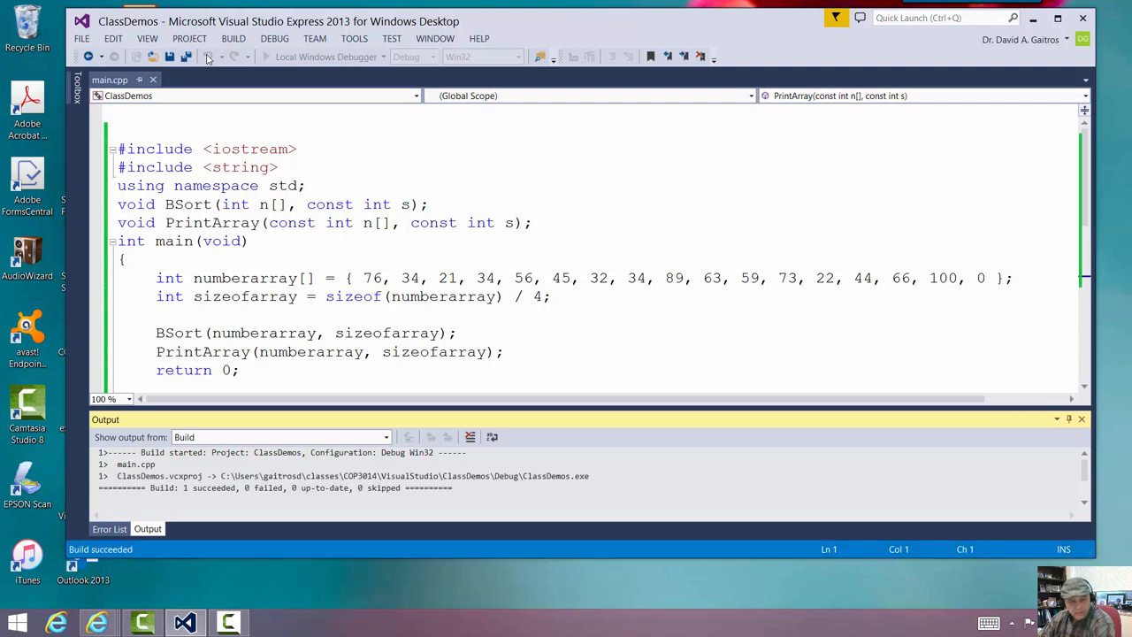
left_click(274, 38)
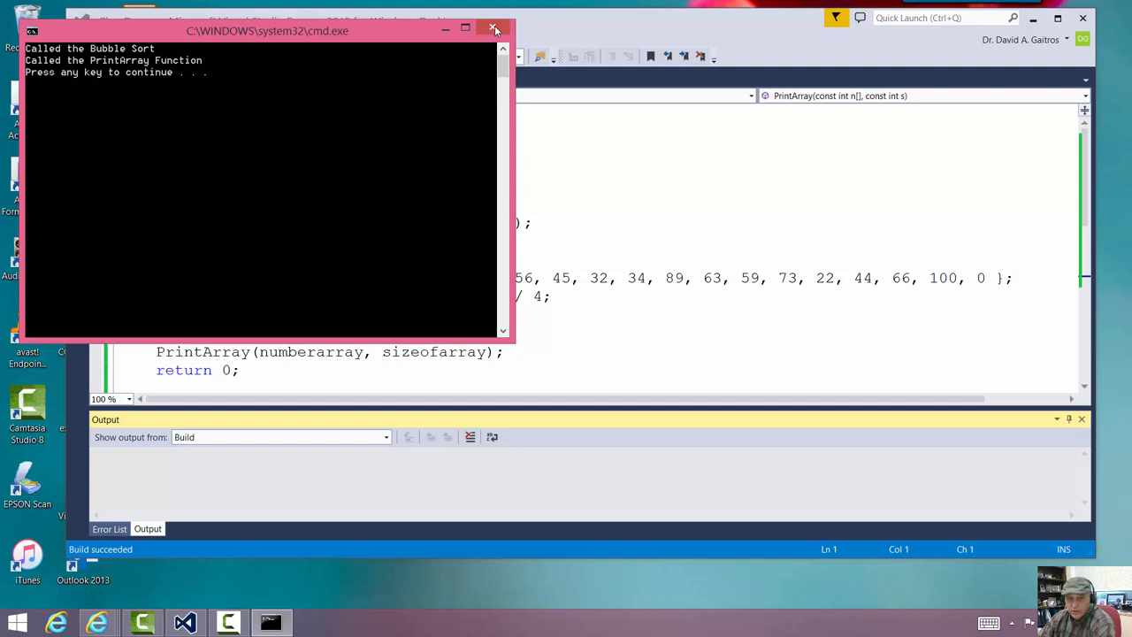
left_click(494, 28)
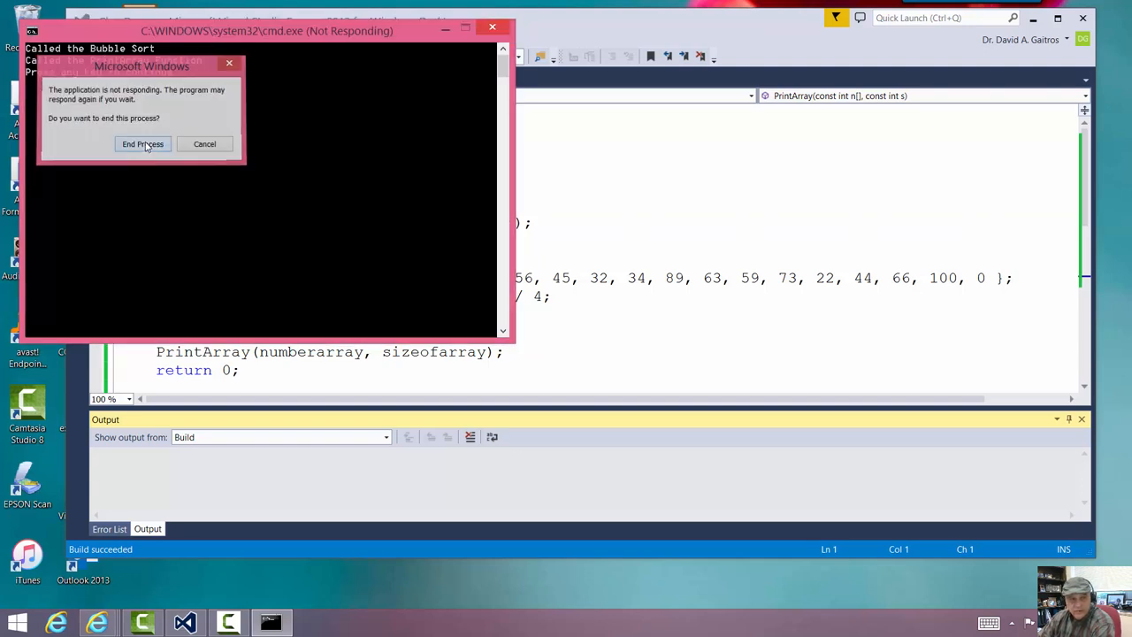
left_click(141, 143)
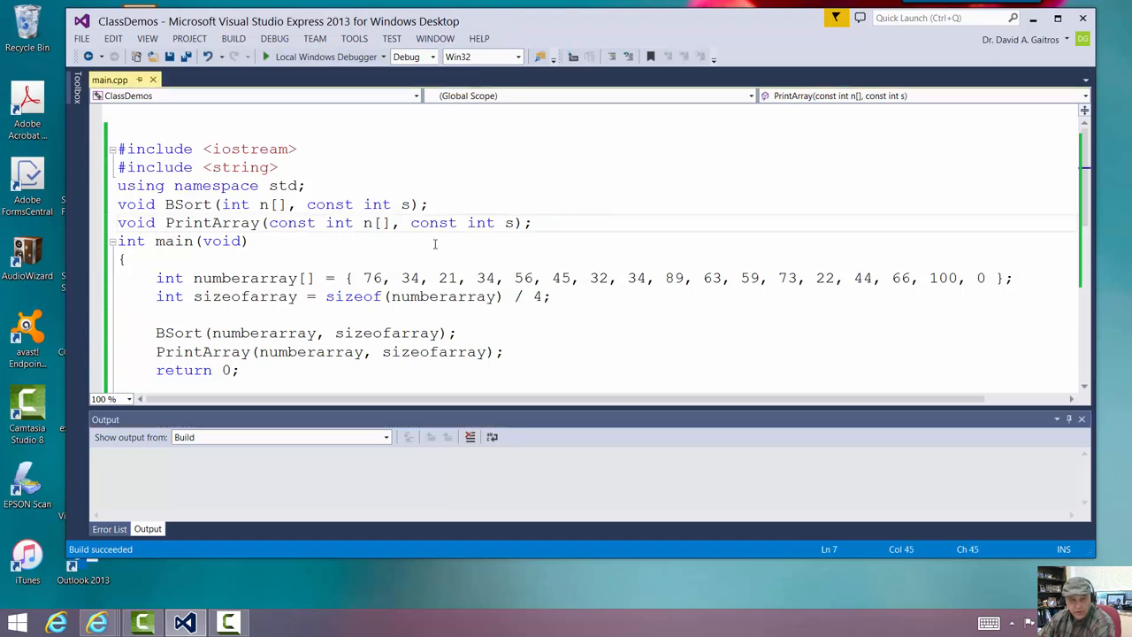
scroll("down", 3)
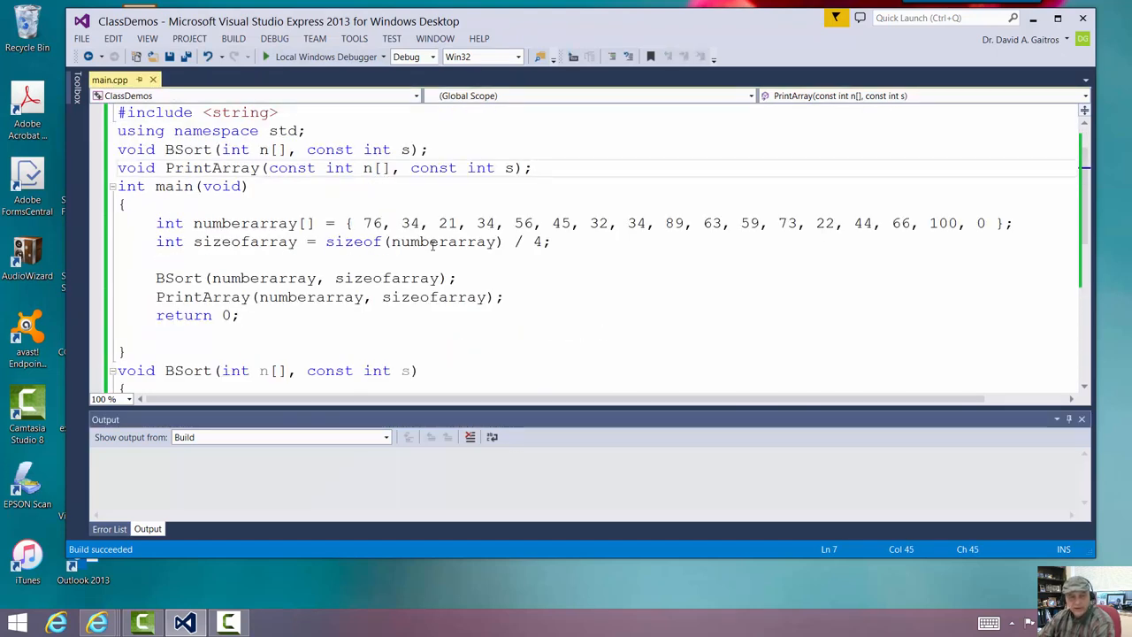
mouse_move(442, 241)
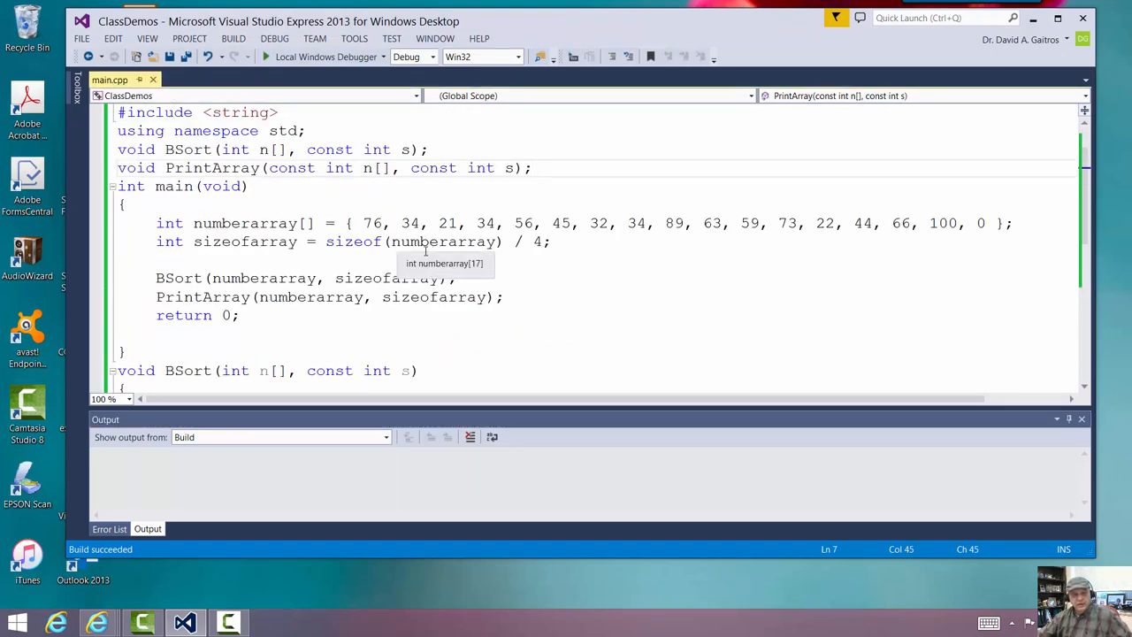
mouse_move(398, 278)
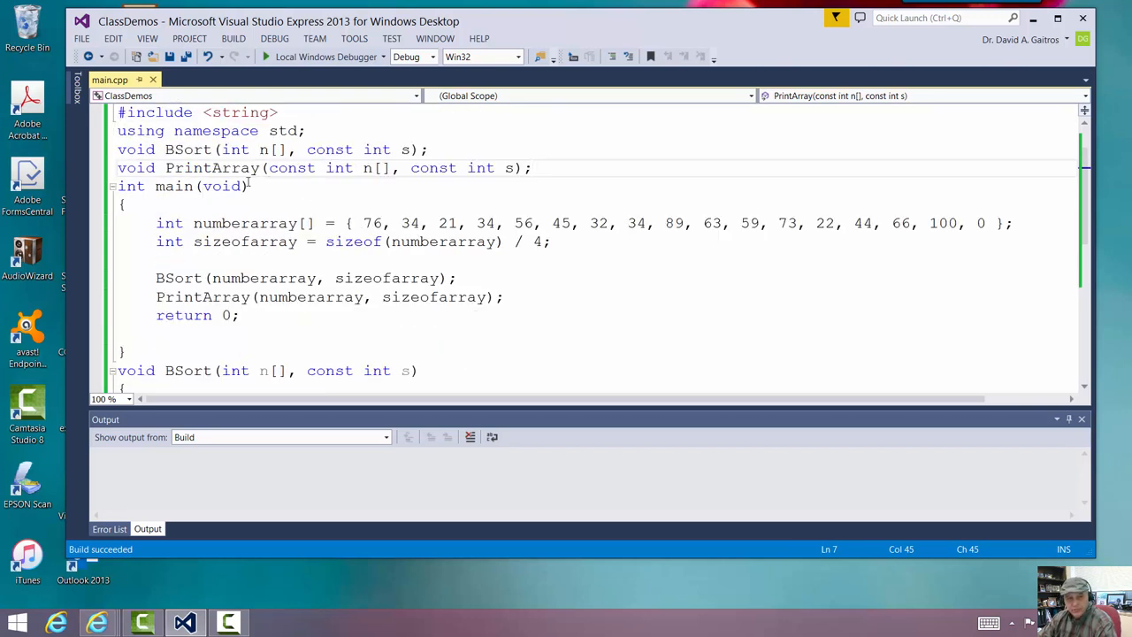
mouse_move(213, 168)
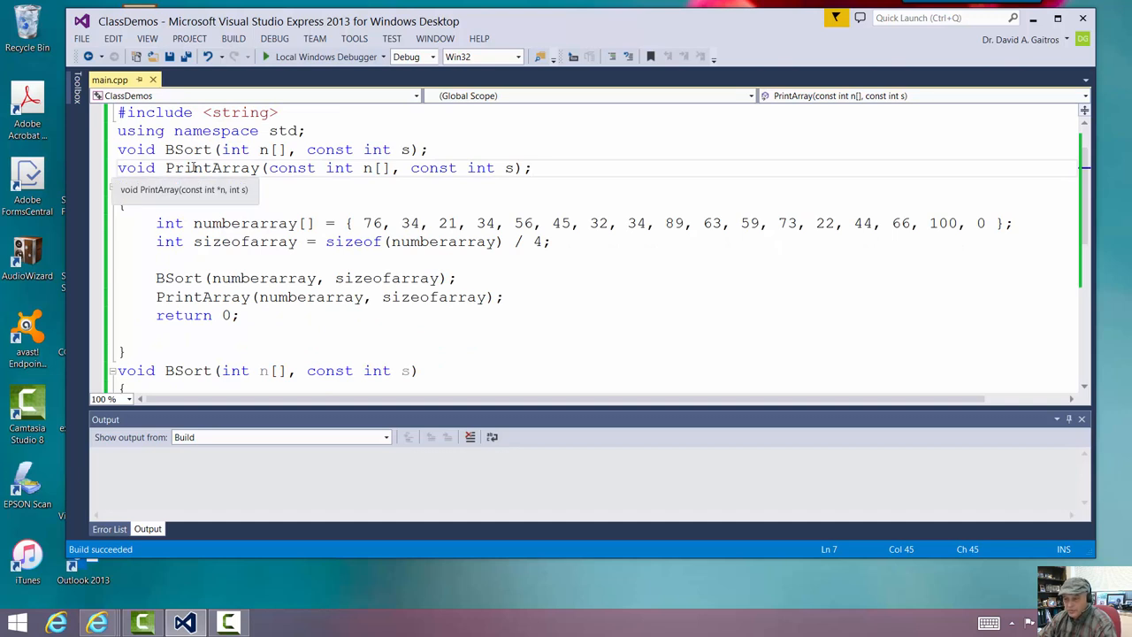
scroll("down", 3)
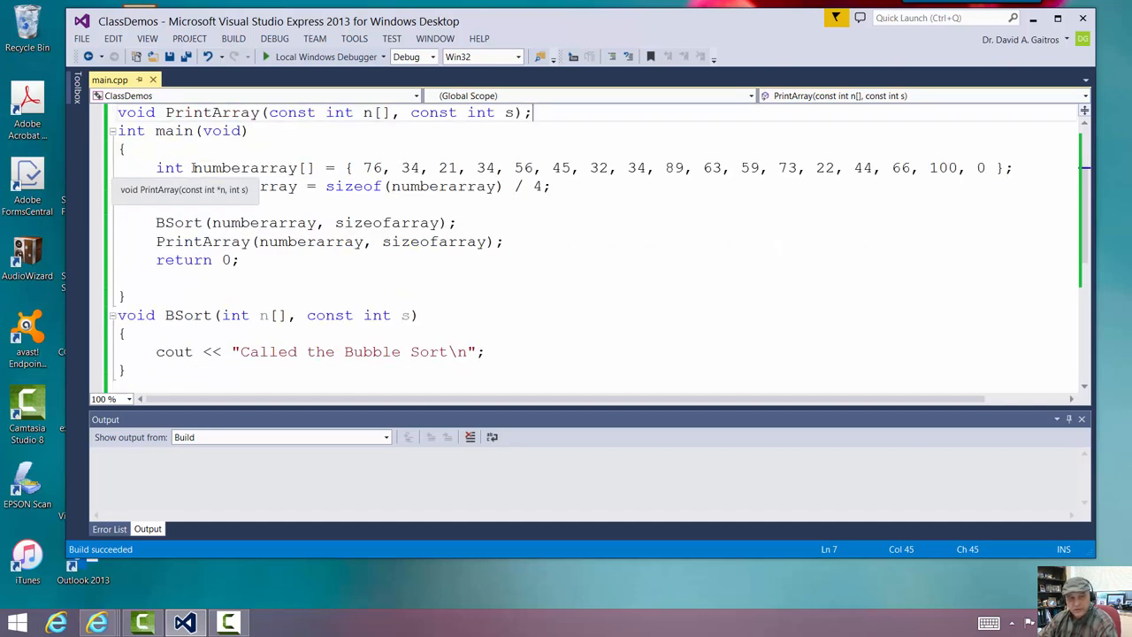
scroll("down", 3)
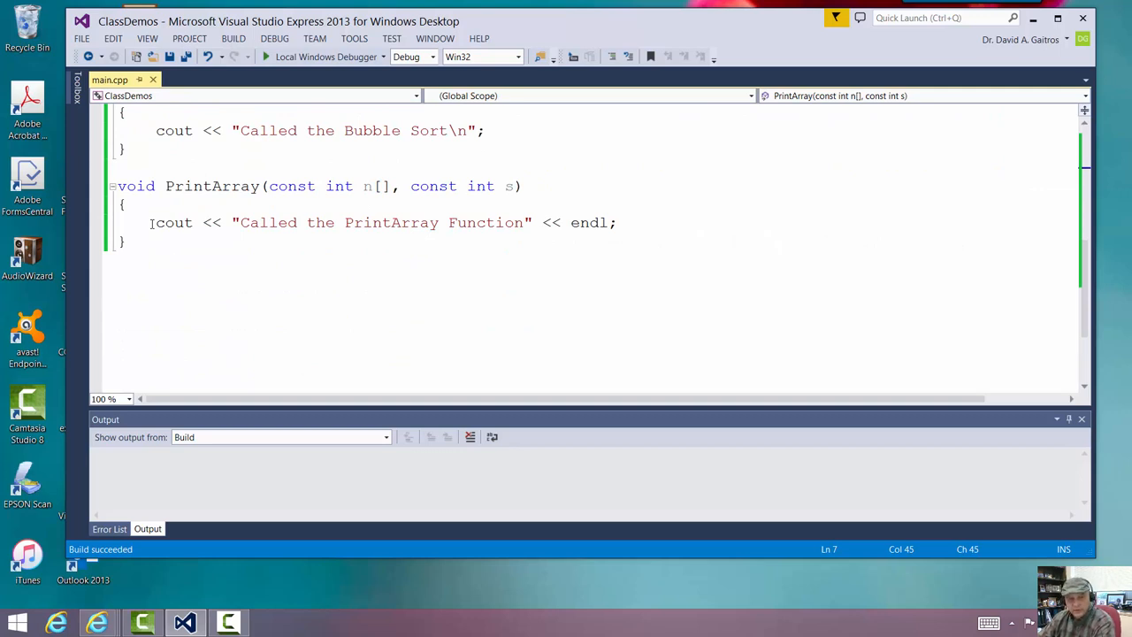
Replace PrintArray's message with for (int index = 0; index < s; index++) writing cout << n[index]
triple_click(353, 223)
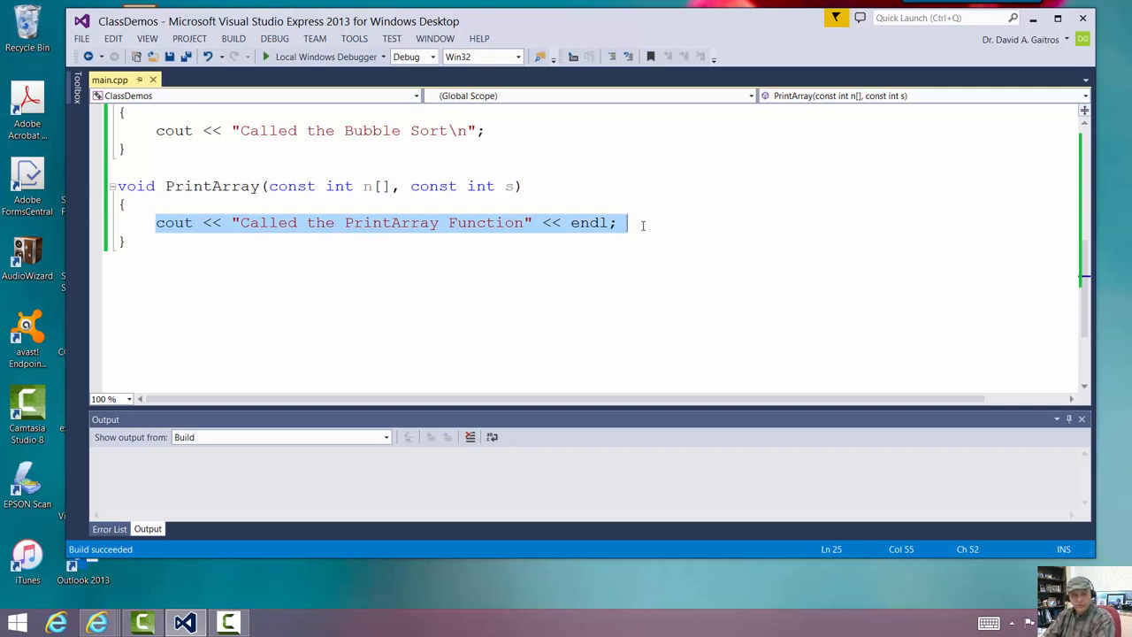
type("for (")
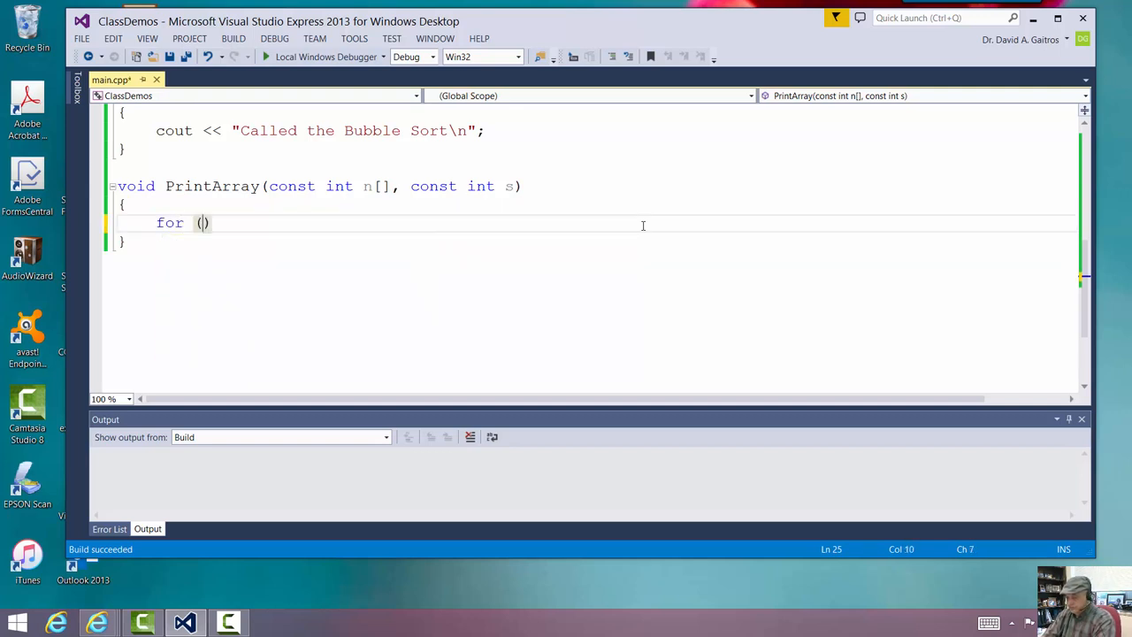
type("int index")
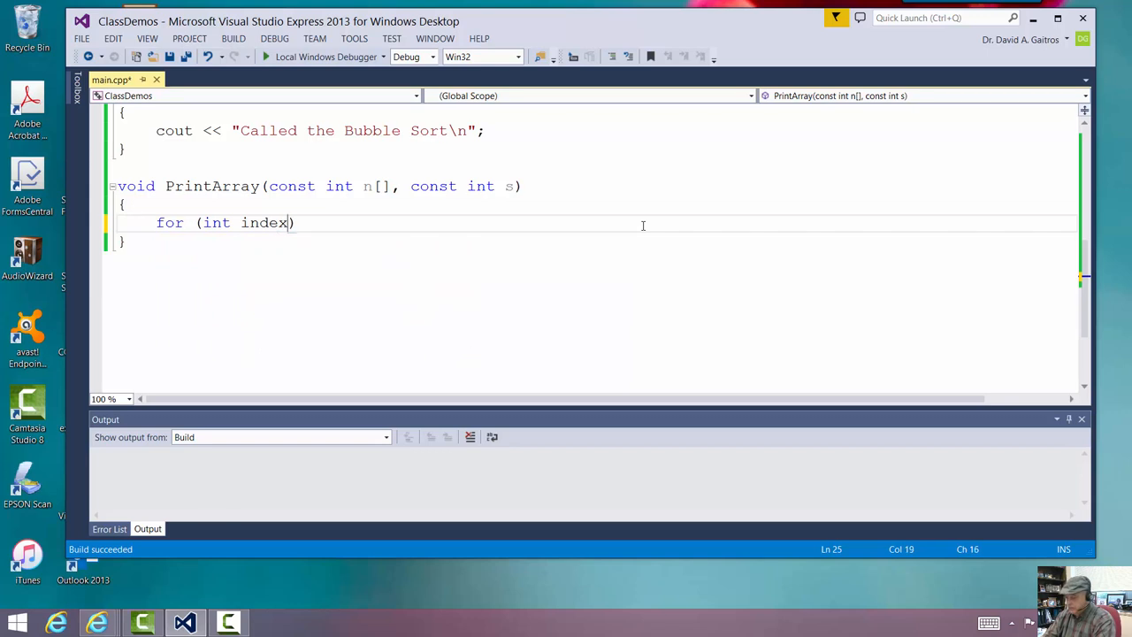
type("= 0;")
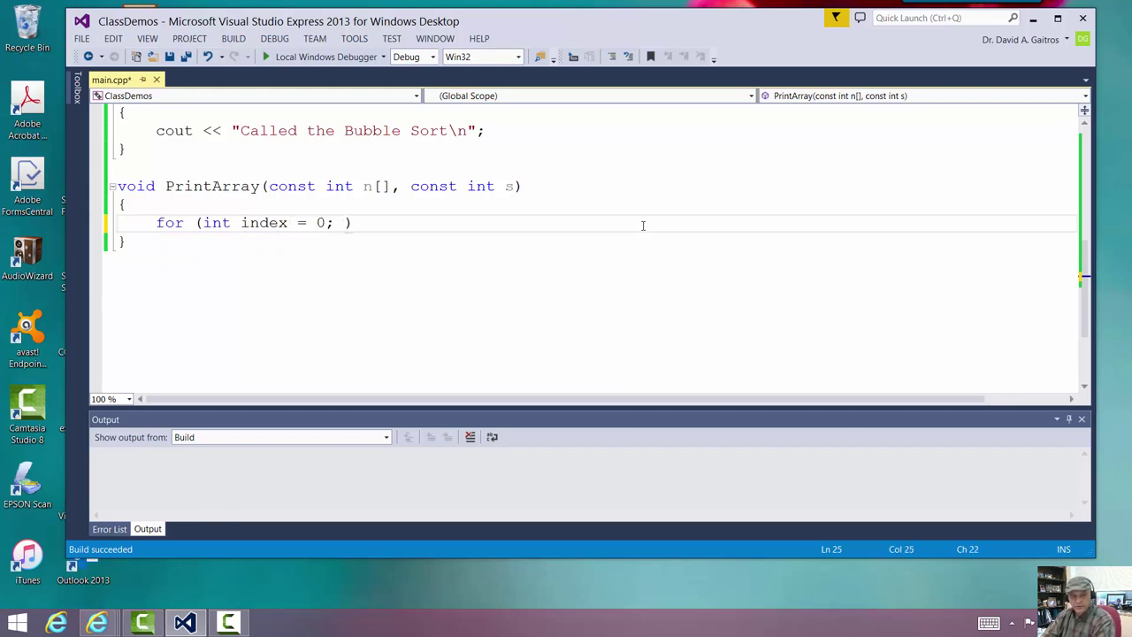
type("index")
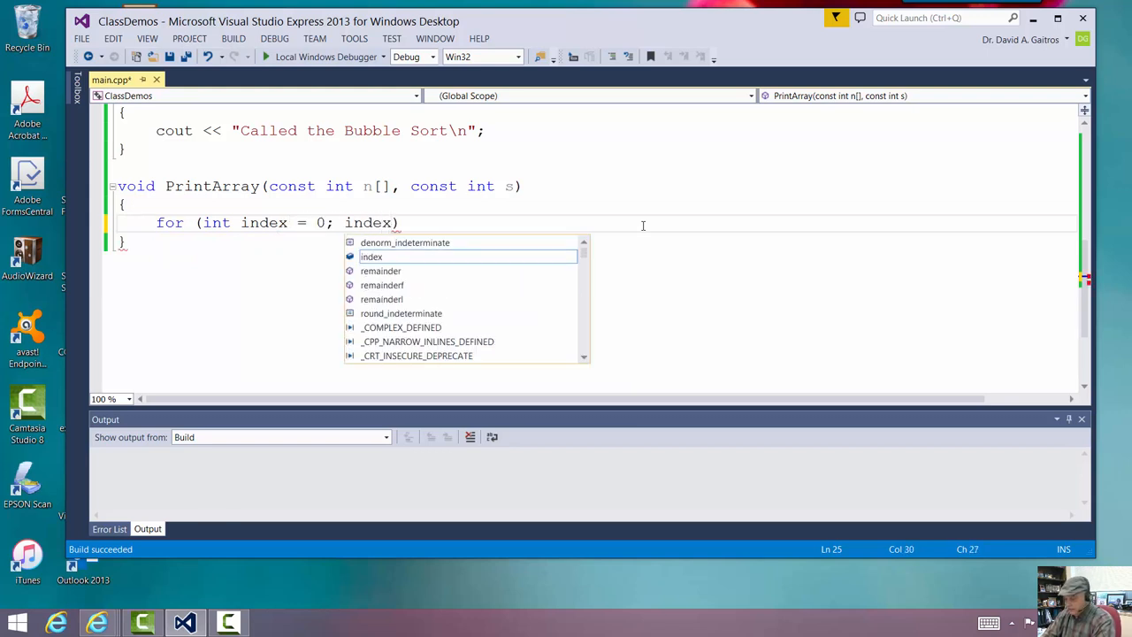
type("<s")
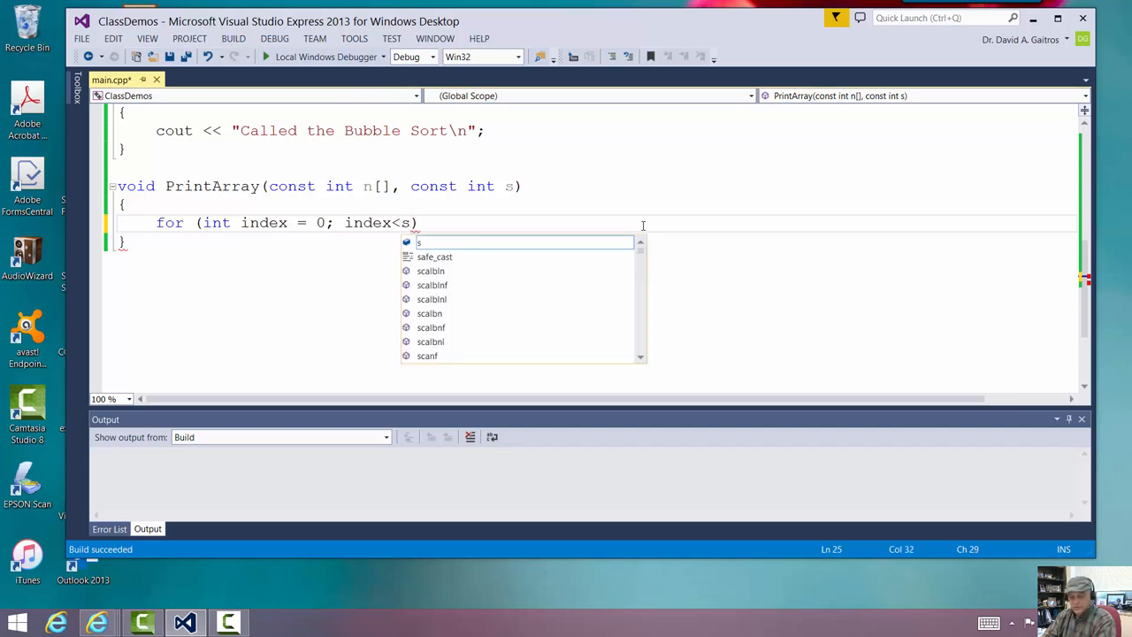
type("; index++")
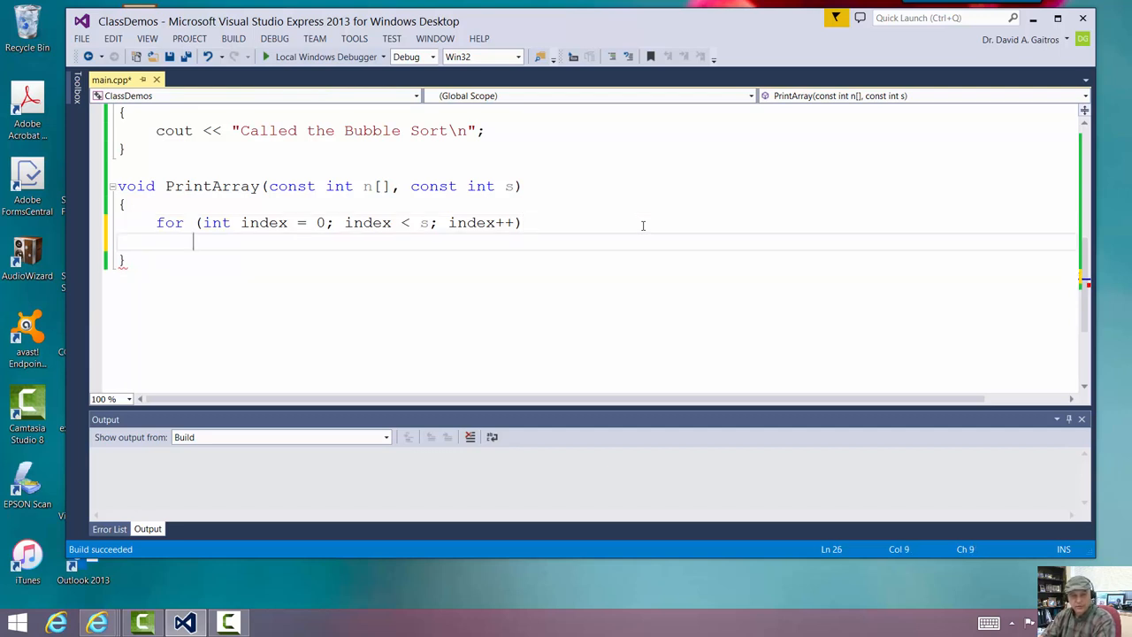
type("cout << j")
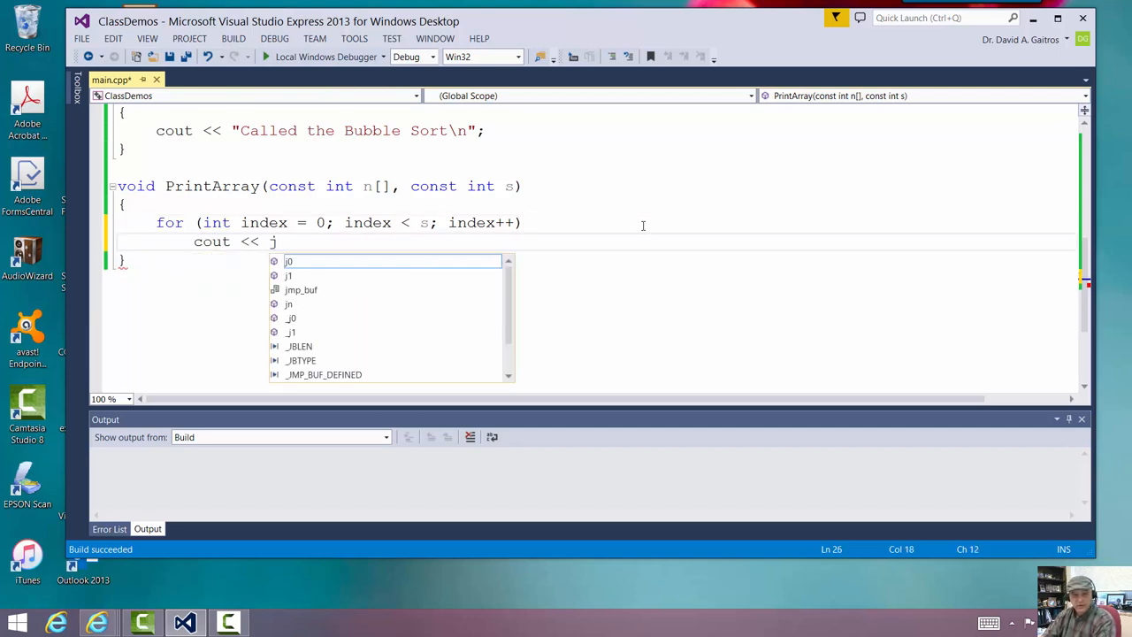
type("n")
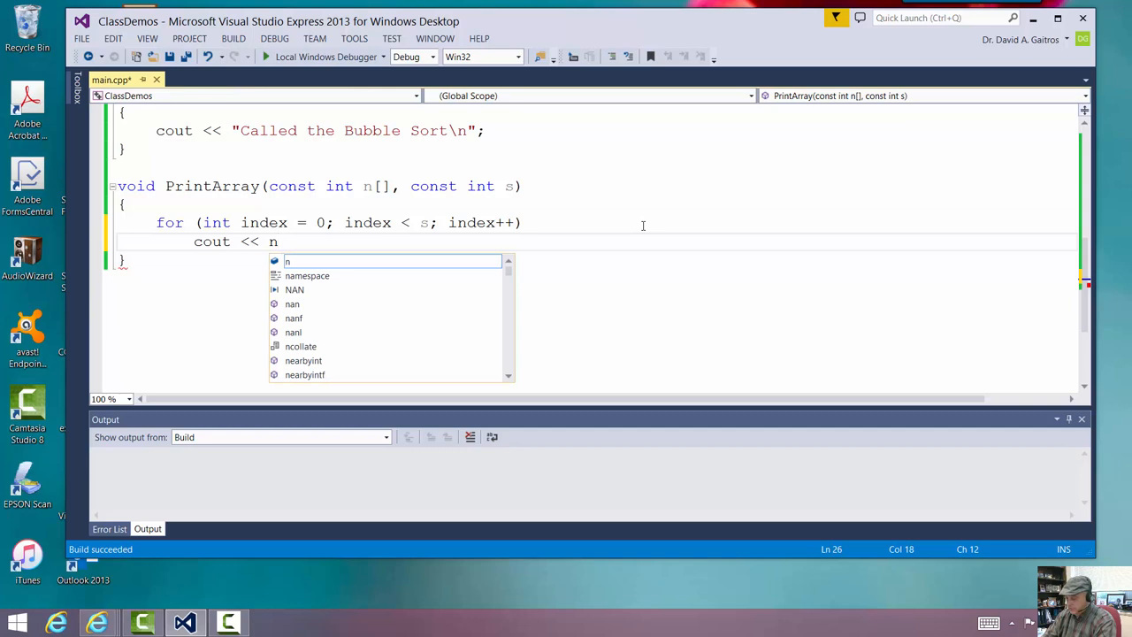
type("[index]")
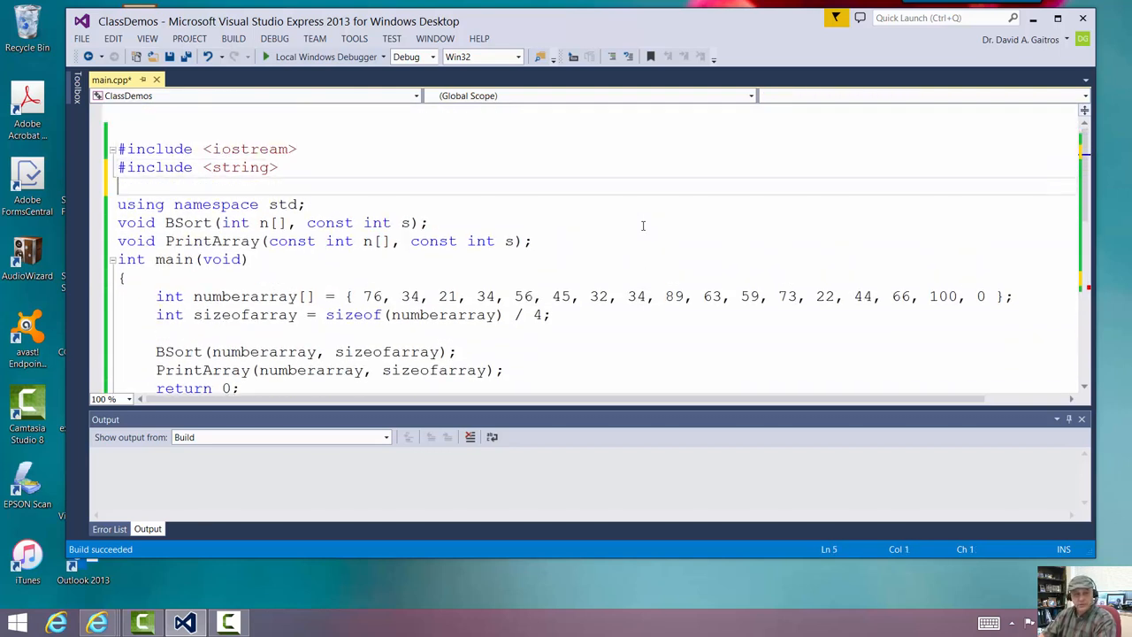
Add #include <iomanip> at the top of main.cpp
type("#include")
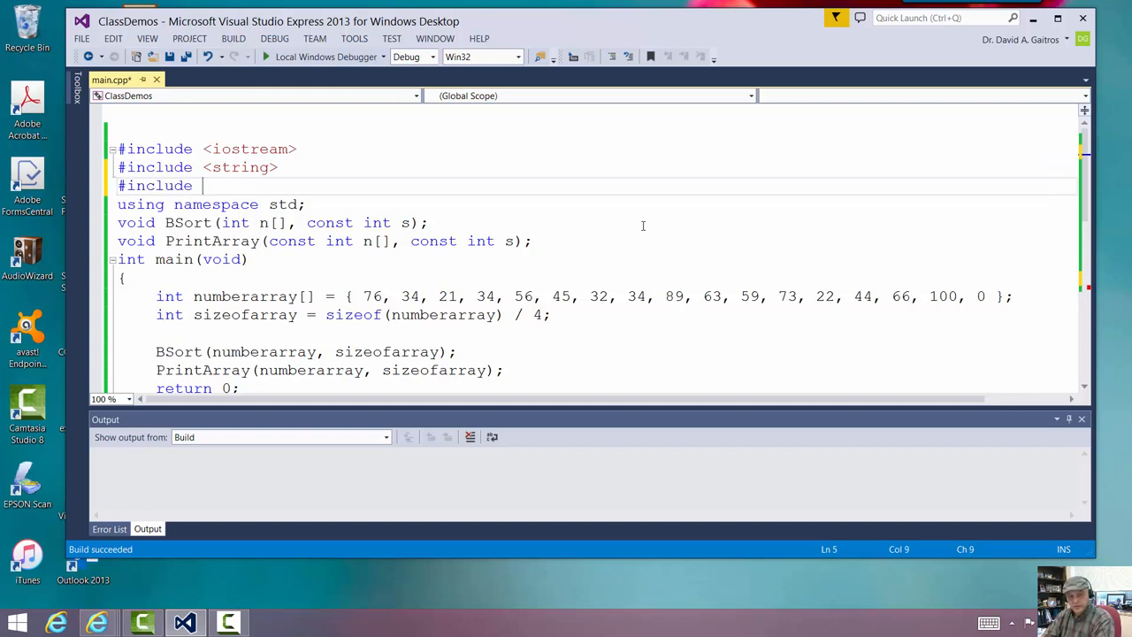
type("iomanip>")
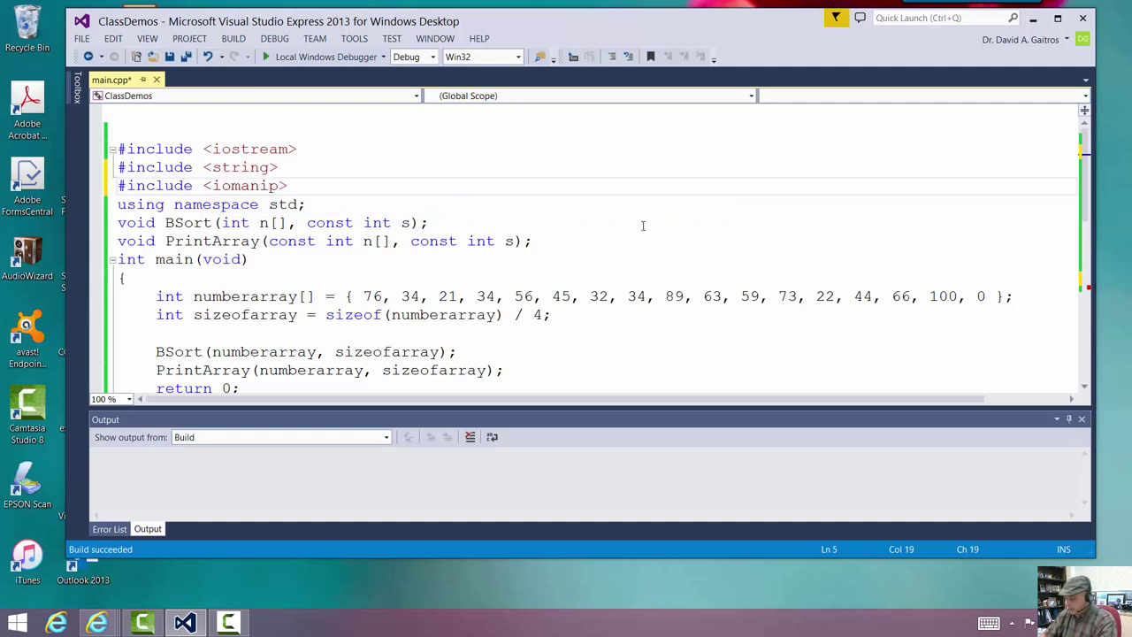
scroll("down", 3)
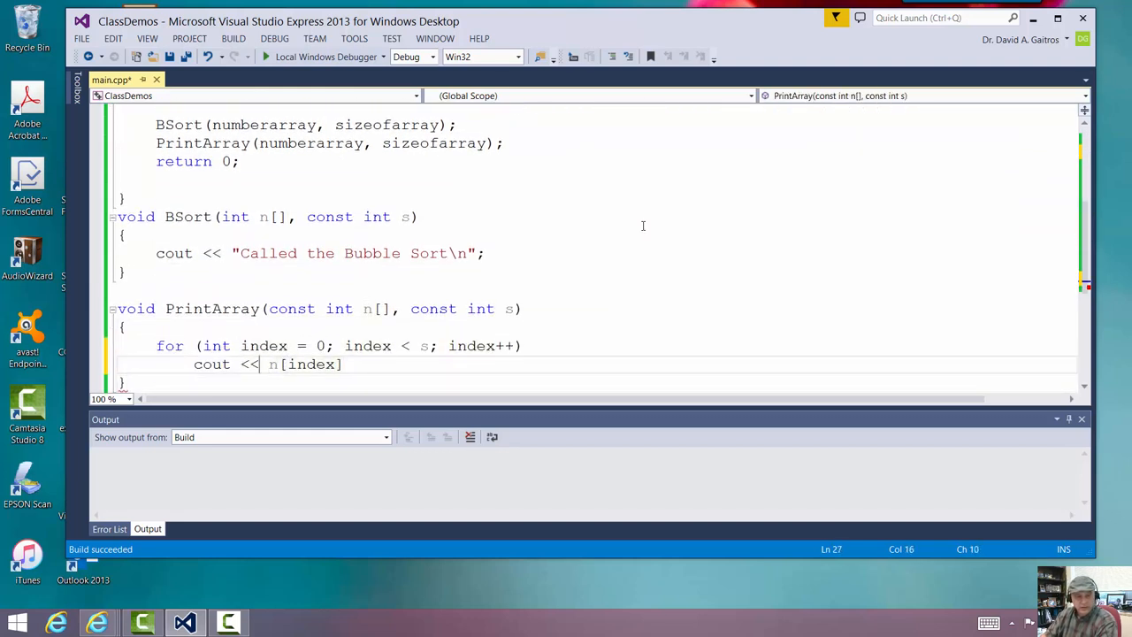
Insert setw(4) << so the loop prints cout << setw(4) << n[index];
type("<<")
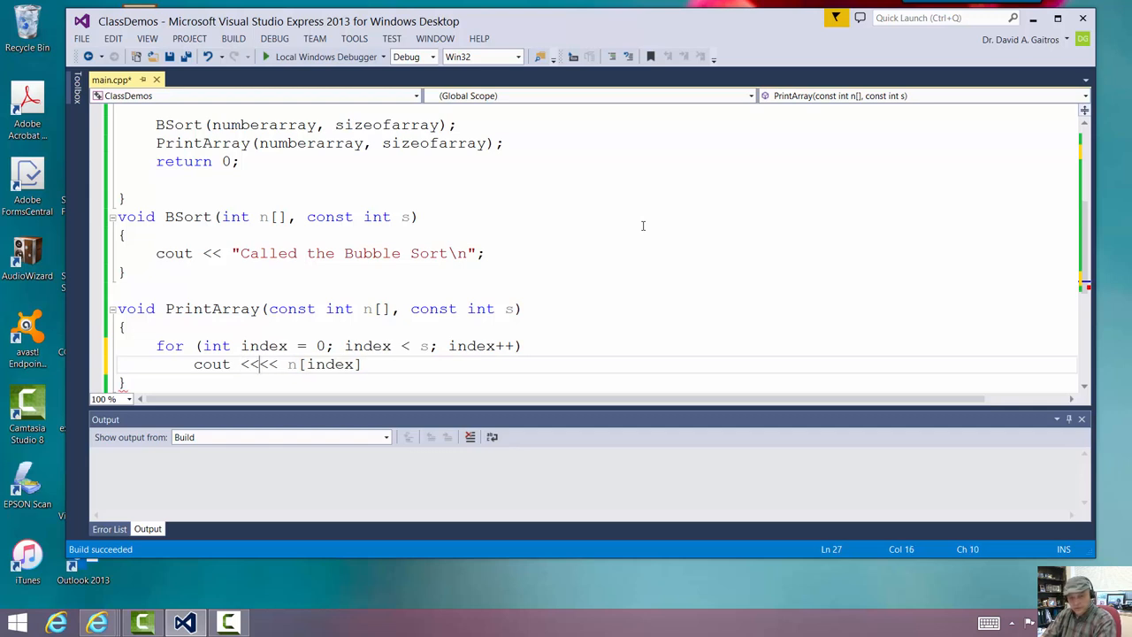
type("setw")
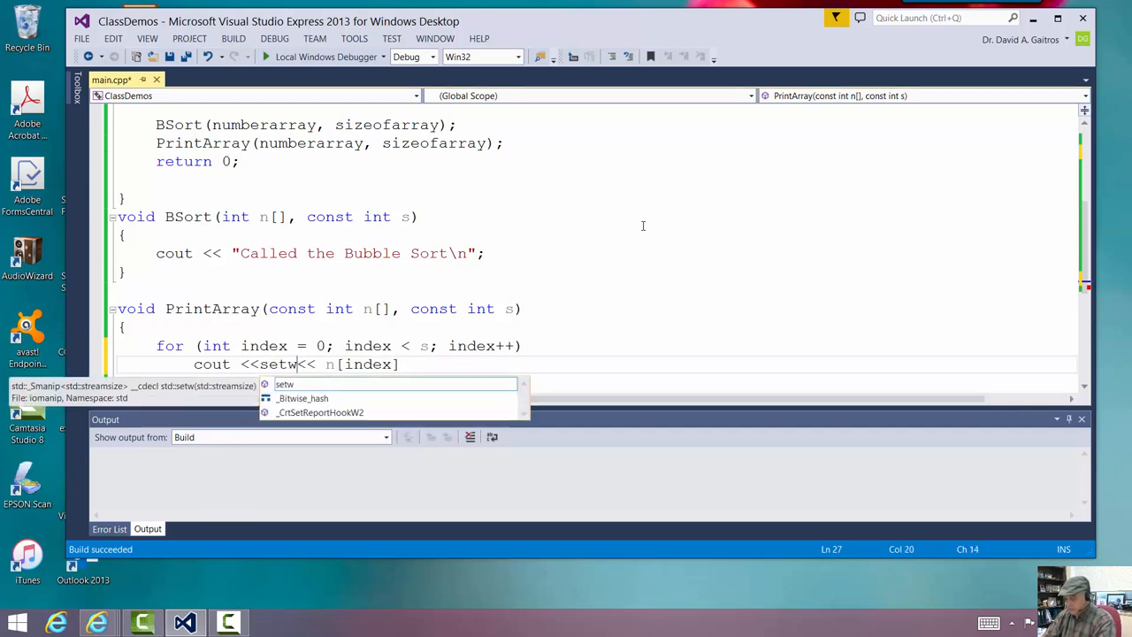
type("(4)")
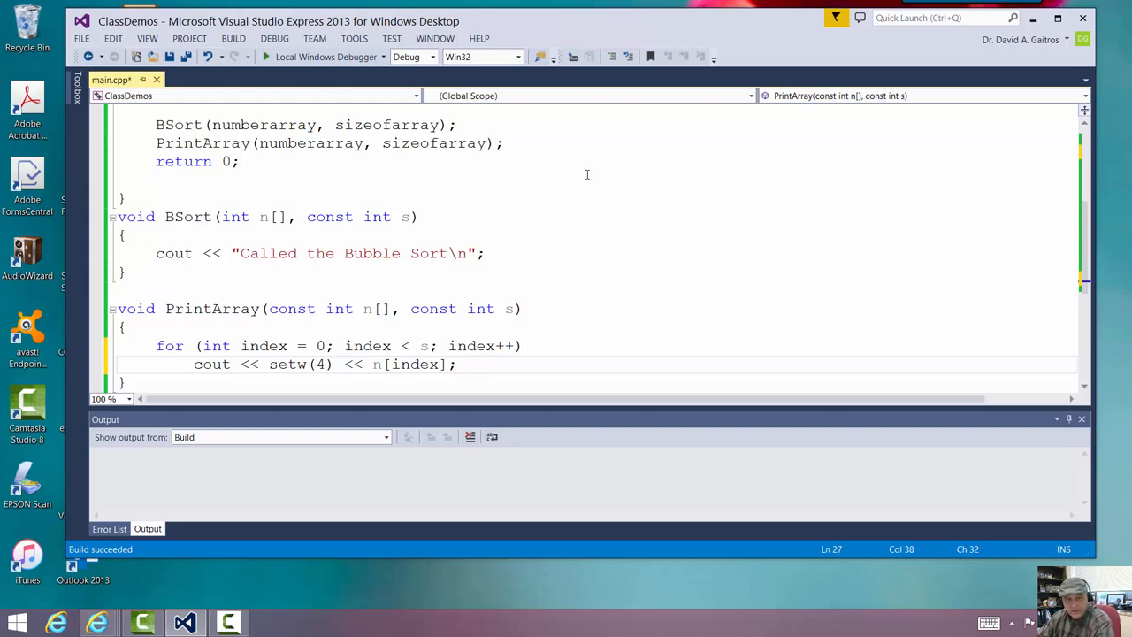
mouse_move(82, 39)
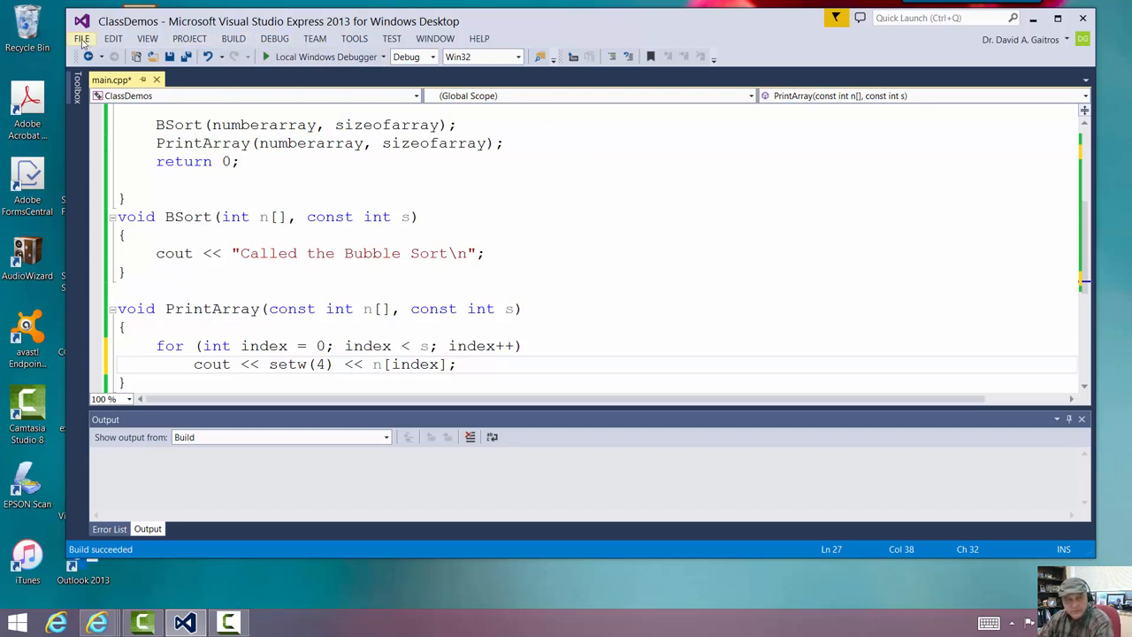
Save and build main.cpp, run it without debugging to see the array values, then close the console
left_click(82, 39)
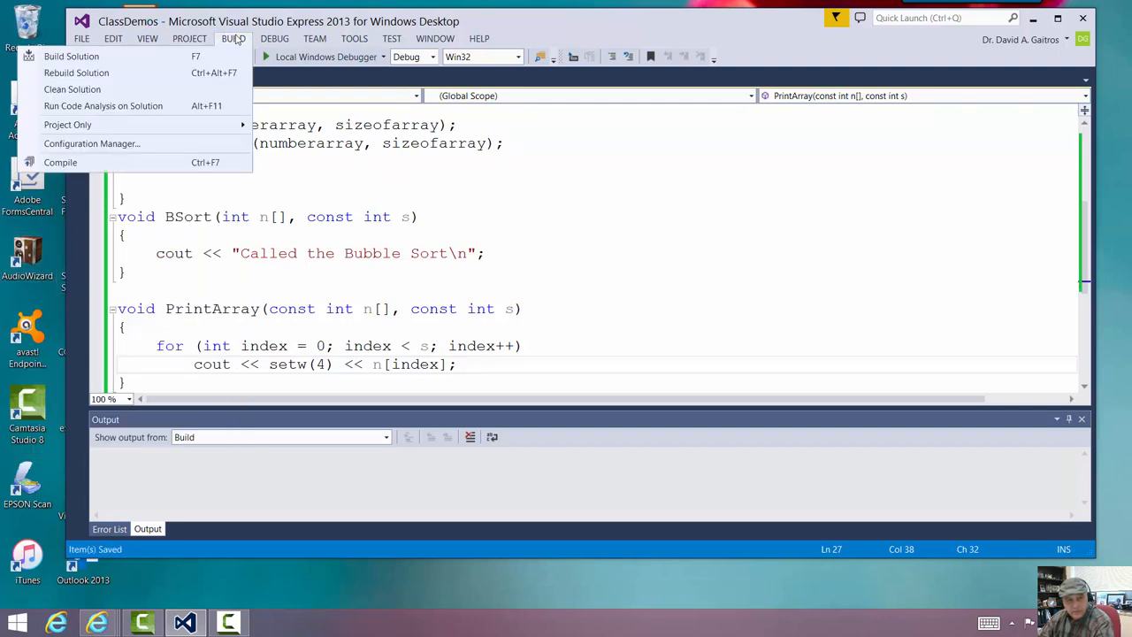
left_click(71, 54)
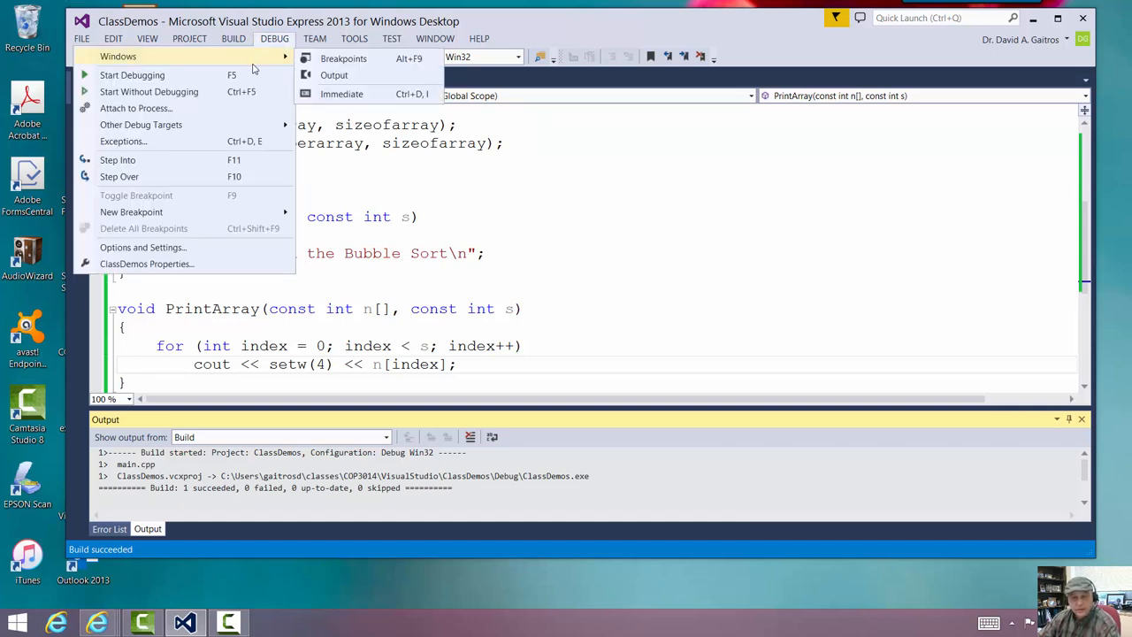
left_click(131, 74)
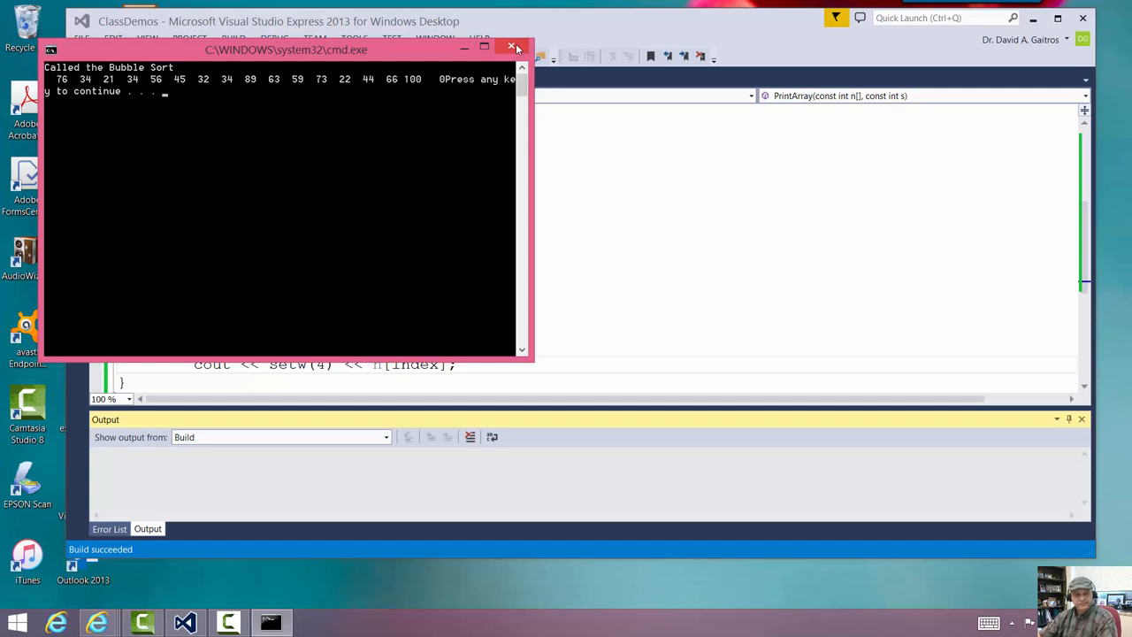
left_click(511, 46)
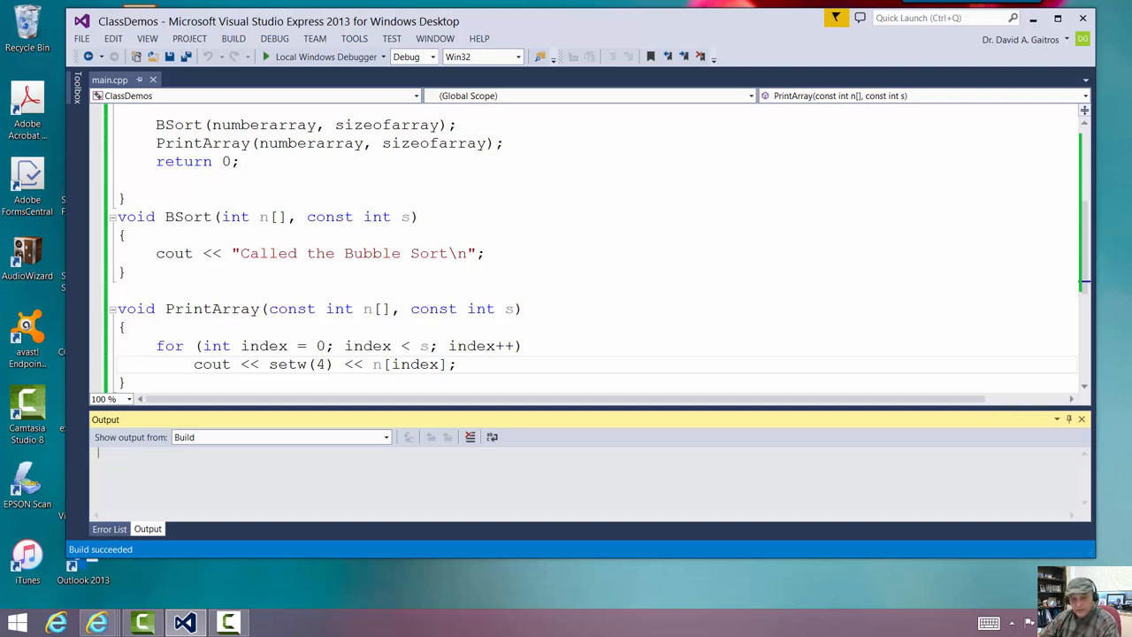
mouse_move(863, 628)
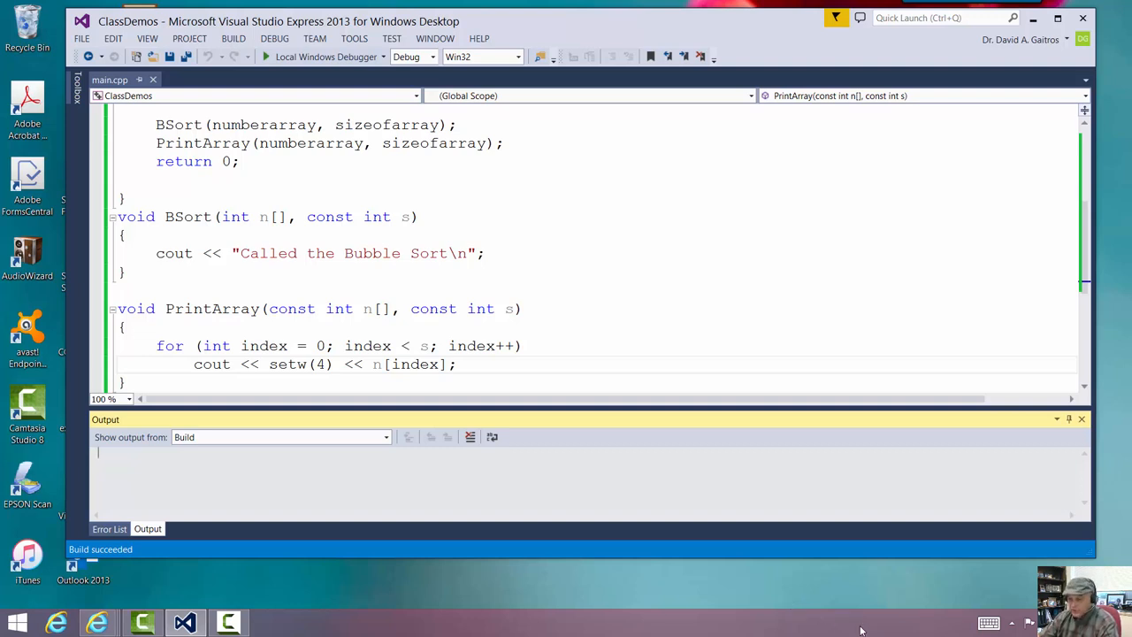
mouse_move(852, 633)
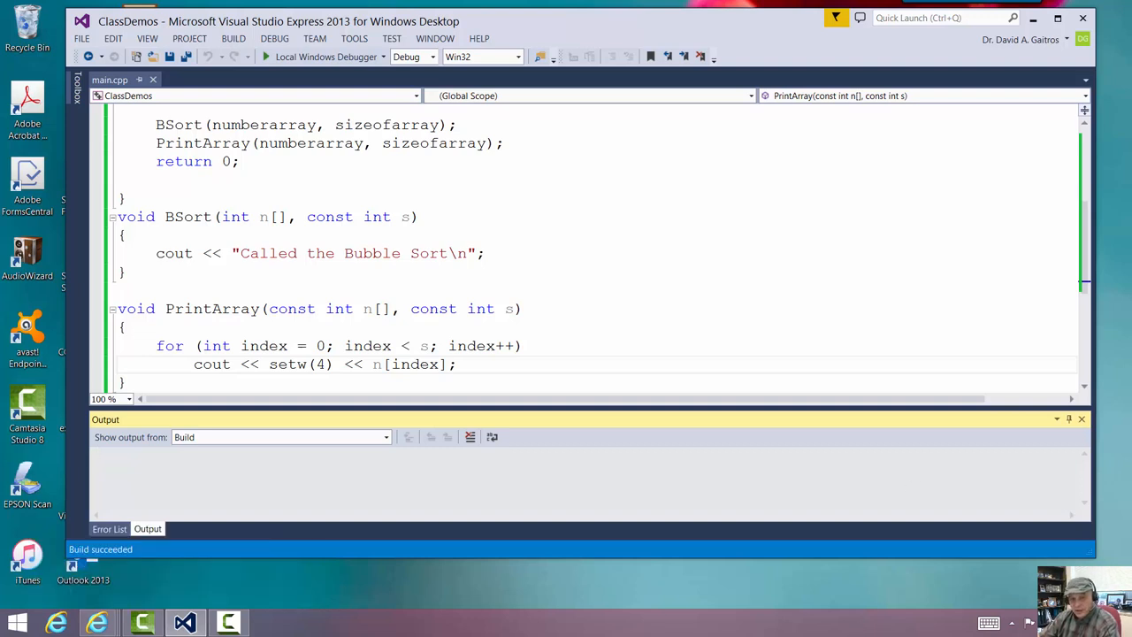
mouse_move(795, 361)
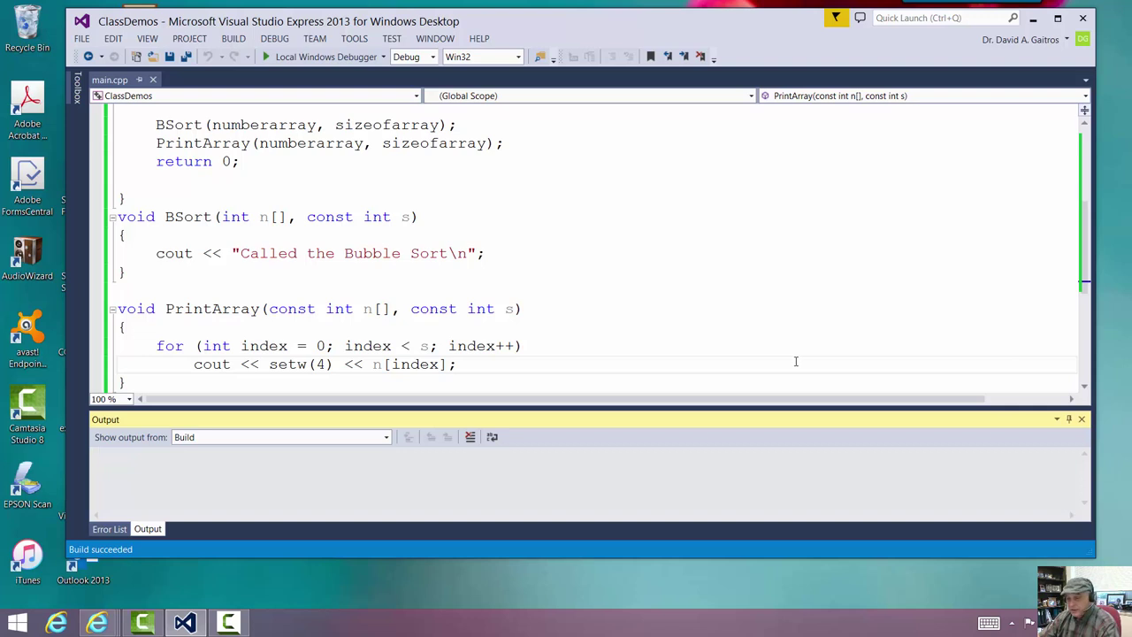